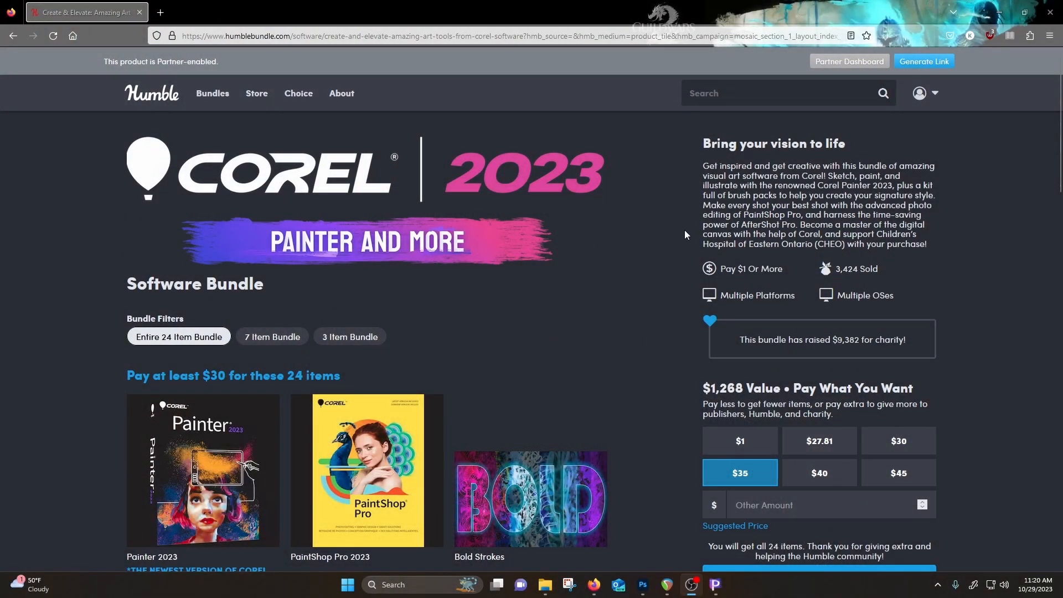
mouse_move(597, 249)
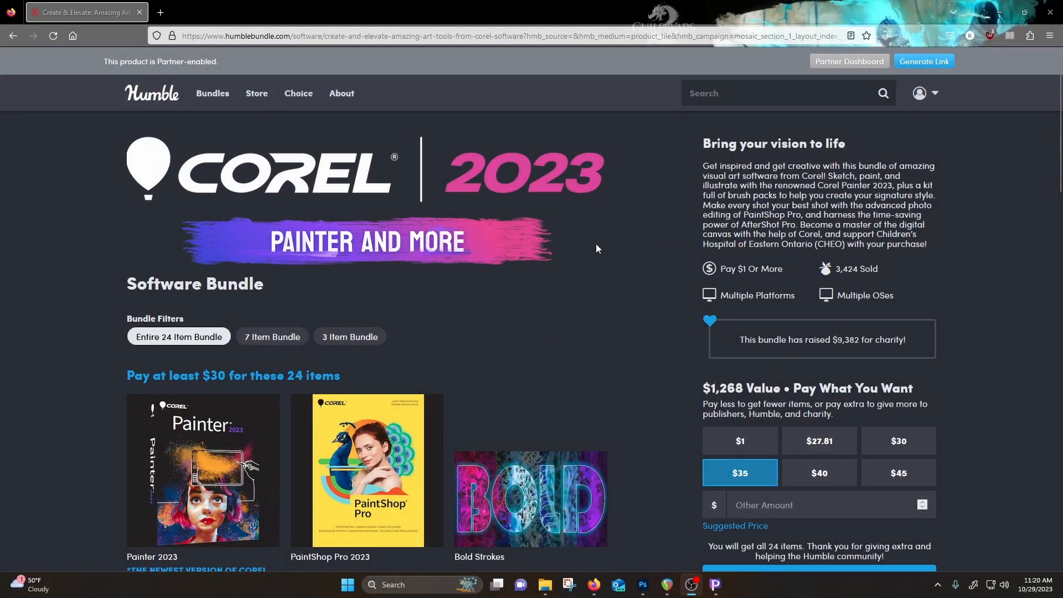
Scroll through Painter's feature overview and compare the upgrade and full license prices.
scroll("down", 3)
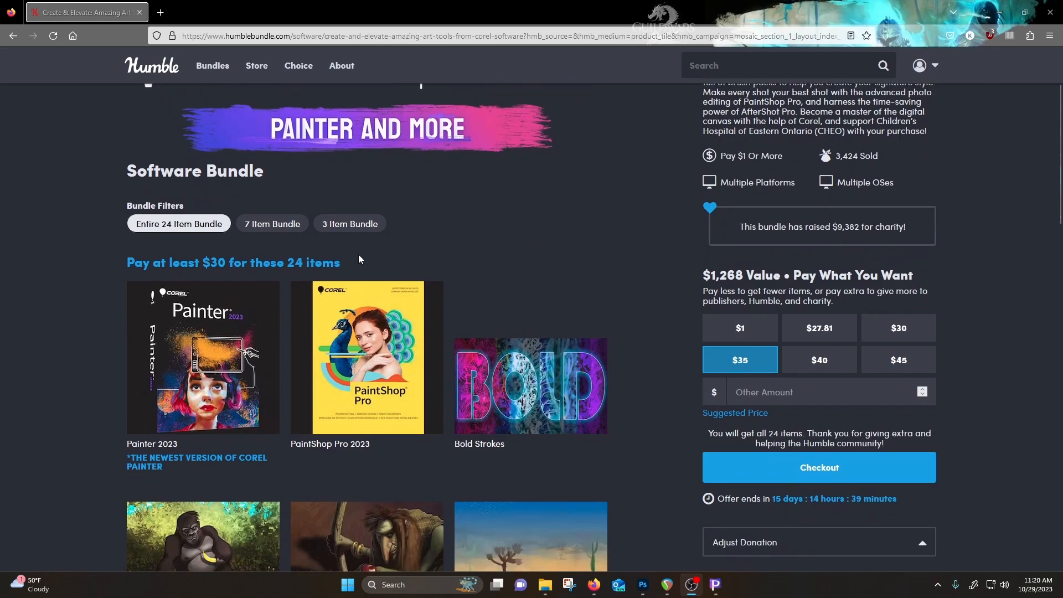
mouse_move(188, 260)
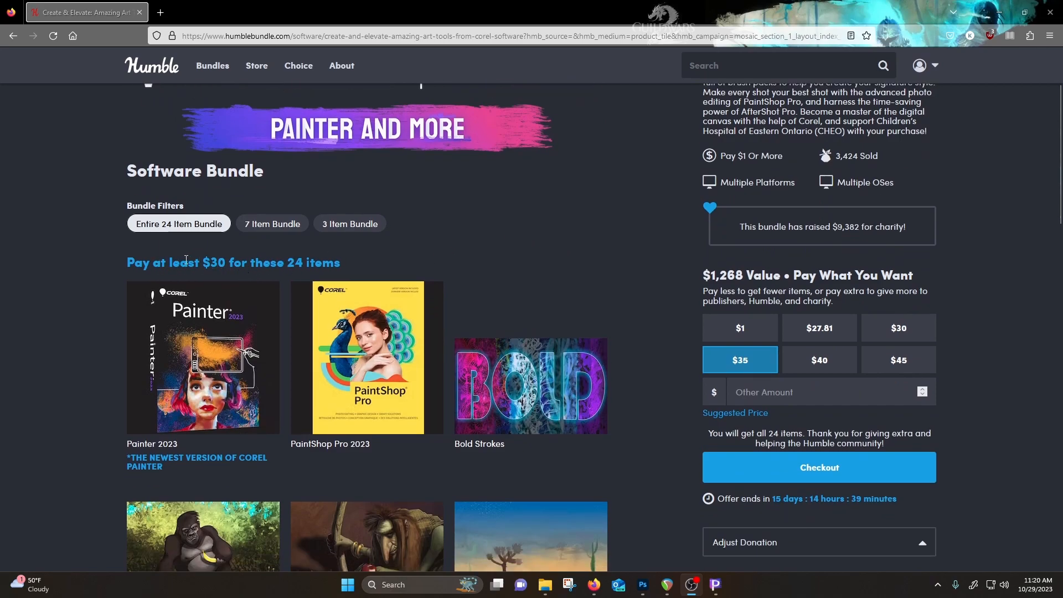
scroll("down", 3)
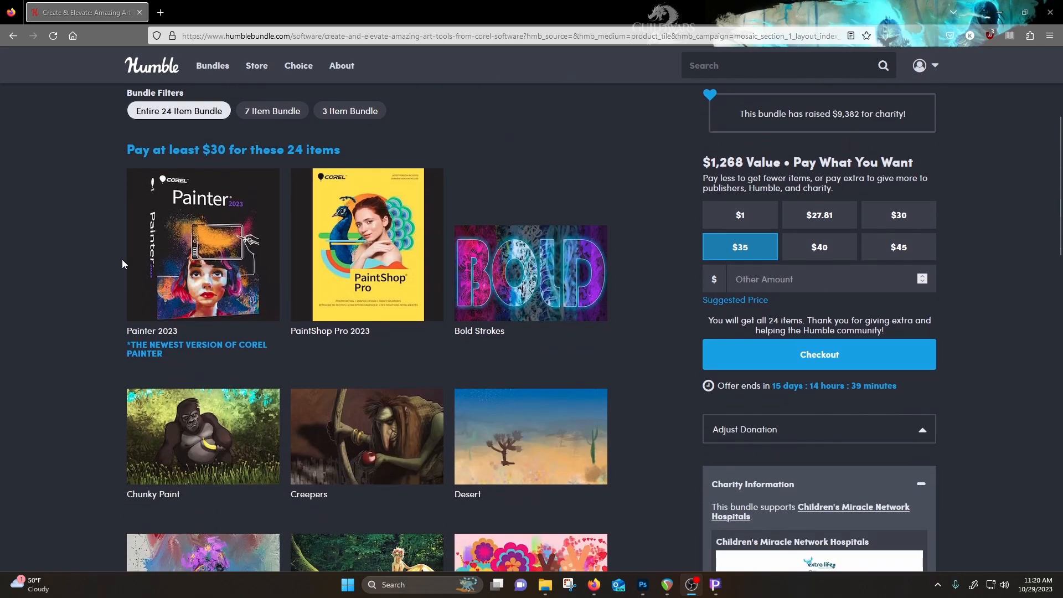
mouse_move(146, 408)
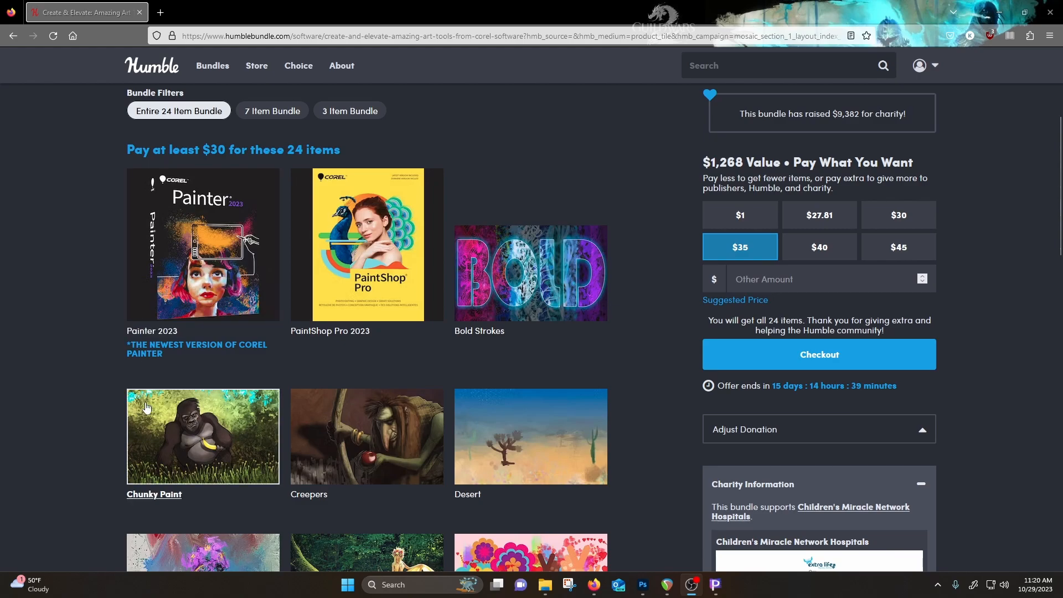
scroll("down", 3)
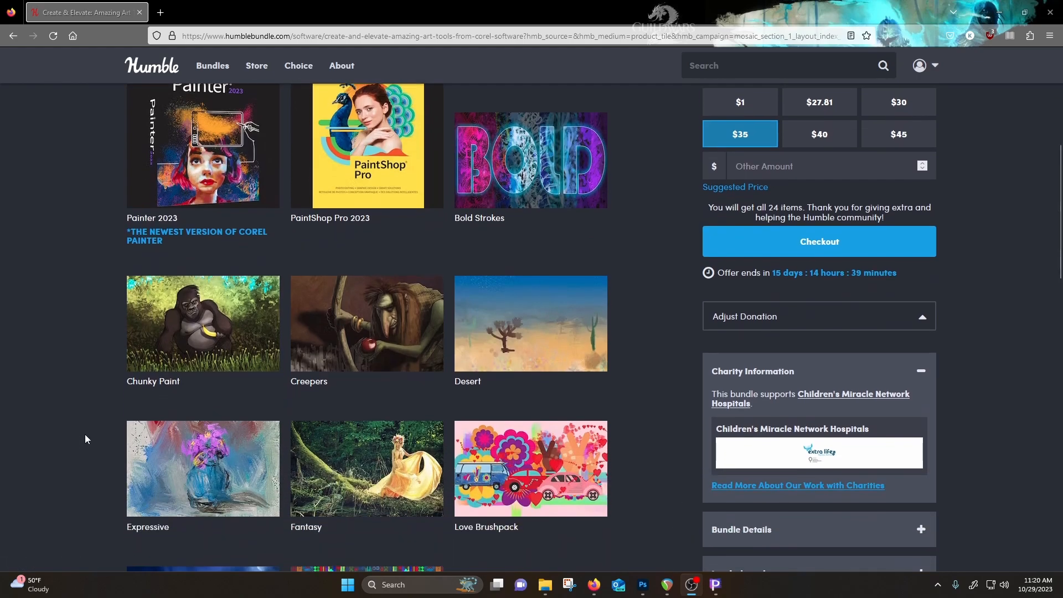
scroll("down", 3)
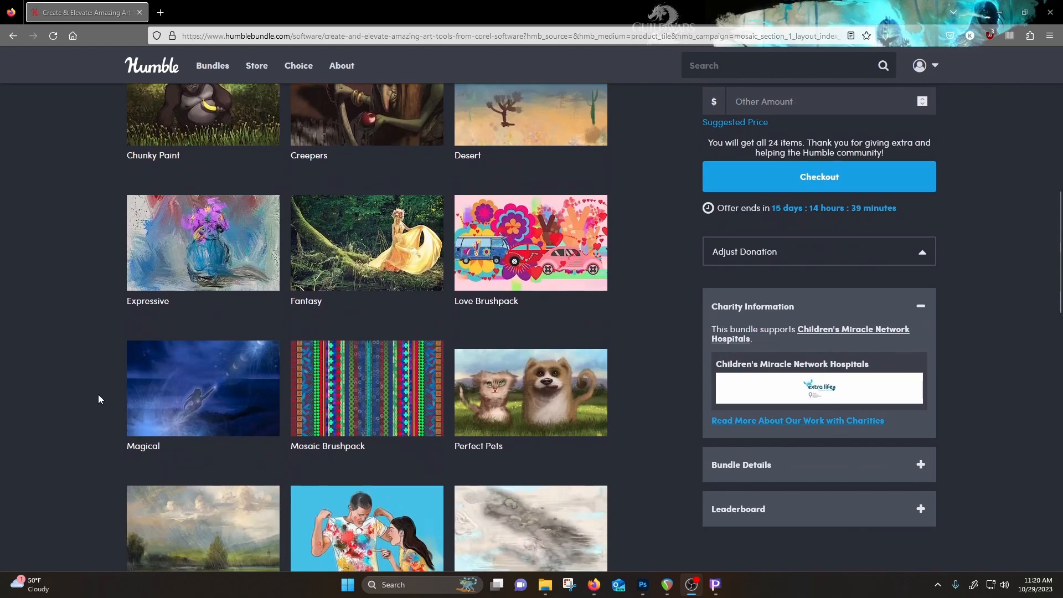
scroll("down", 3)
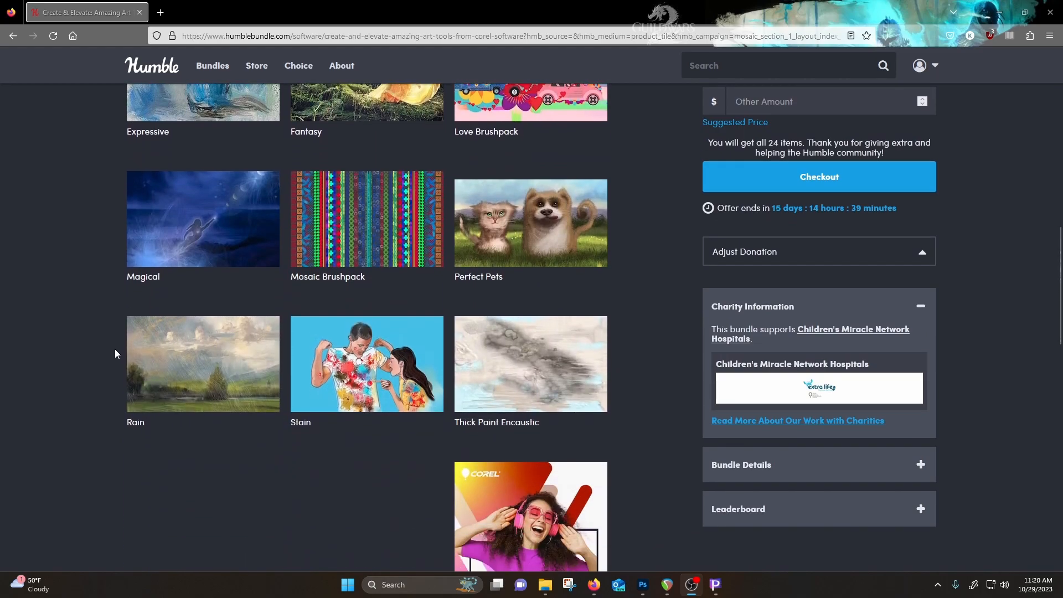
scroll("down", 3)
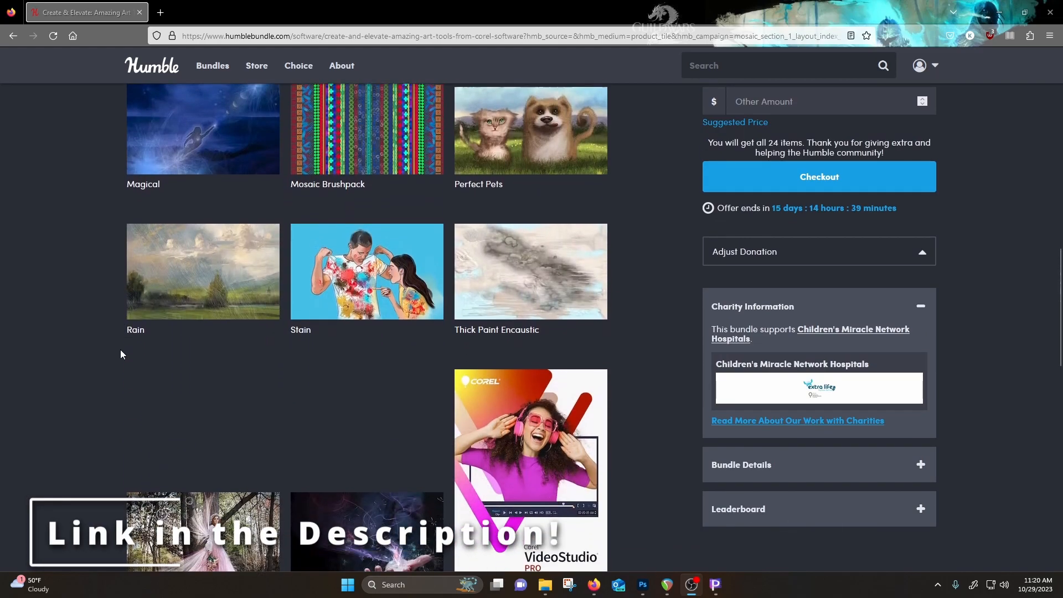
scroll("down", 3)
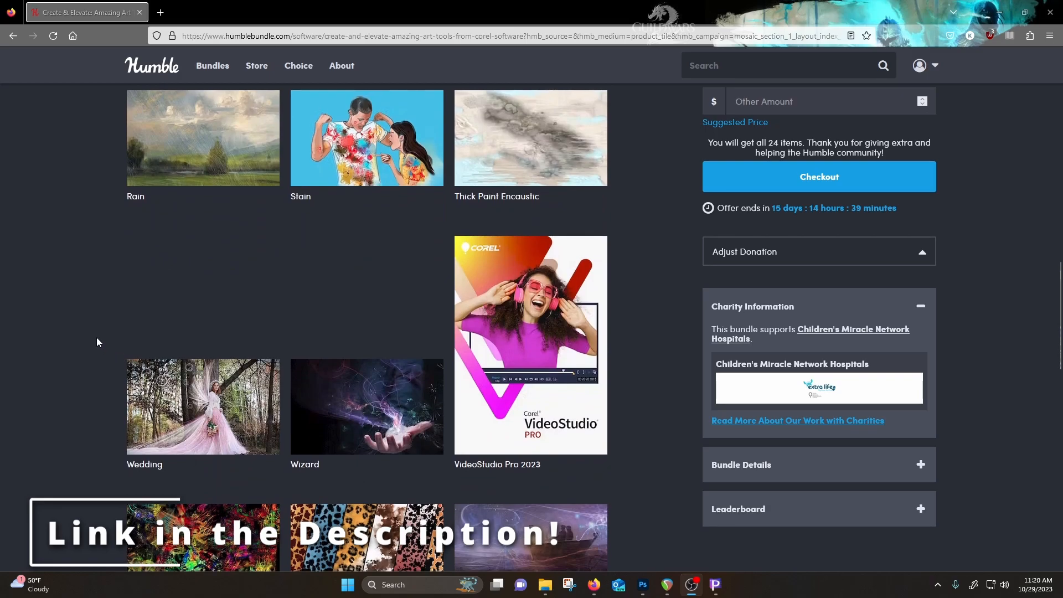
scroll("down", 3)
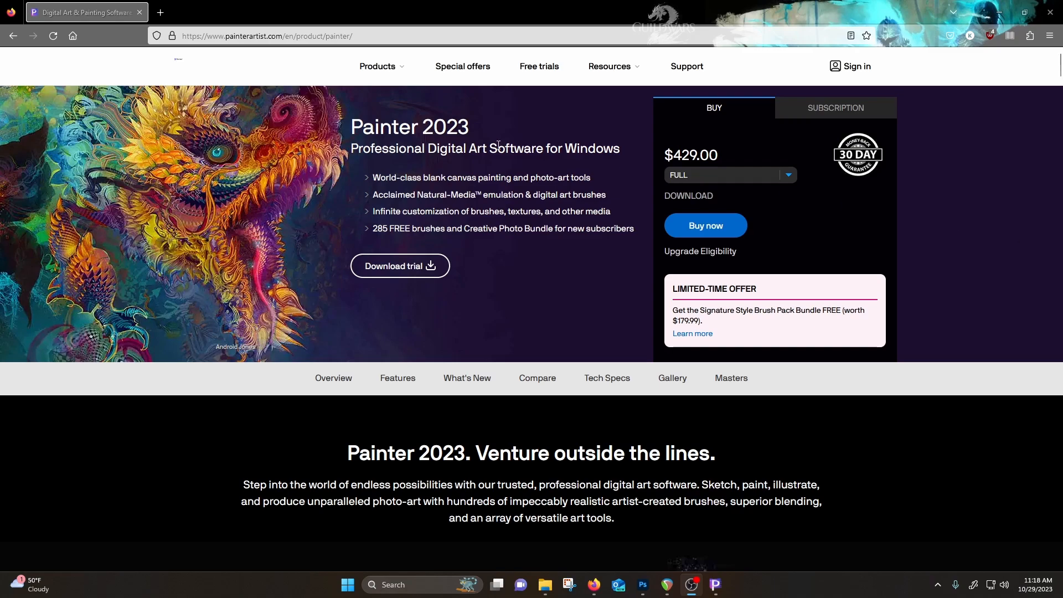
scroll("down", 3)
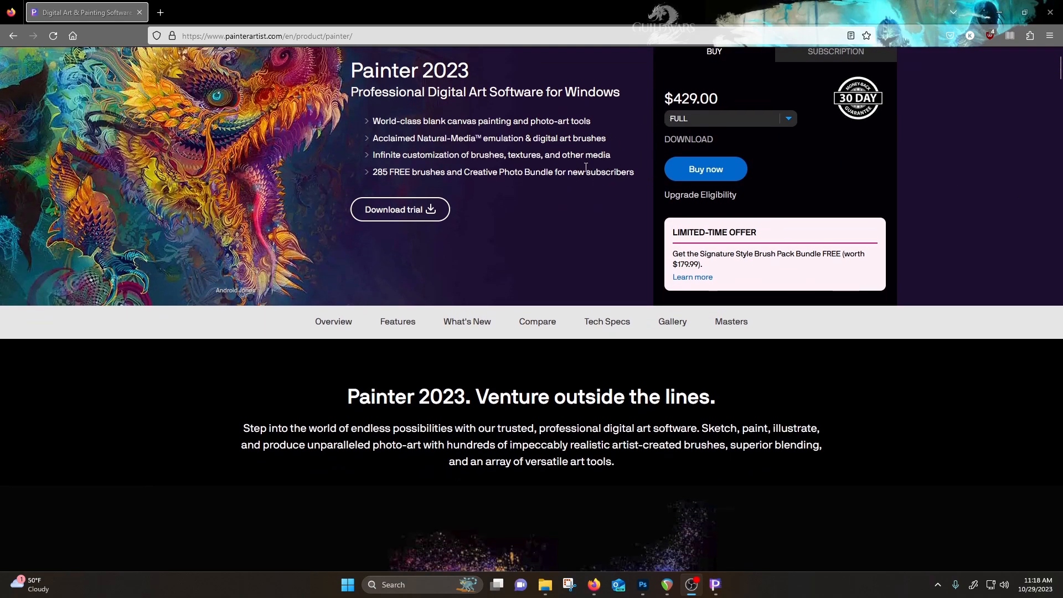
left_click(787, 119)
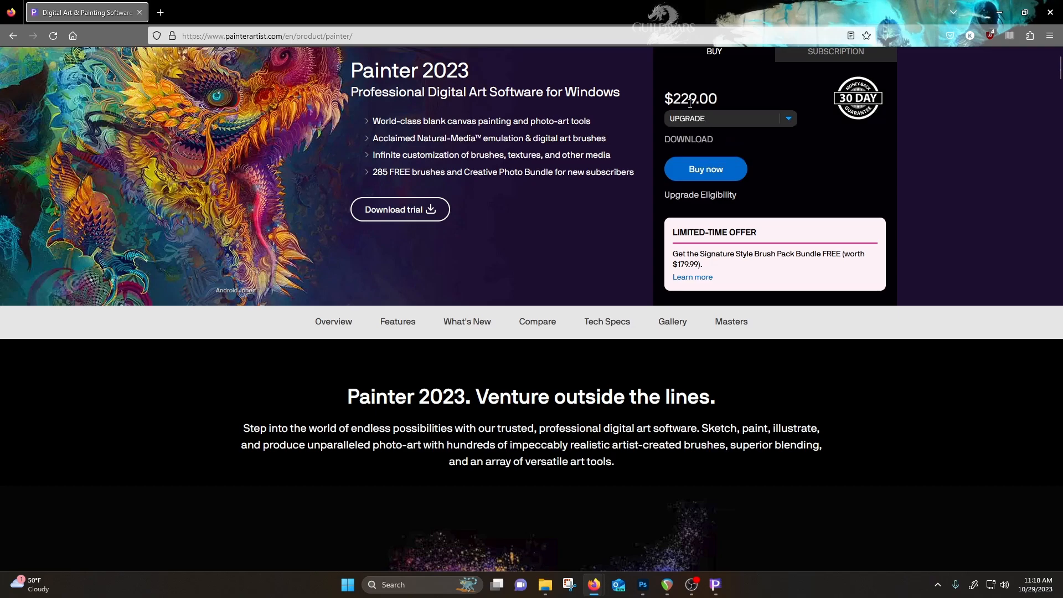
left_click(729, 118)
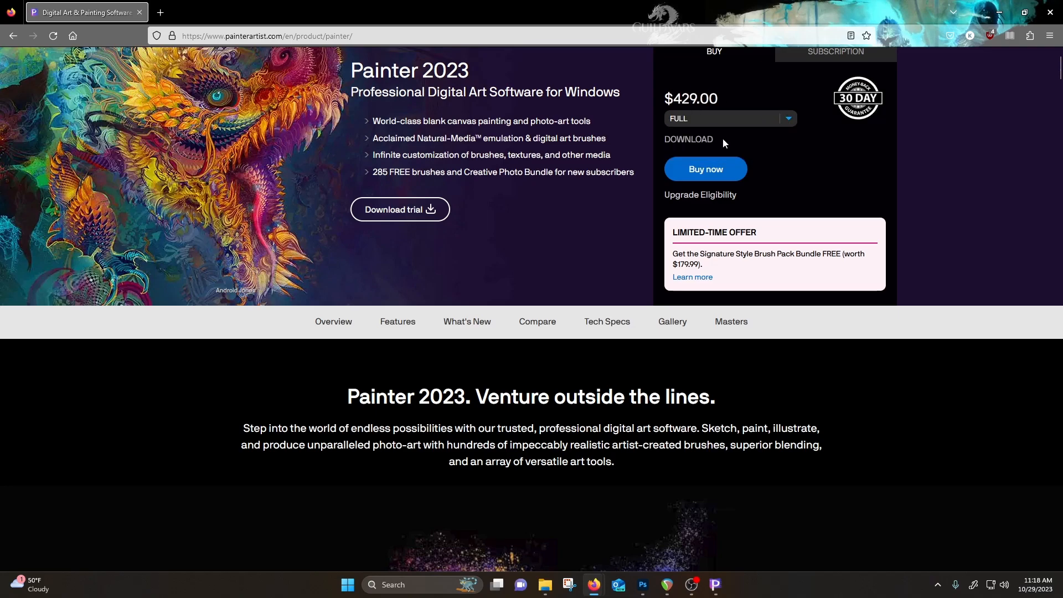
Scroll to the brush showcase and preview the Thick Paint and Watercolor demos.
scroll("down", 3)
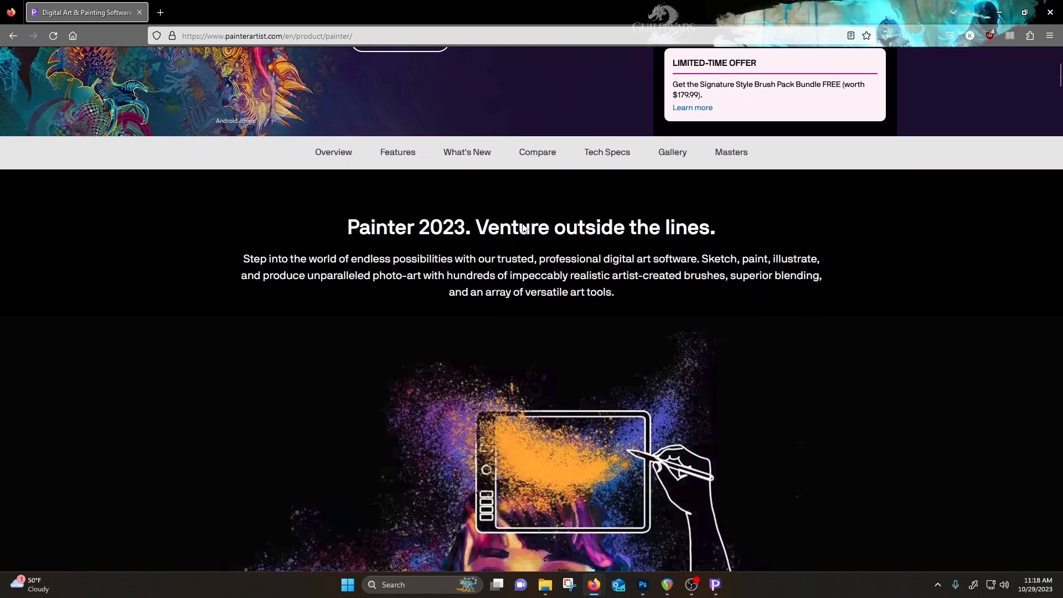
scroll("down", 3)
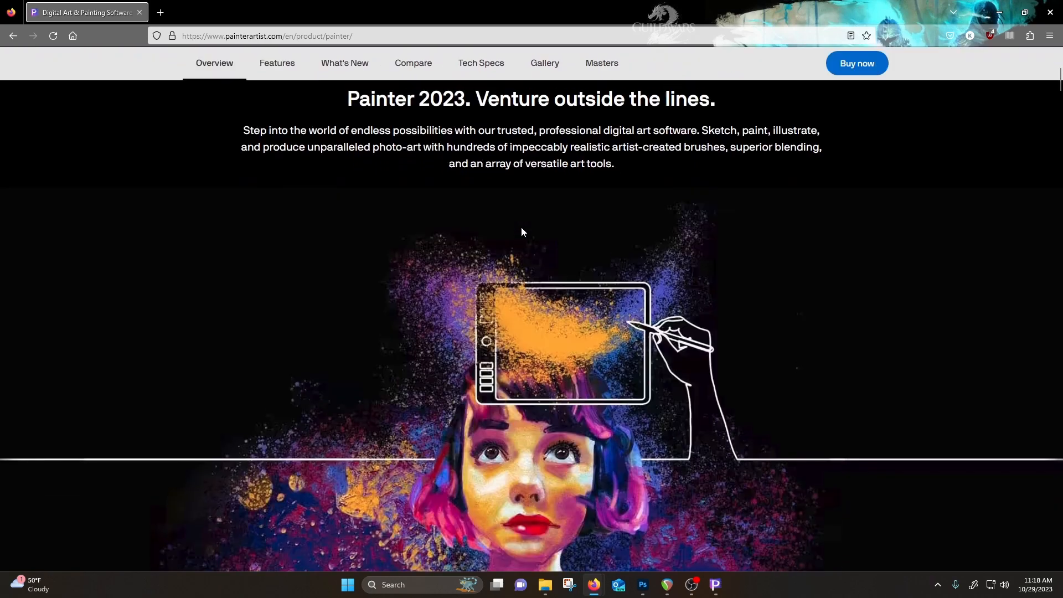
scroll("down", 3)
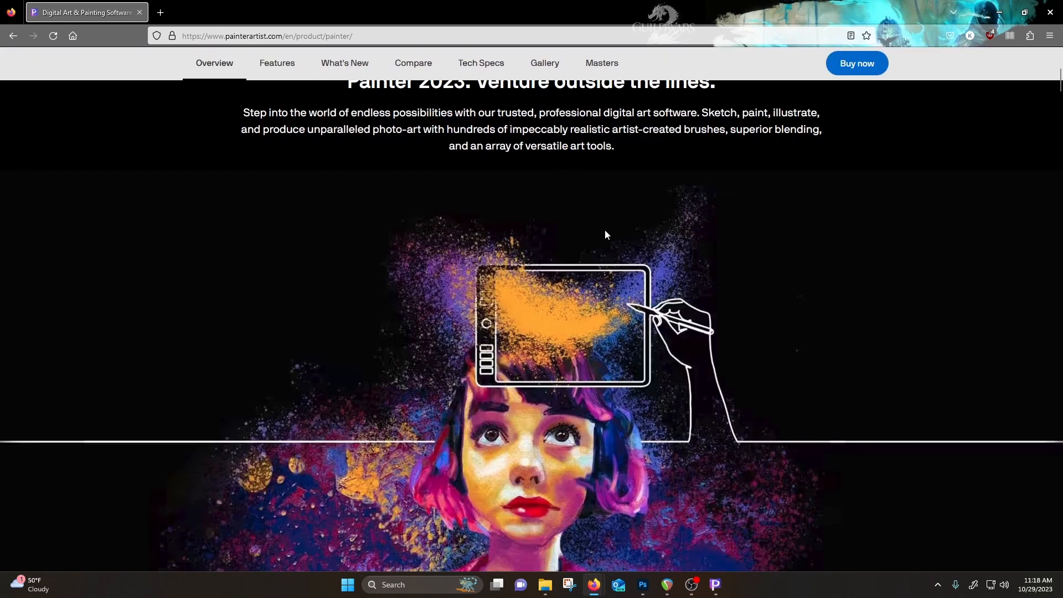
scroll("down", 3)
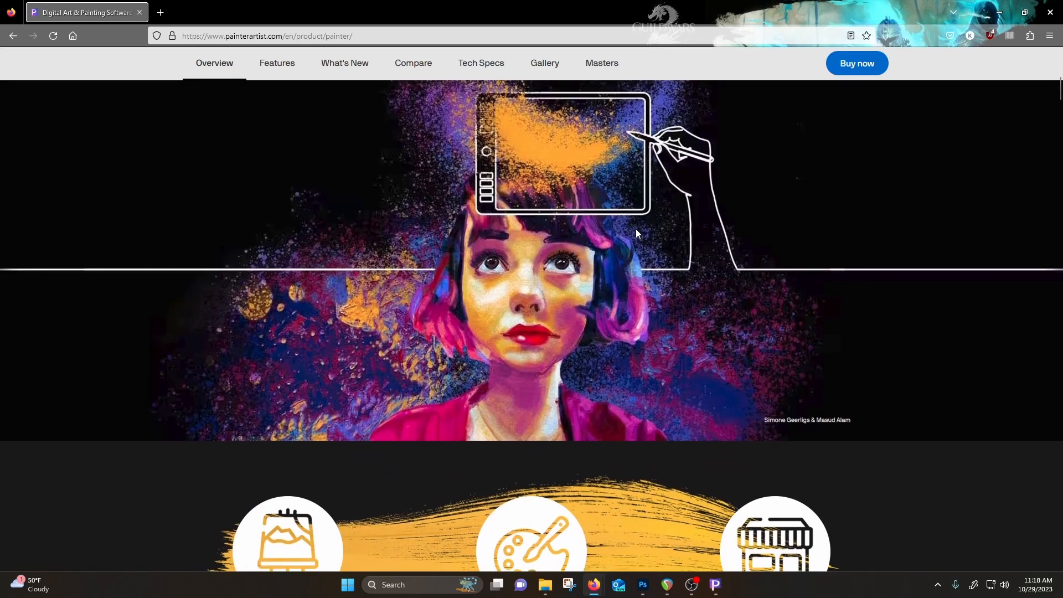
scroll("down", 3)
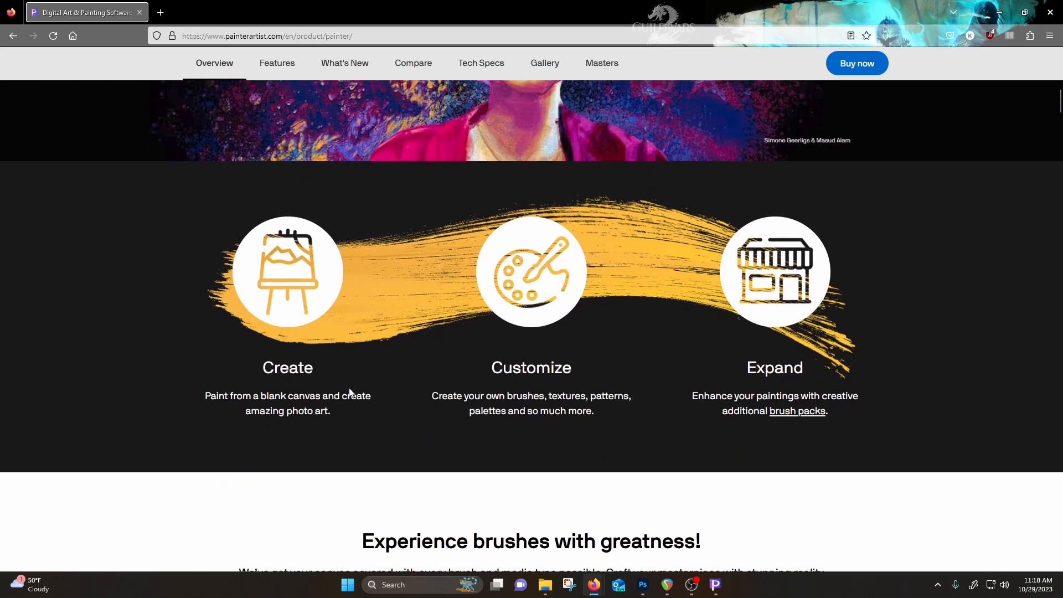
scroll("down", 3)
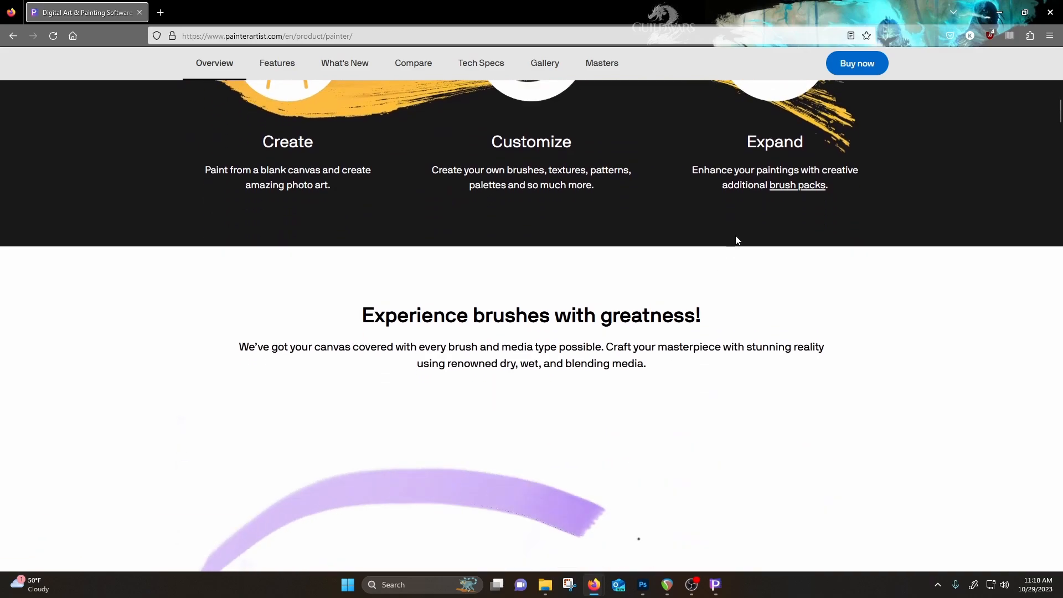
scroll("down", 3)
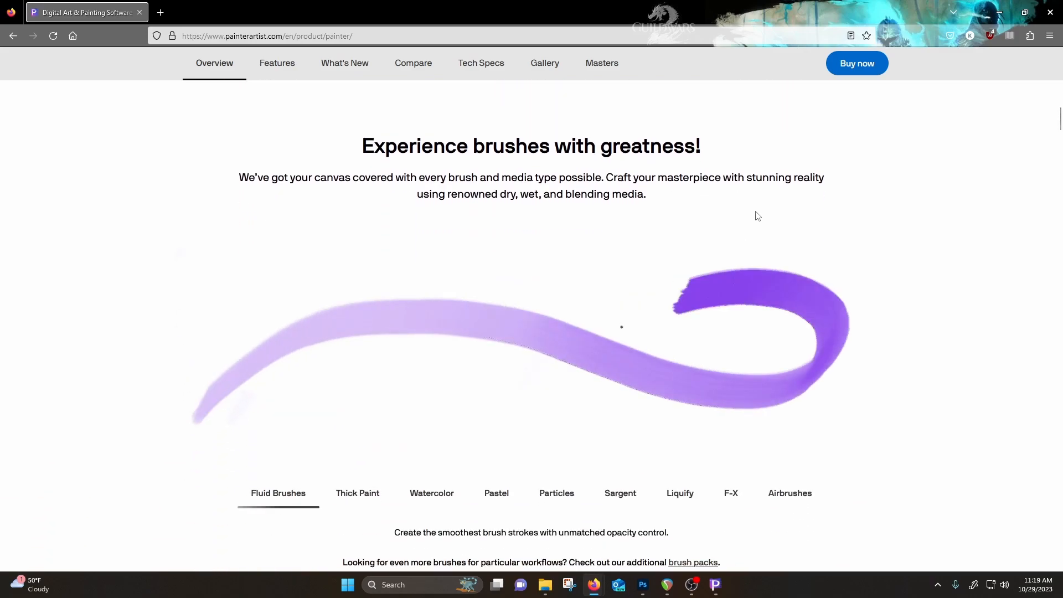
scroll("down", 3)
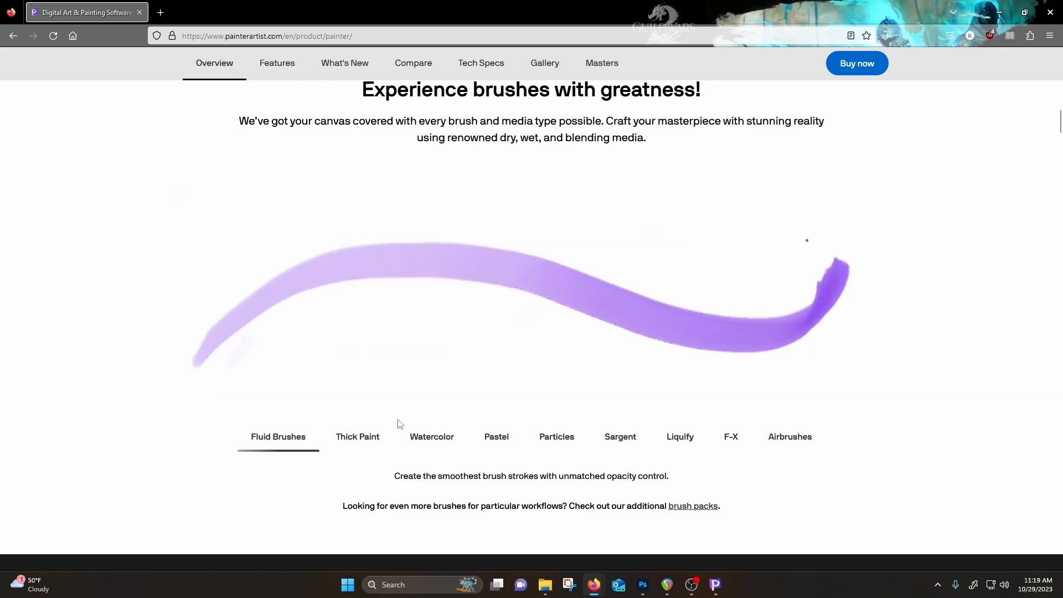
scroll("down", 3)
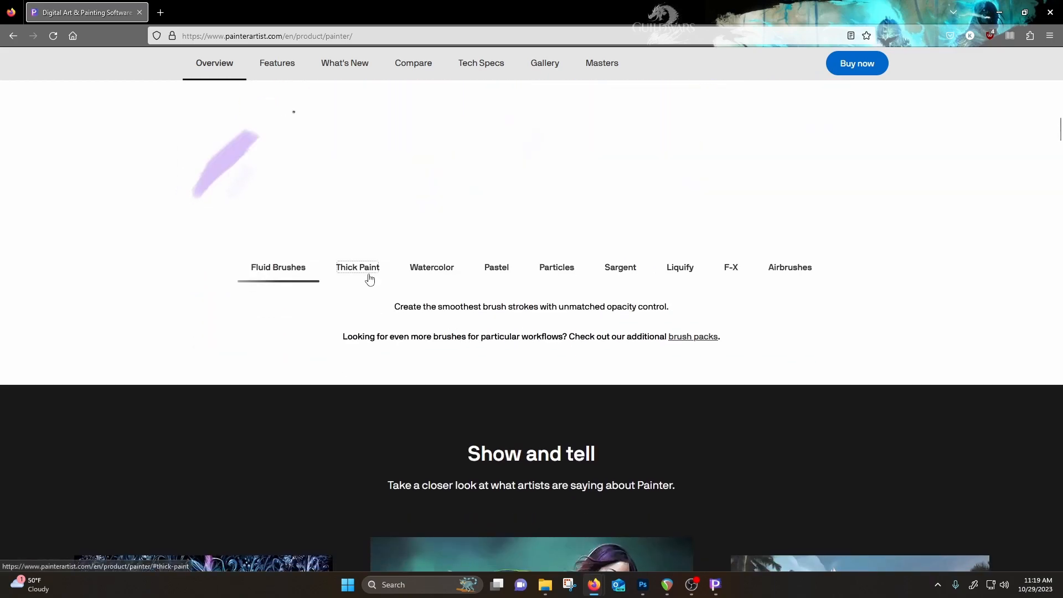
left_click(357, 267)
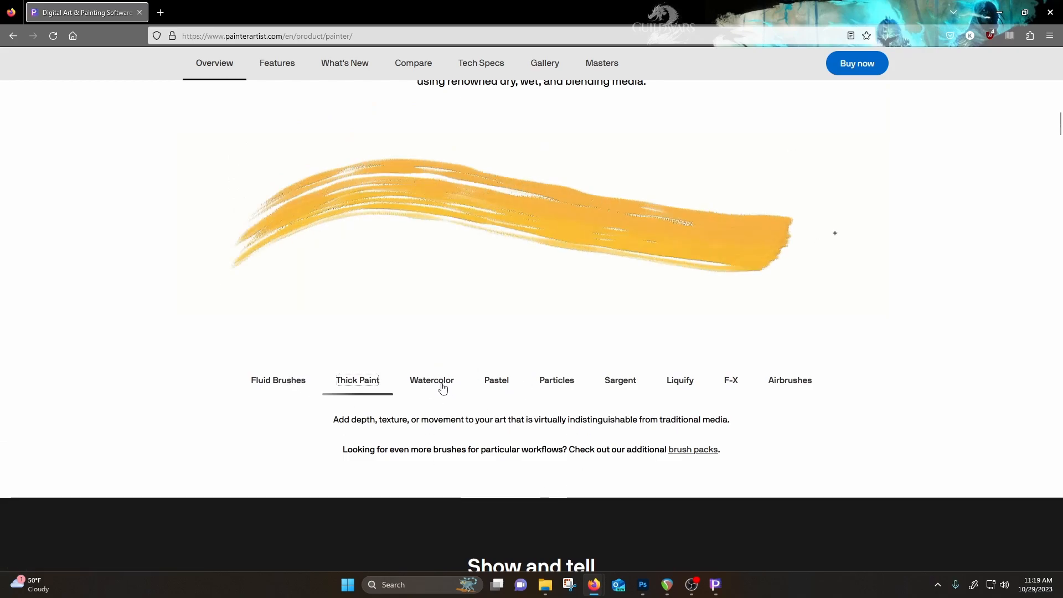
left_click(431, 380)
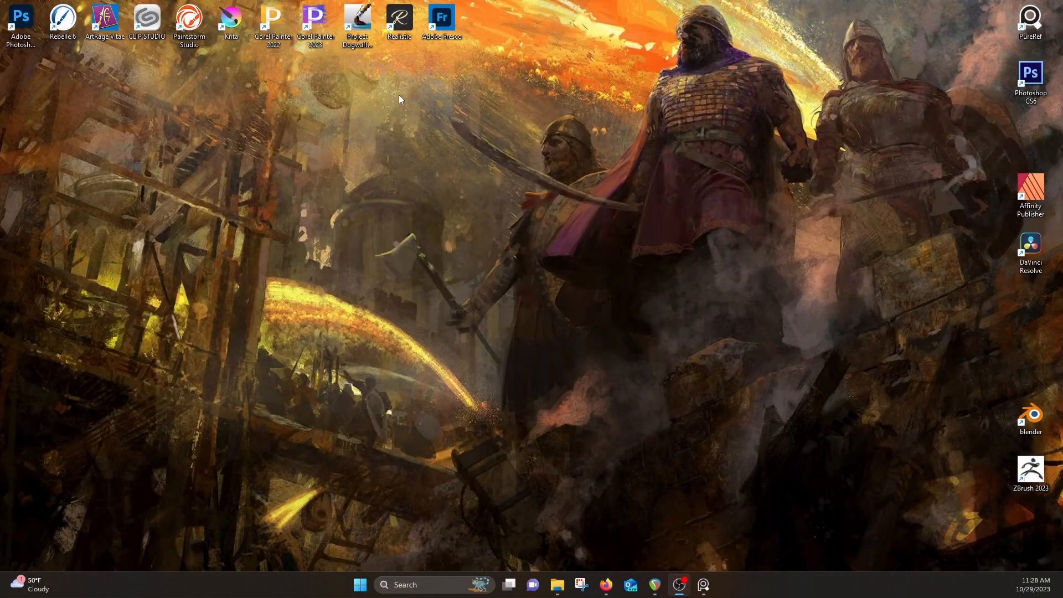
mouse_move(393, 111)
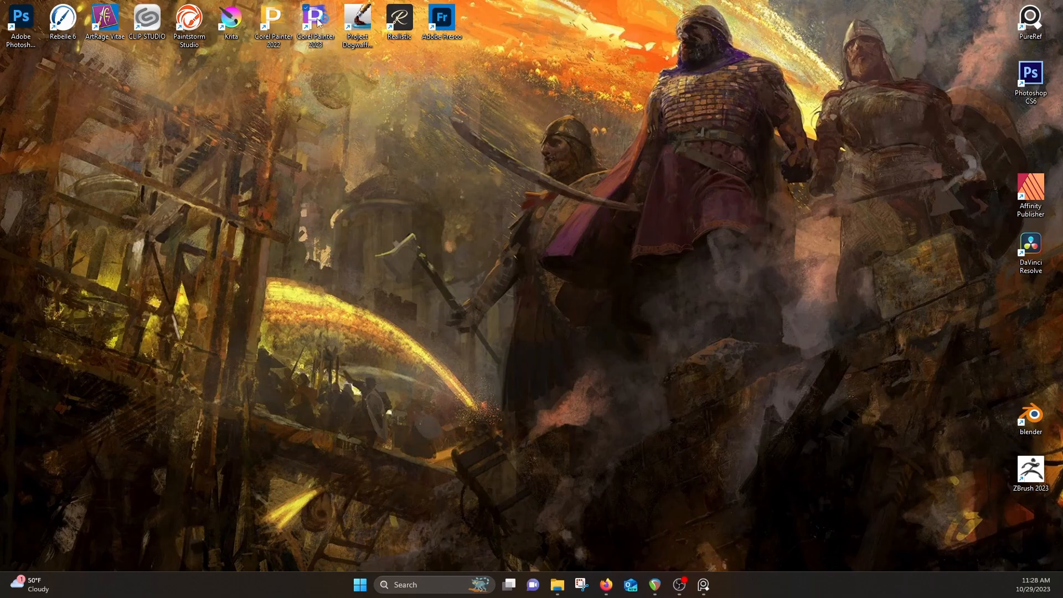
Launch Corel Painter 2023 from its desktop shortcut.
double_click(314, 21)
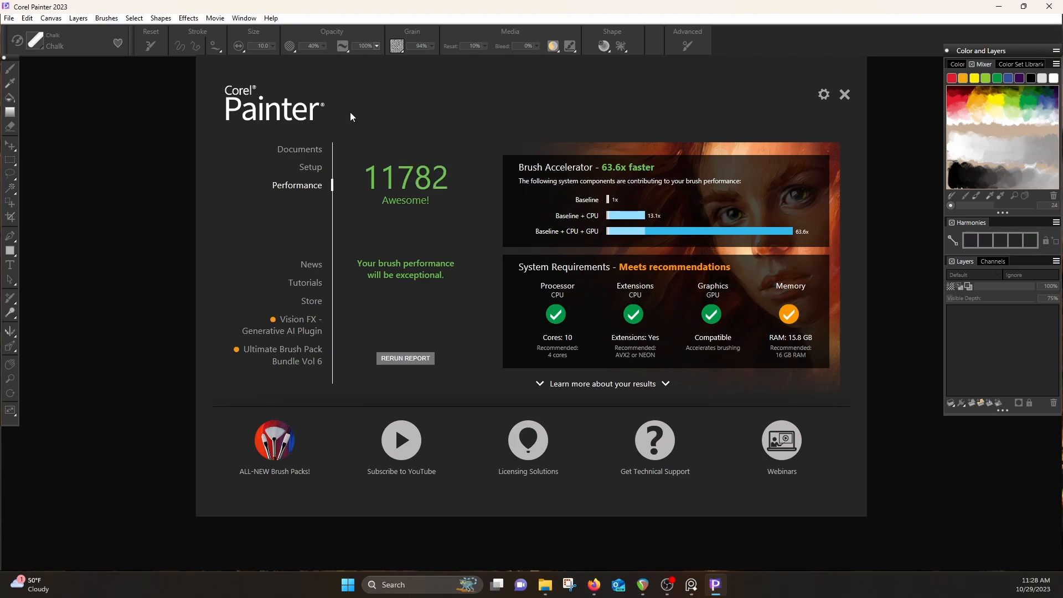
mouse_move(226, 154)
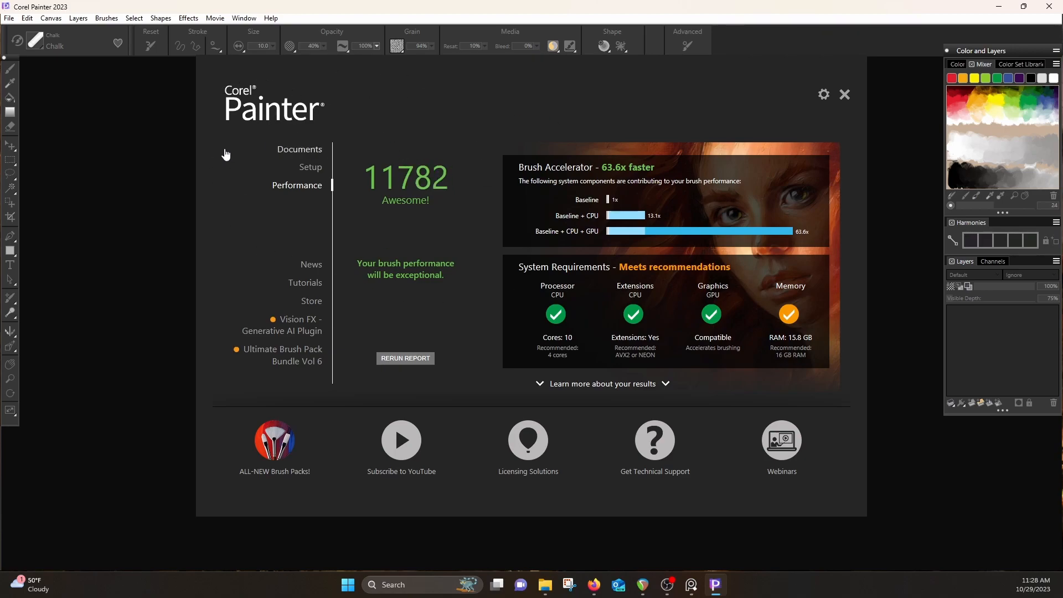
mouse_move(407, 138)
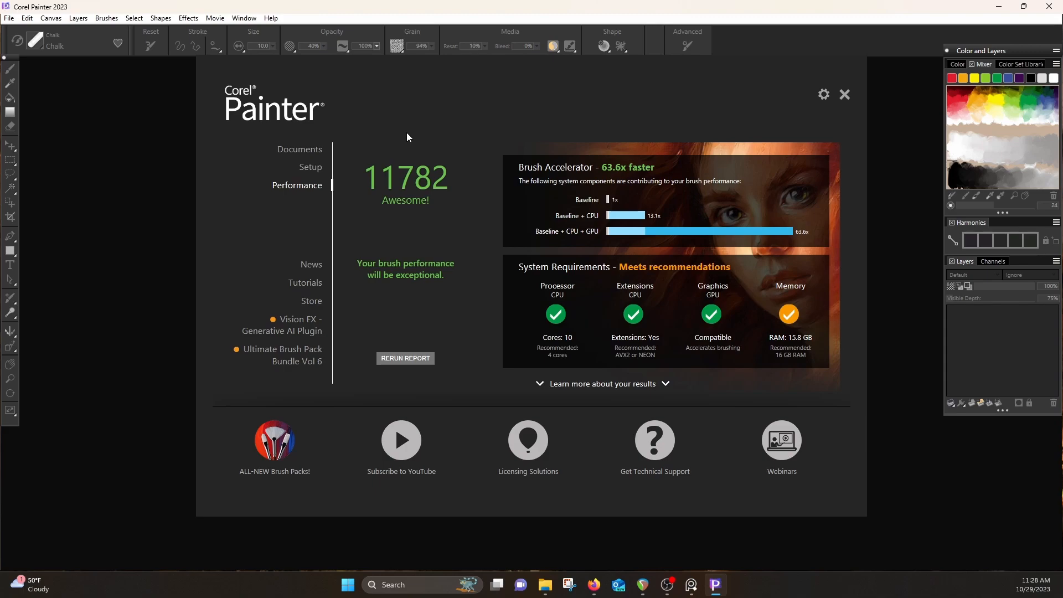
mouse_move(402, 161)
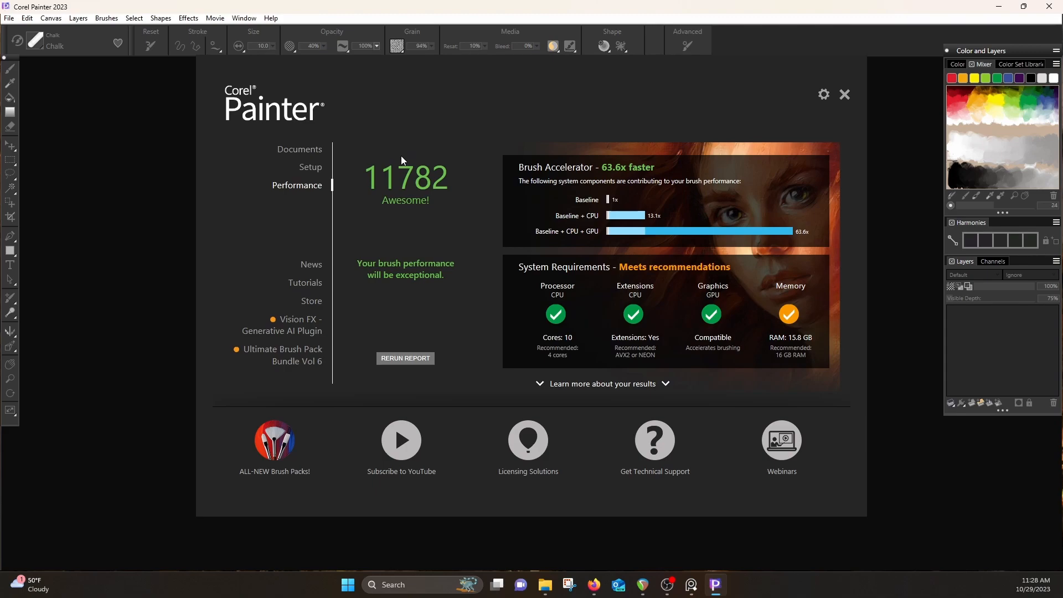
mouse_move(333, 327)
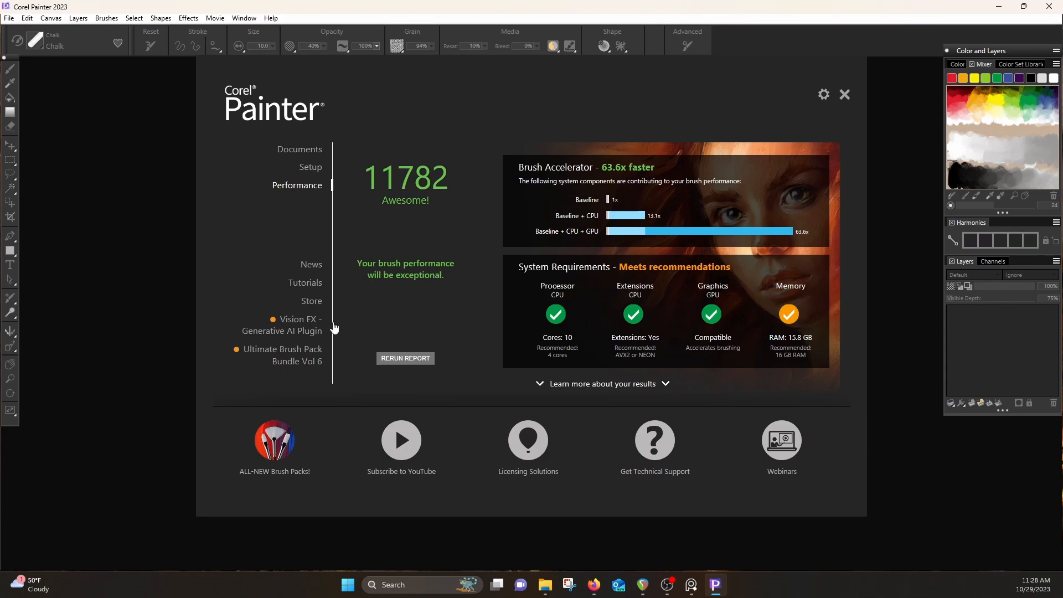
mouse_move(420, 280)
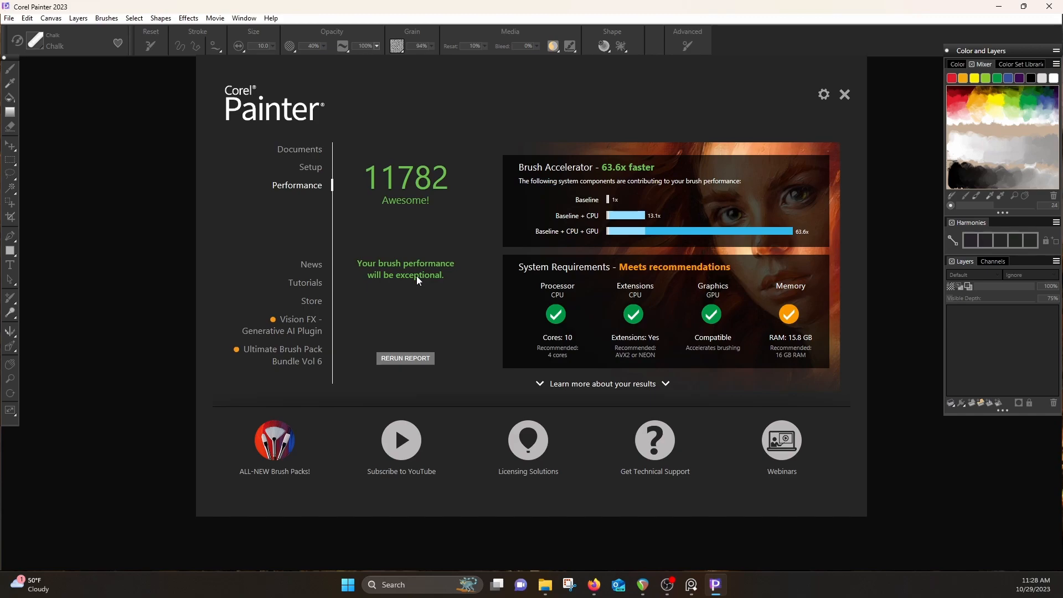
mouse_move(416, 285)
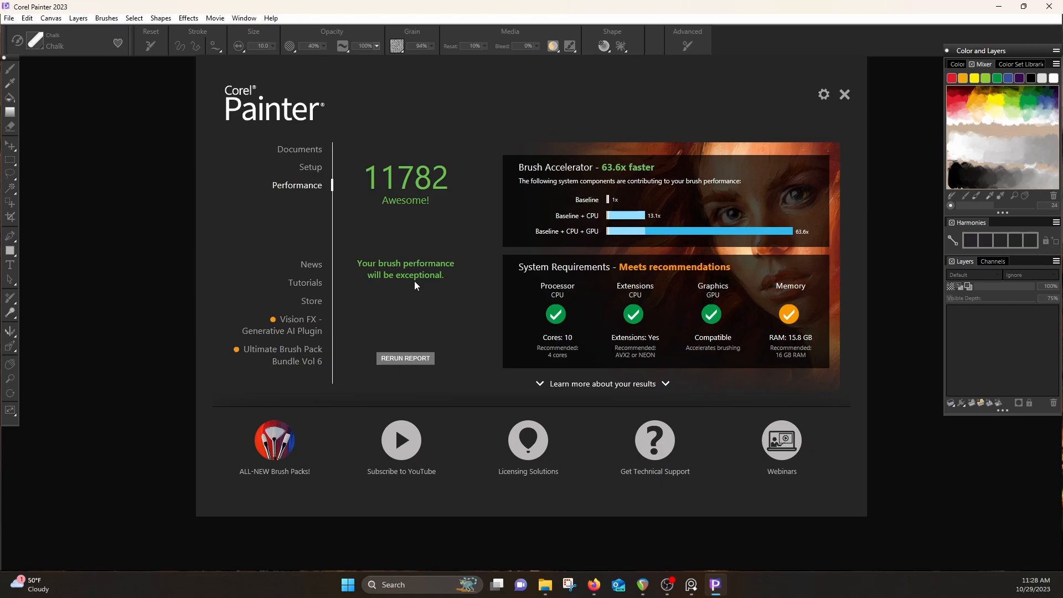
mouse_move(419, 323)
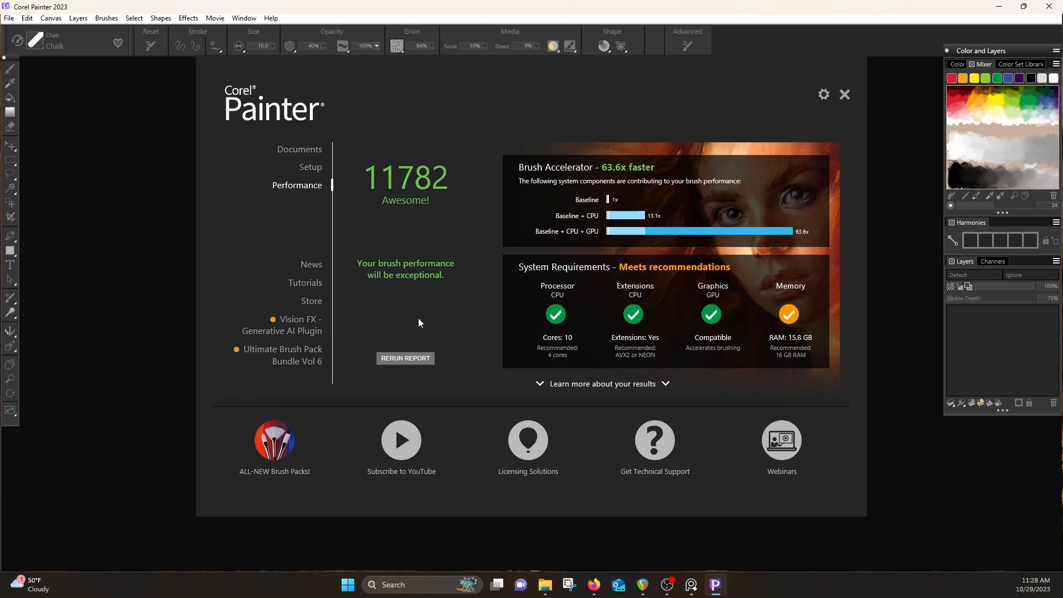
mouse_move(427, 341)
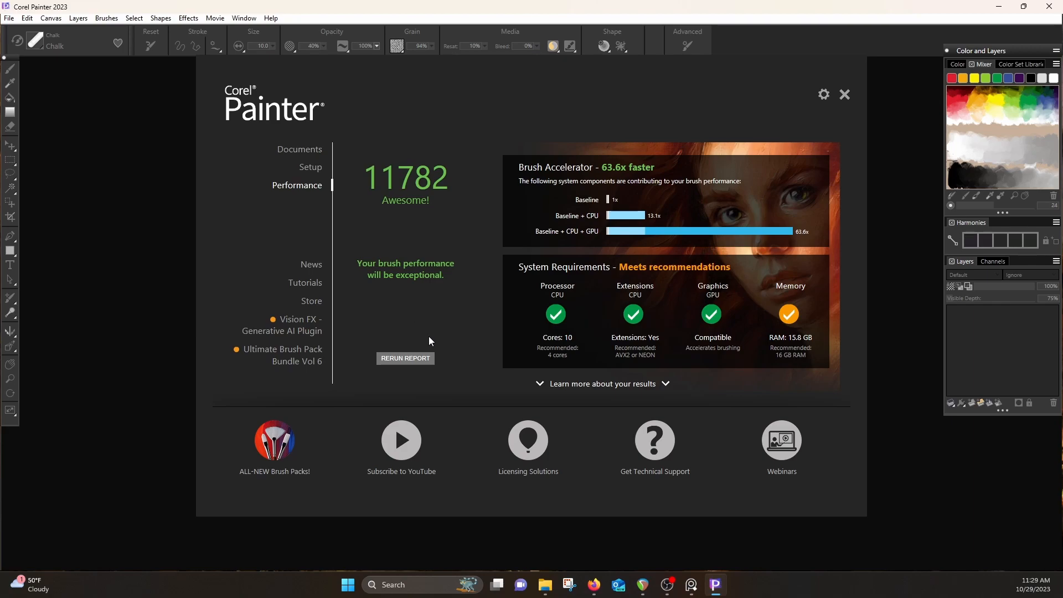
mouse_move(434, 341)
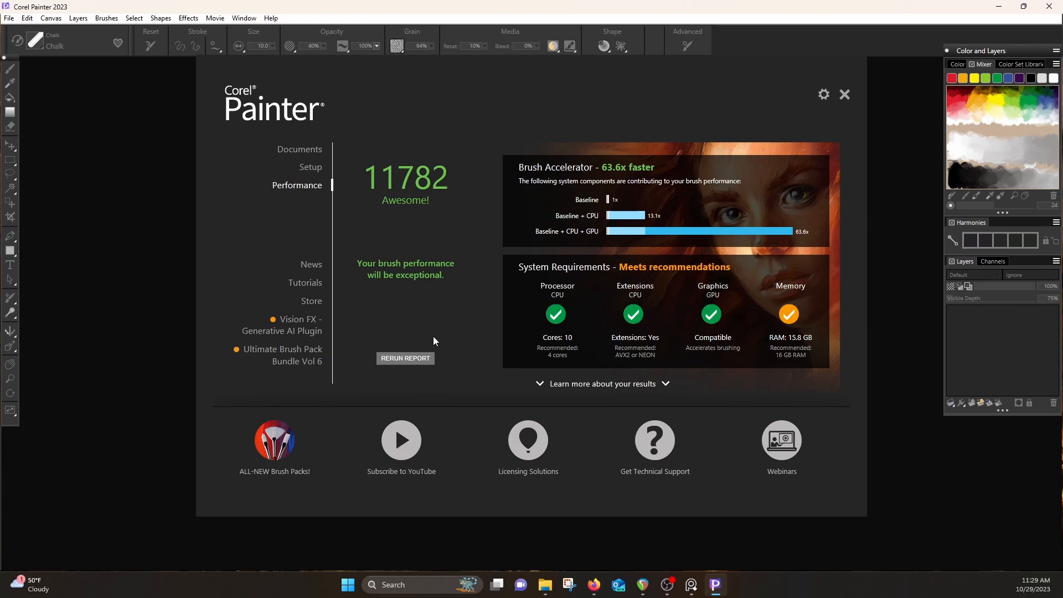
mouse_move(269, 197)
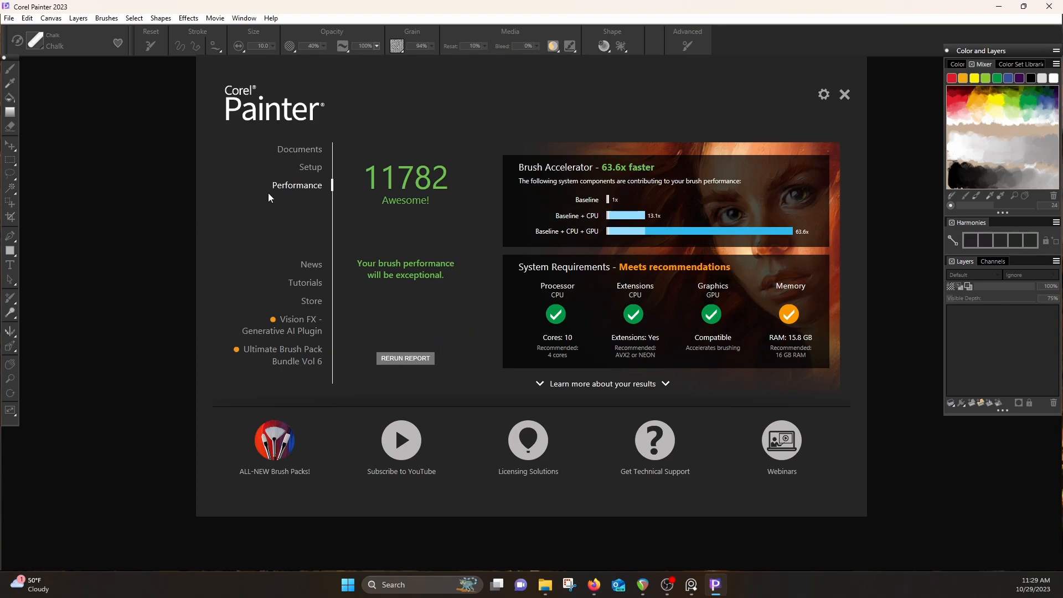
Rerun the Performance tab report to get a score of 12277.
left_click(844, 94)
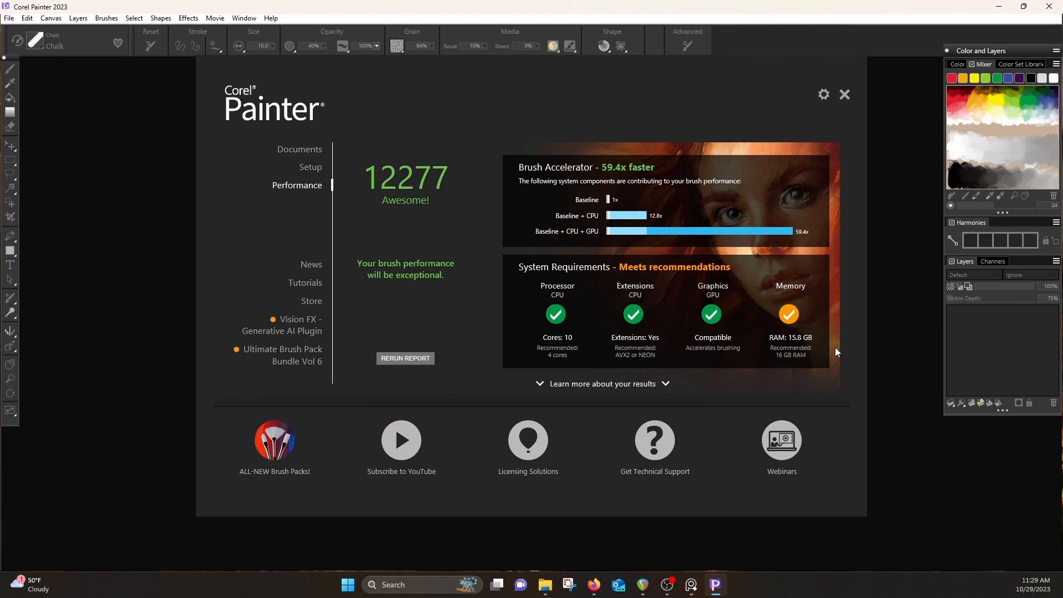
mouse_move(525, 247)
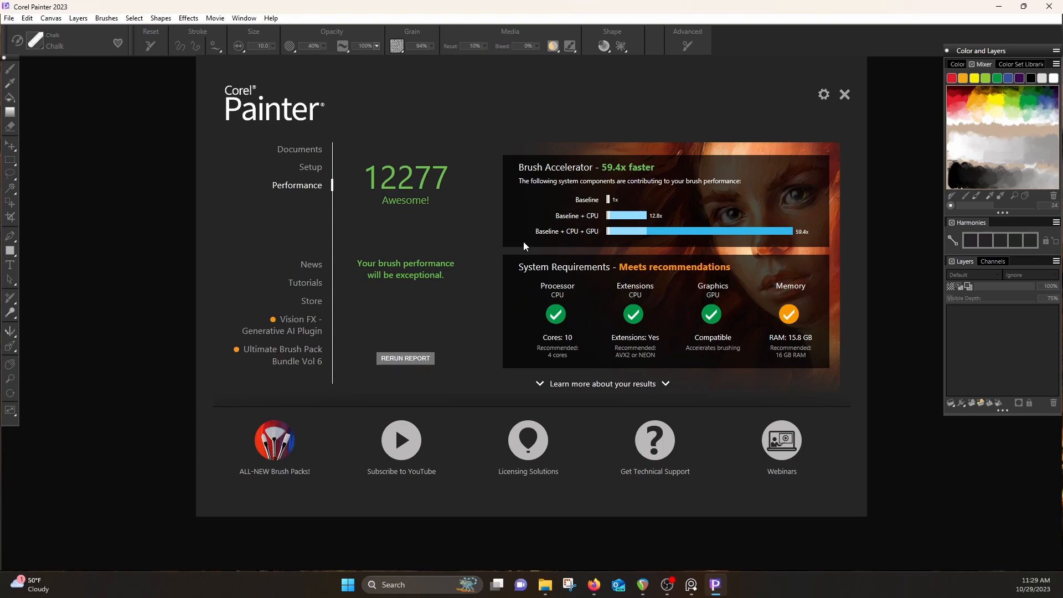
mouse_move(727, 301)
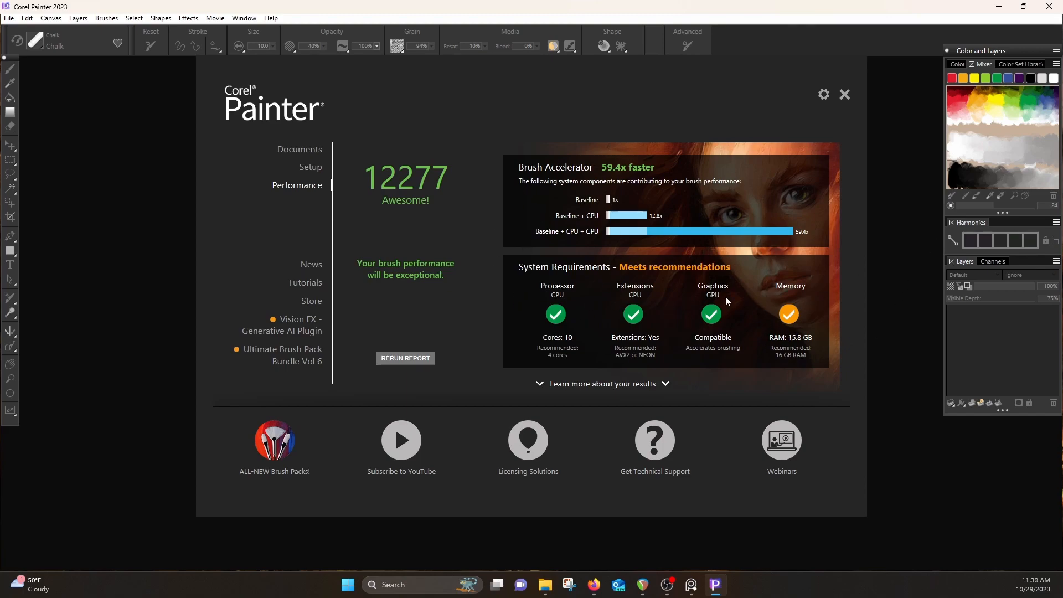
From Documents, start a new image set to 2500×3000 px portrait at 150 ppi.
left_click(299, 148)
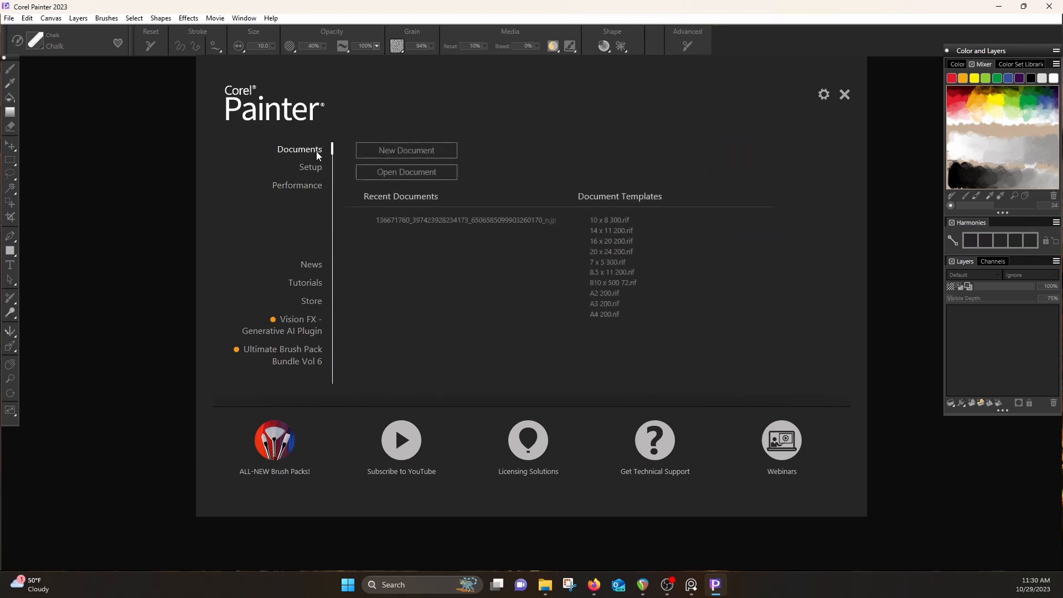
left_click(405, 150)
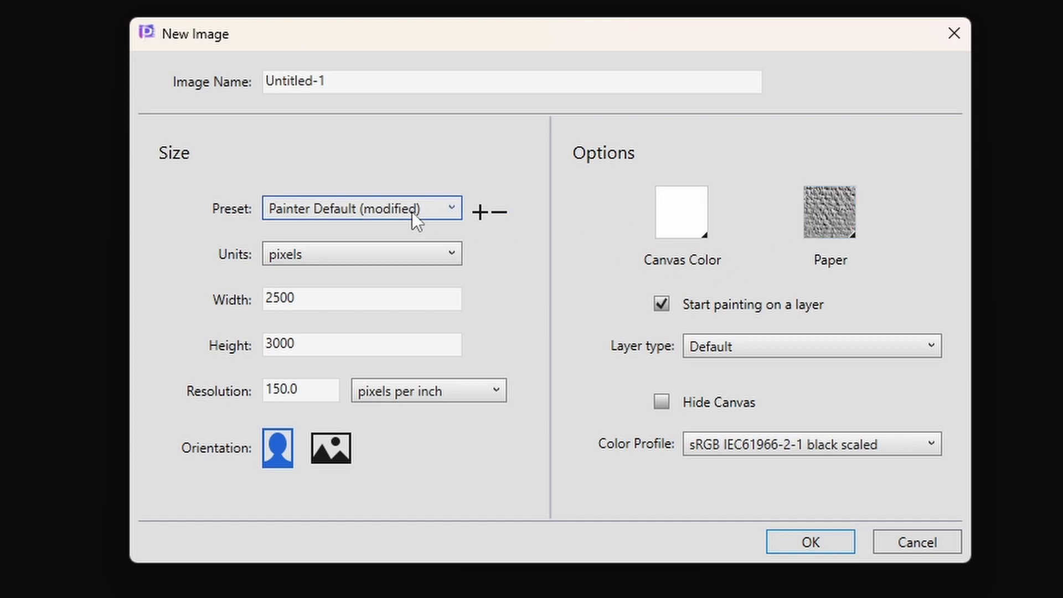
mouse_move(298, 332)
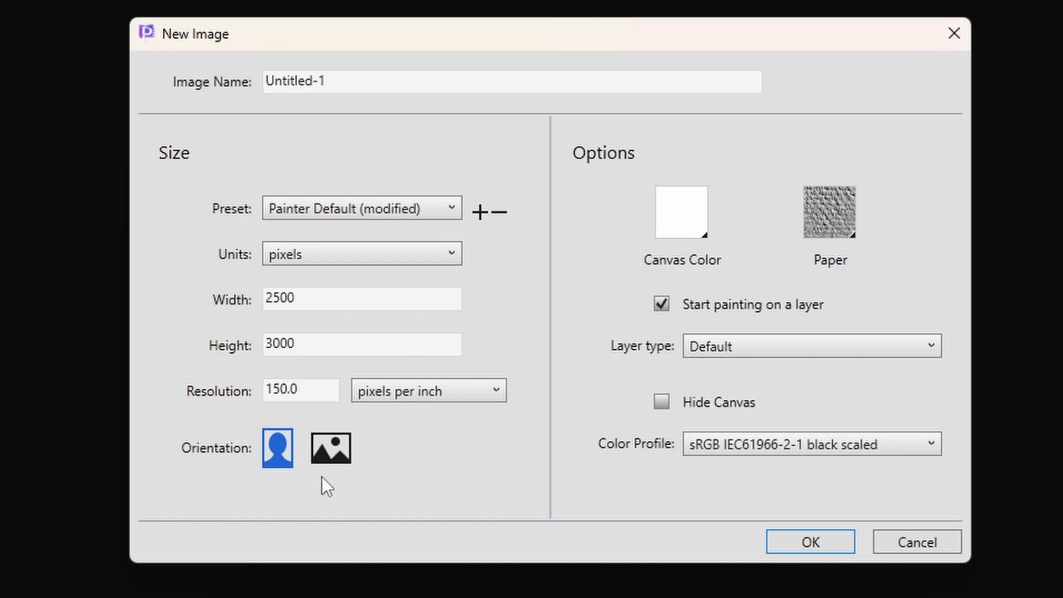
left_click(331, 448)
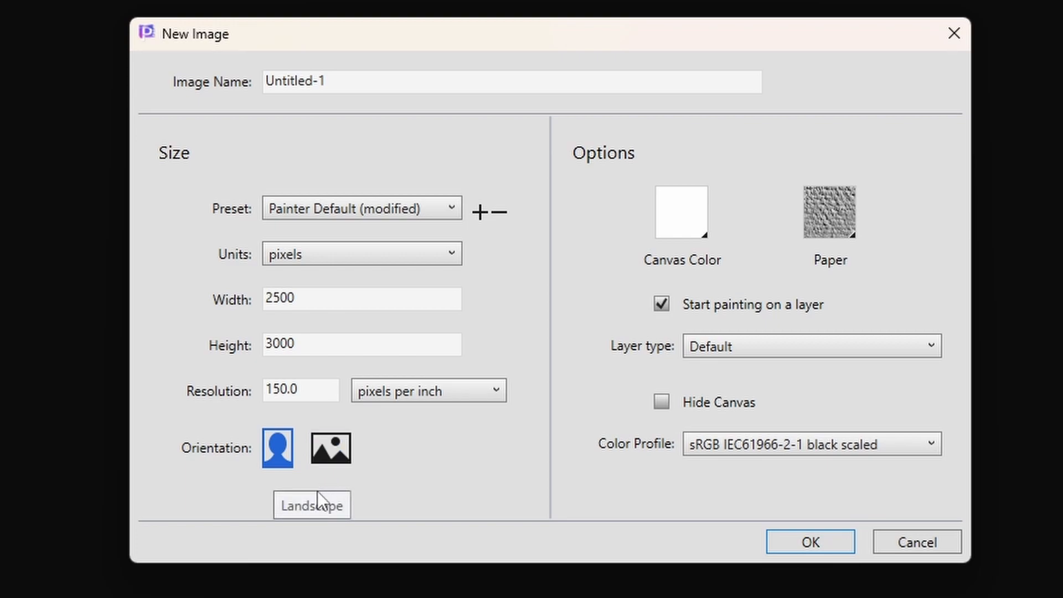
mouse_move(326, 501)
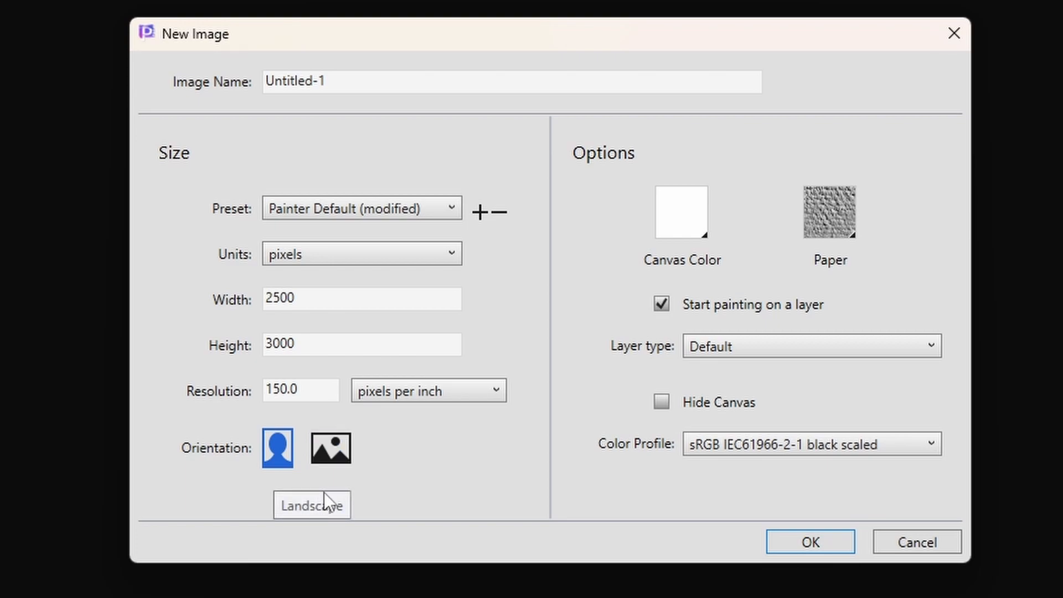
mouse_move(357, 499)
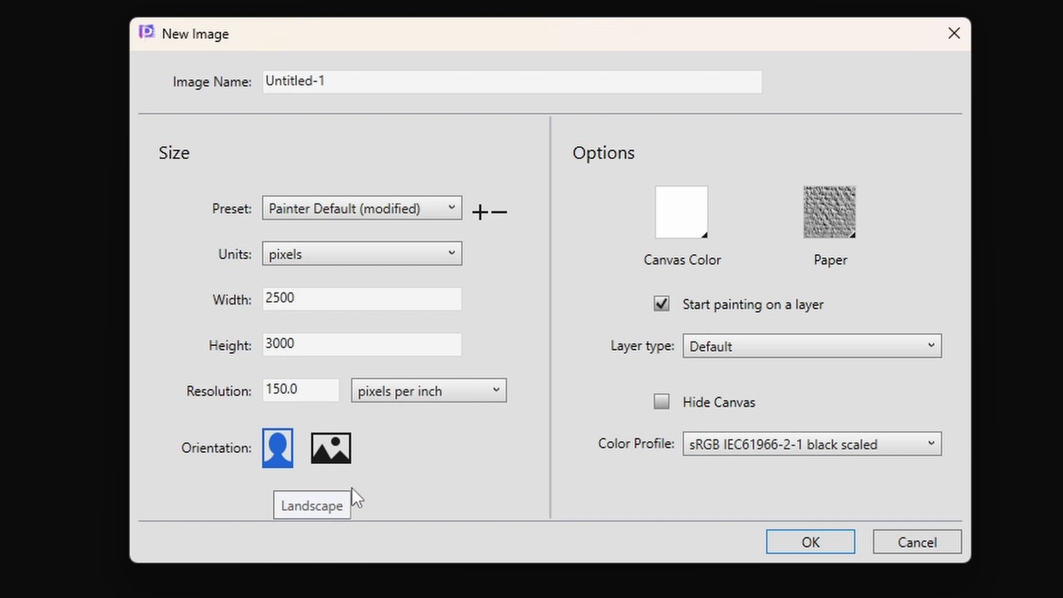
mouse_move(371, 487)
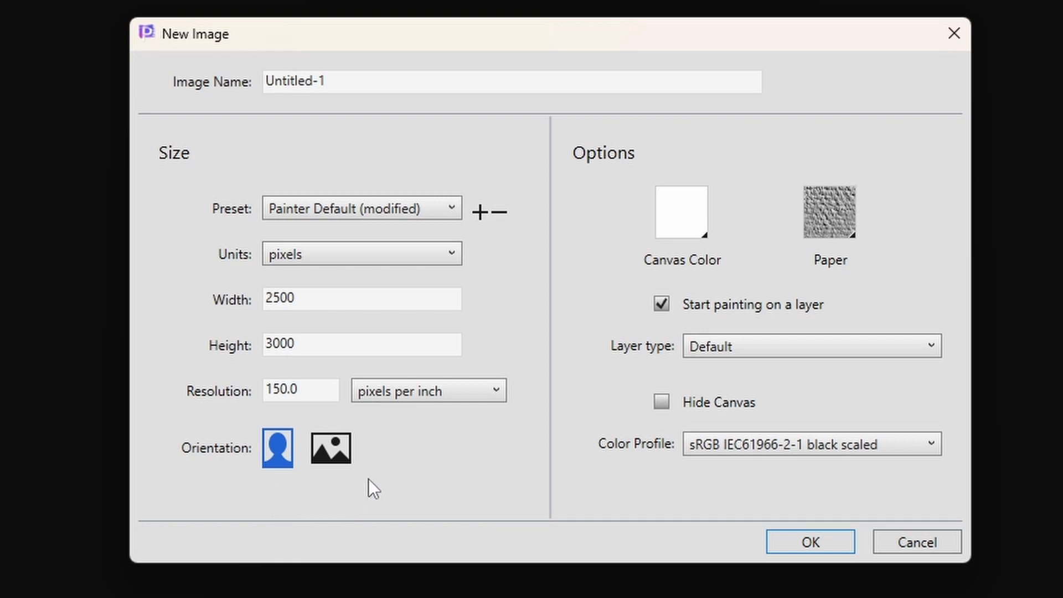
mouse_move(804, 518)
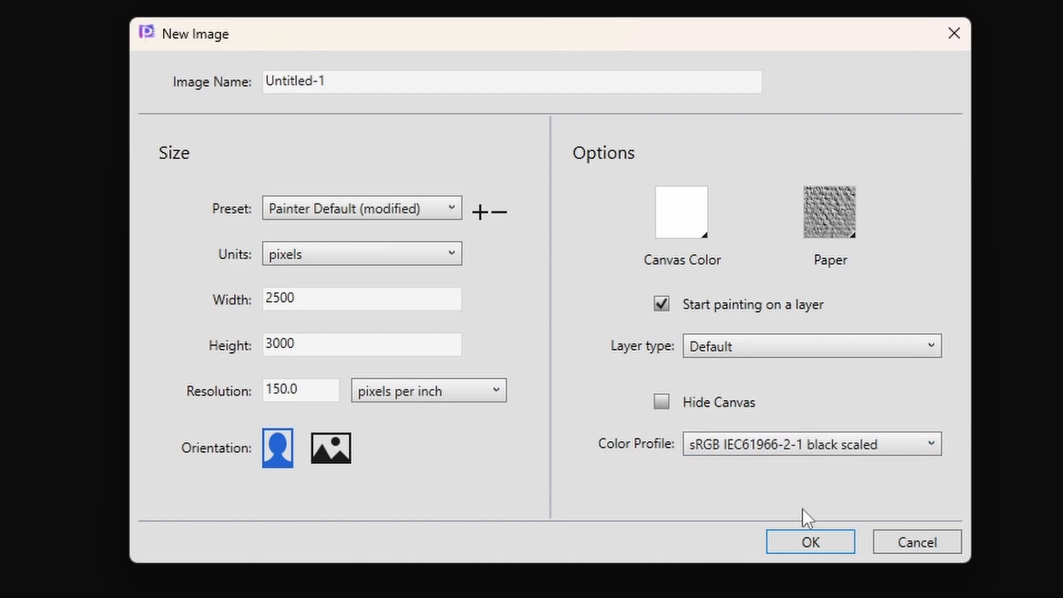
Confirm the New Image dialog to create Untitled-1 at 2500×3000.
left_click(809, 541)
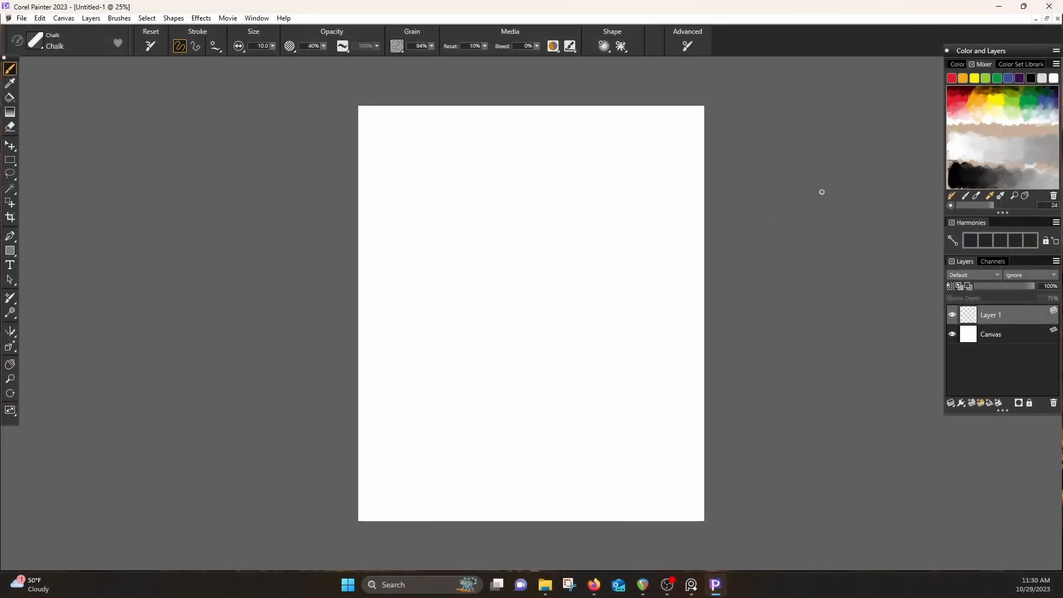
mouse_move(559, 20)
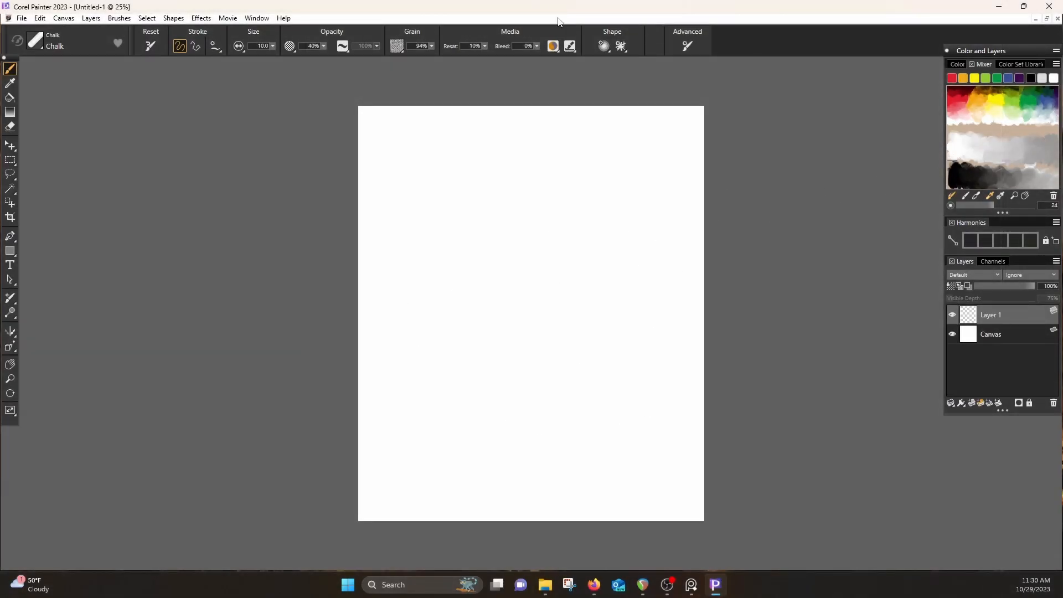
mouse_move(362, 7)
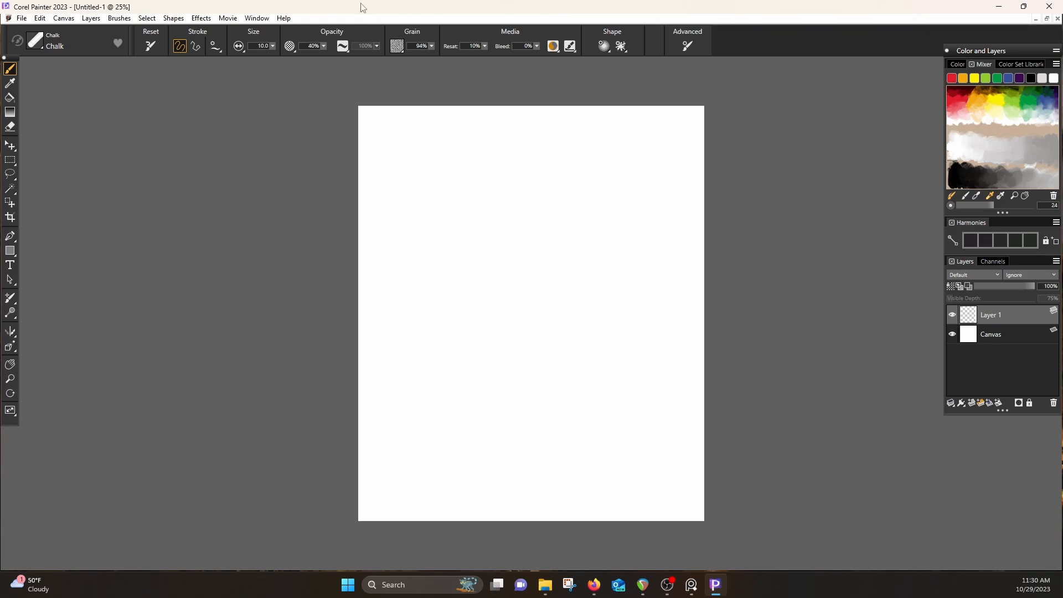
mouse_move(363, 140)
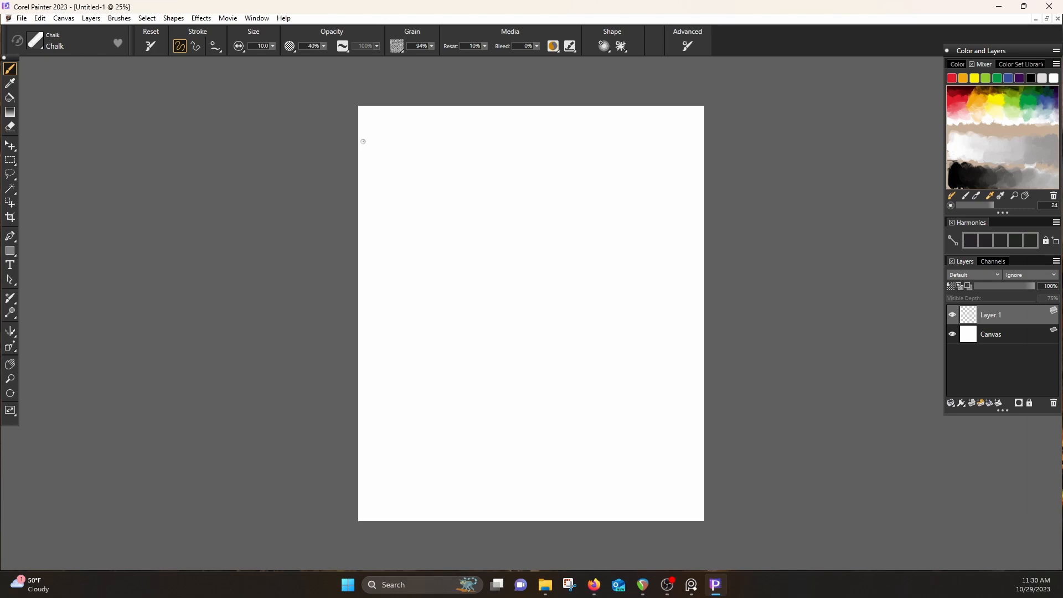
mouse_move(347, 156)
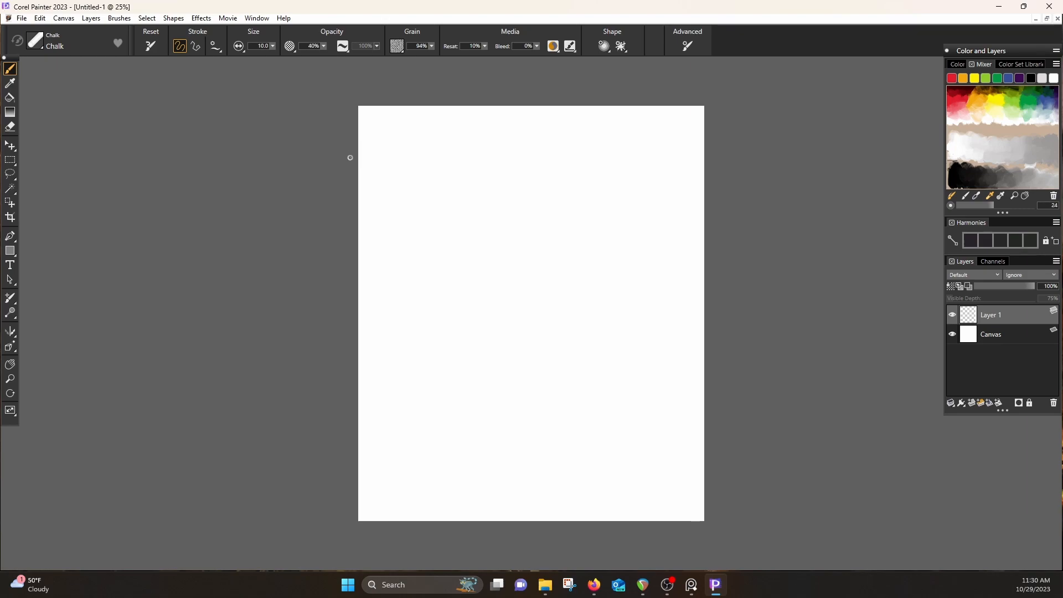
mouse_move(350, 158)
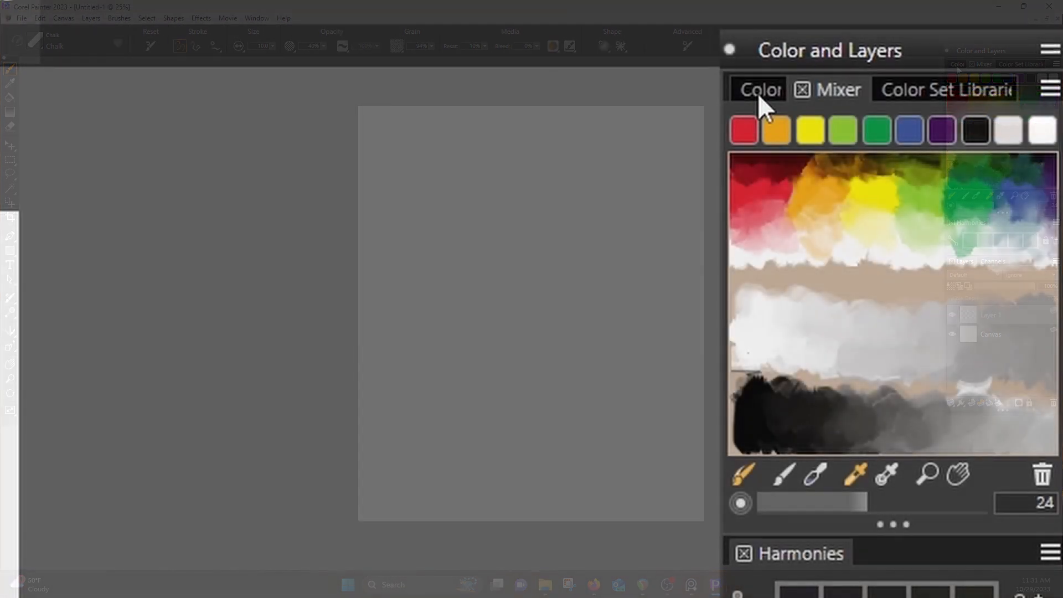
left_click(759, 88)
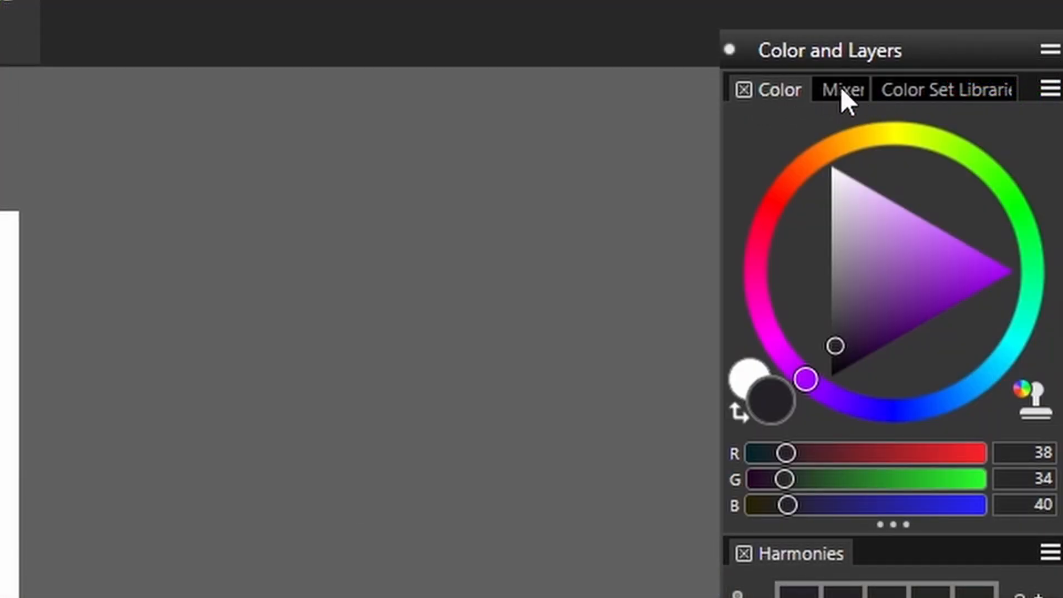
left_click(840, 89)
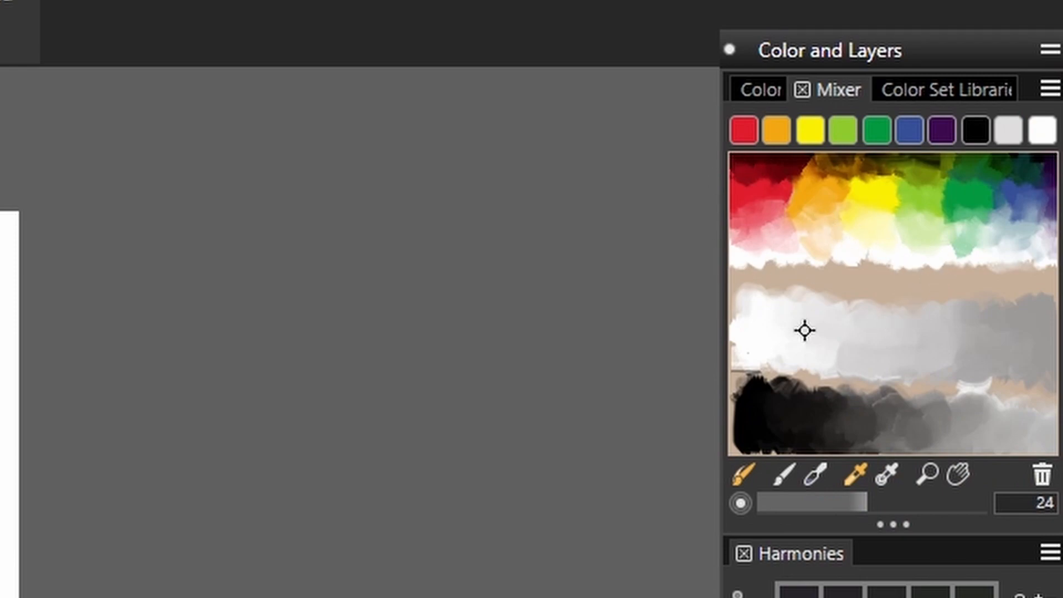
mouse_move(841, 148)
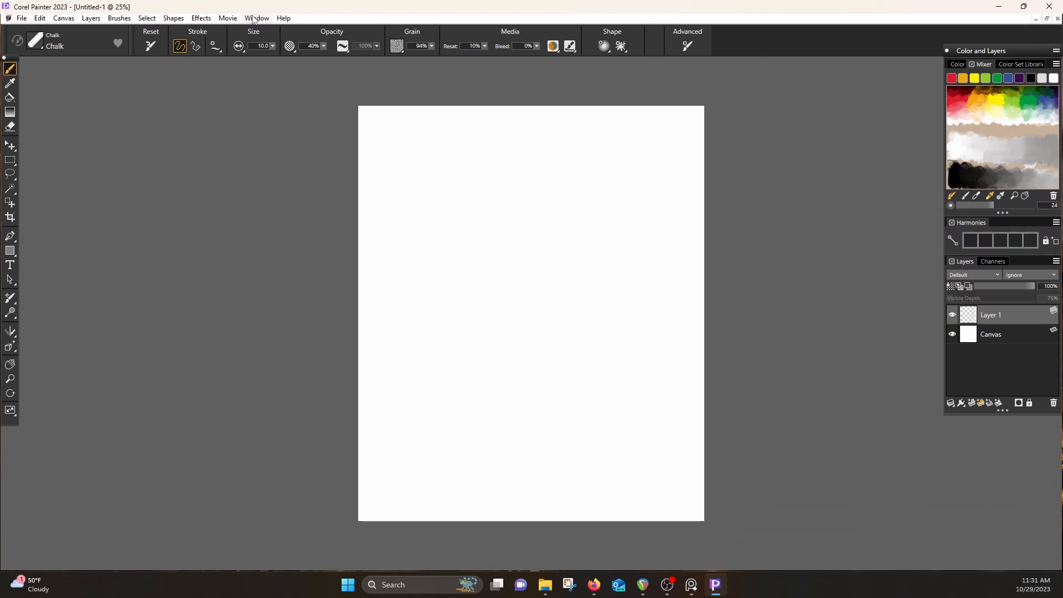
Show the Brush Selector as a full-view panel from the Window menu.
left_click(256, 17)
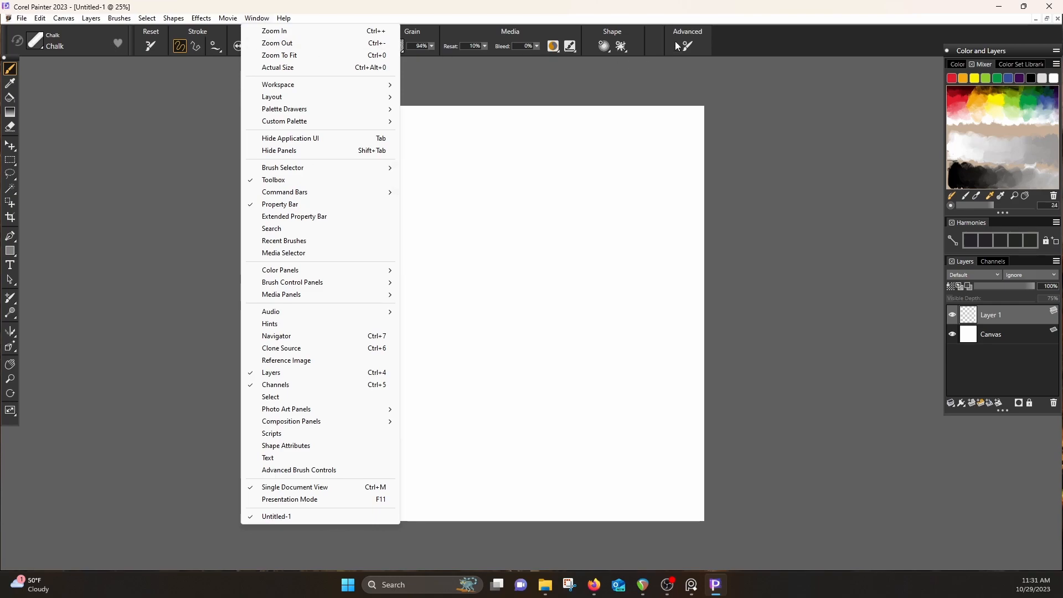
left_click(227, 18)
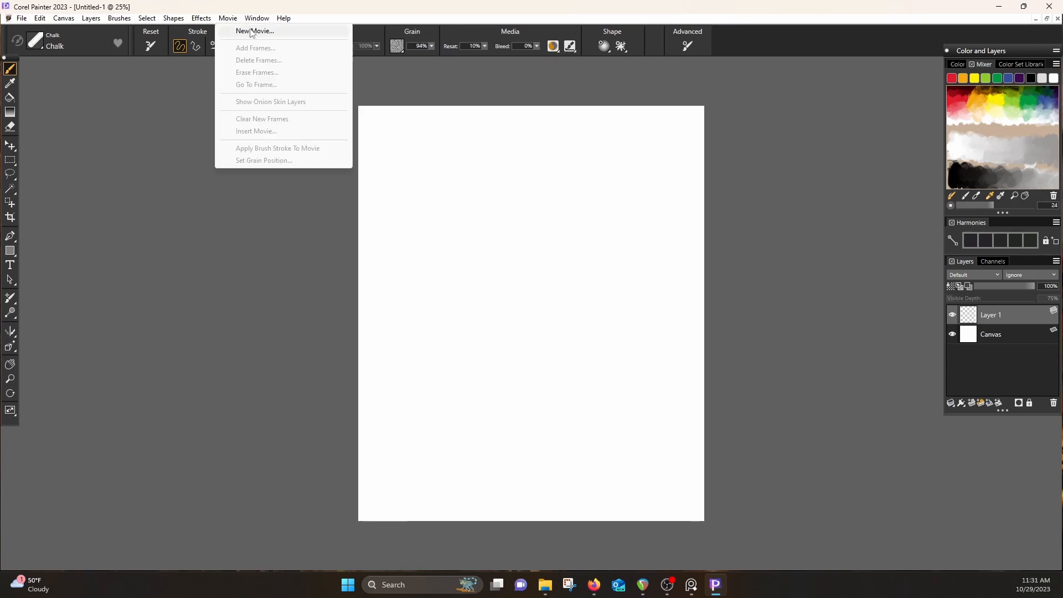
left_click(257, 18)
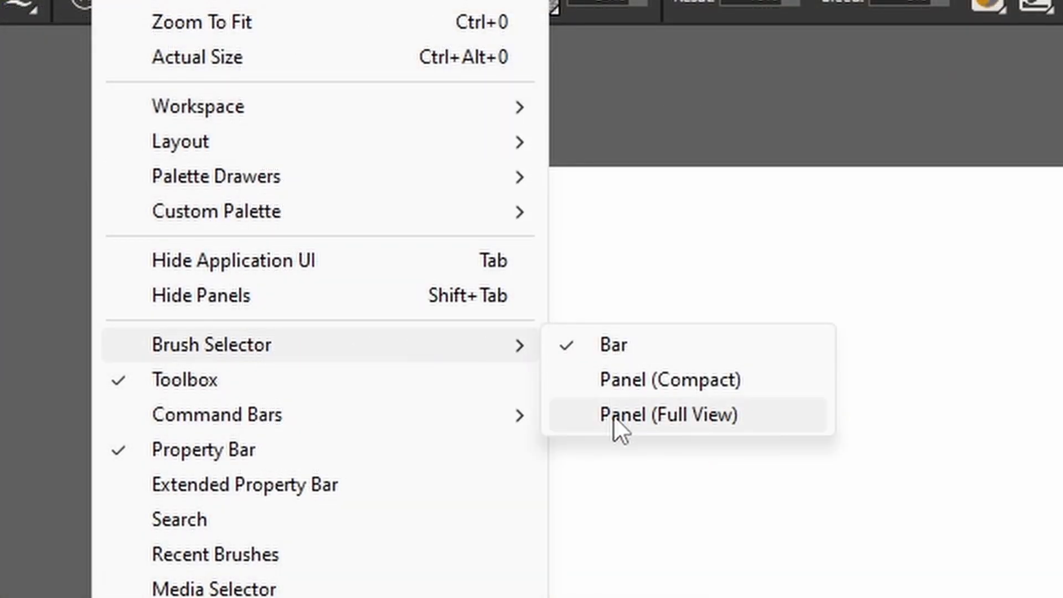
left_click(668, 414)
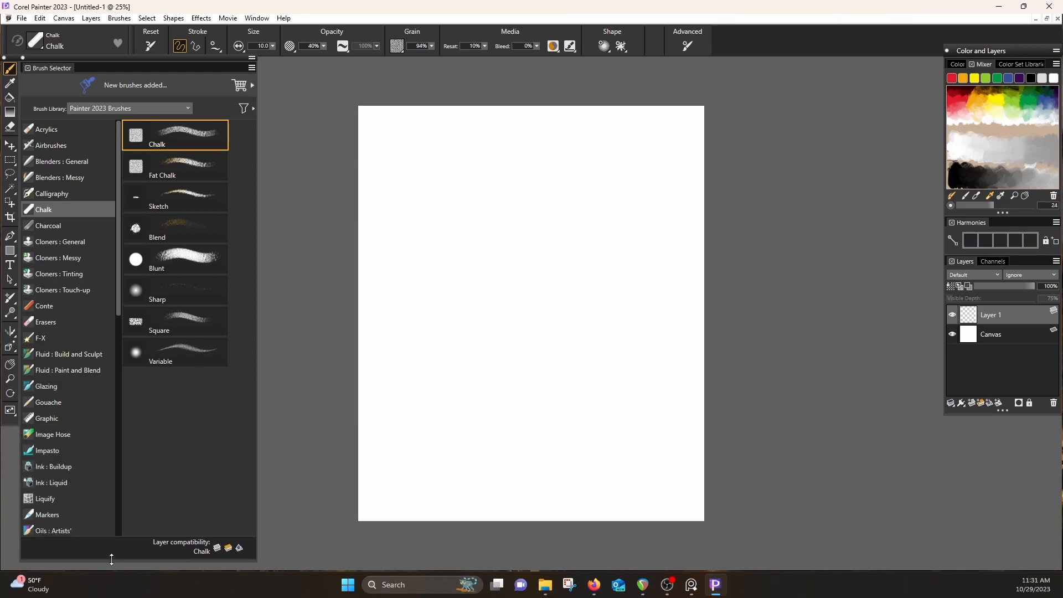
mouse_move(997, 410)
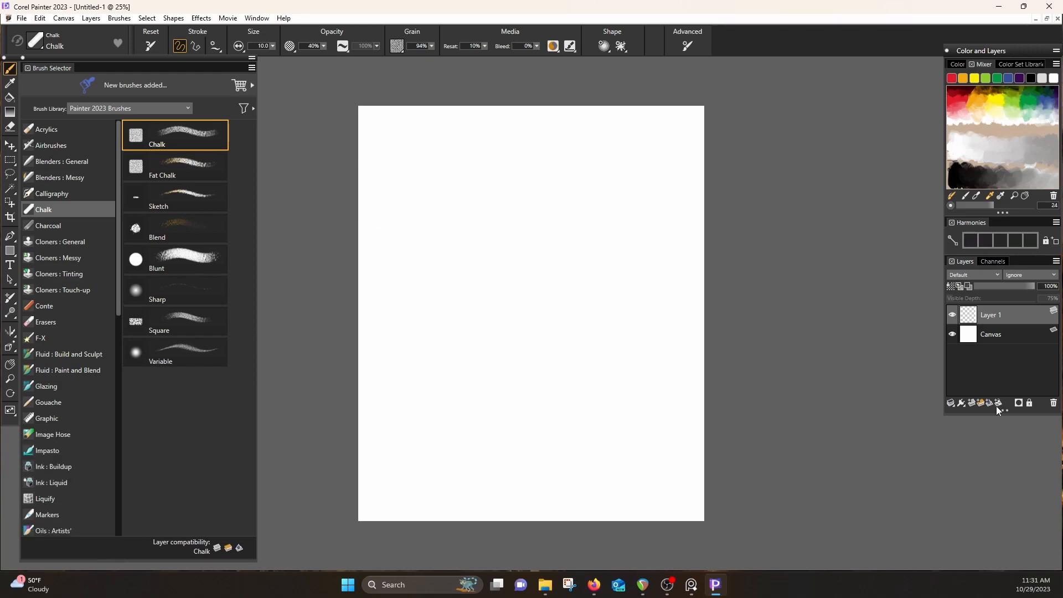
mouse_move(914, 145)
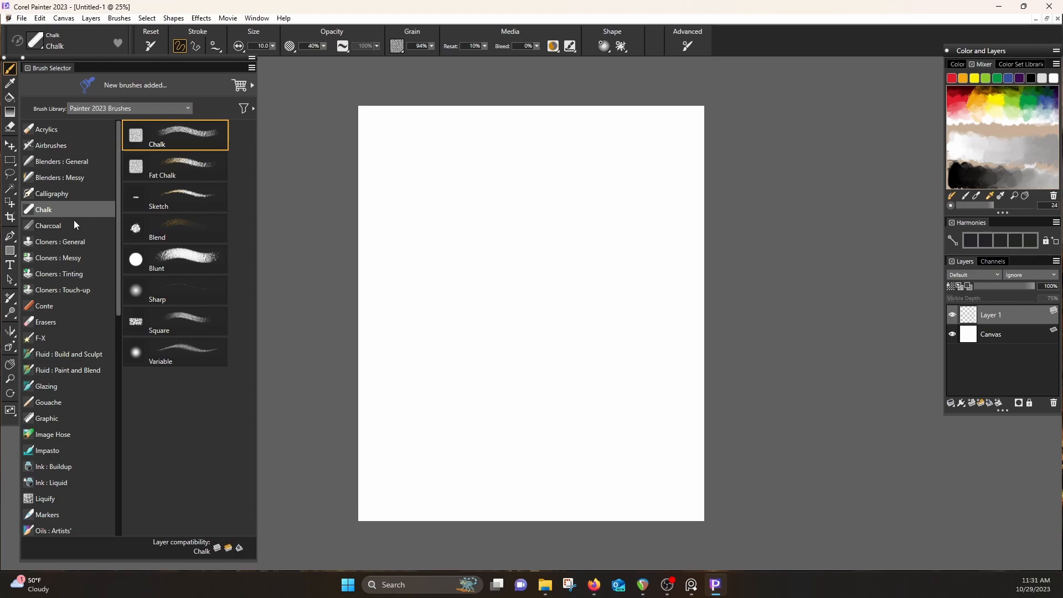
mouse_move(13, 284)
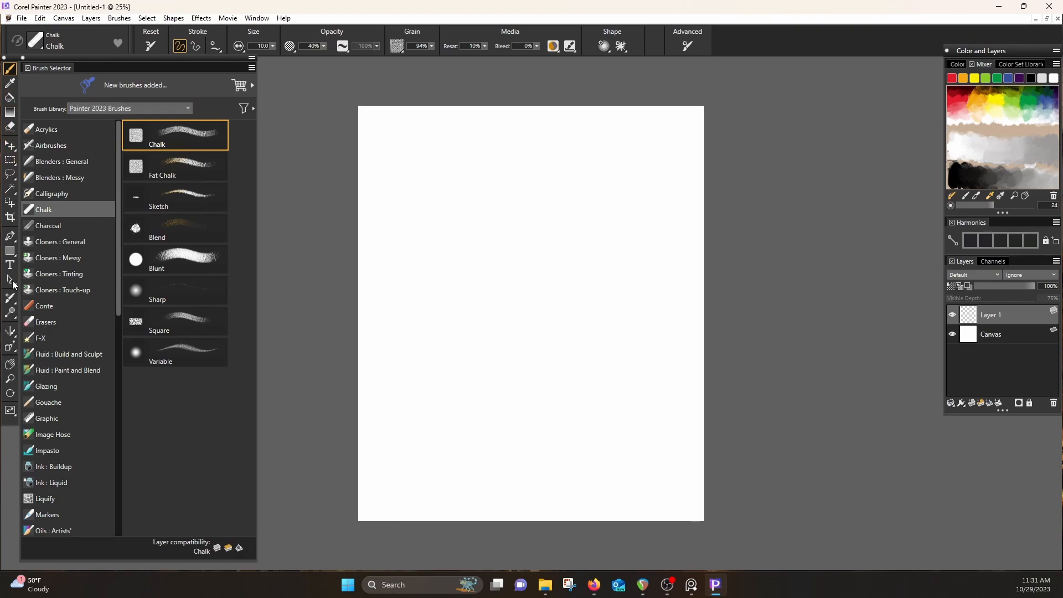
mouse_move(298, 274)
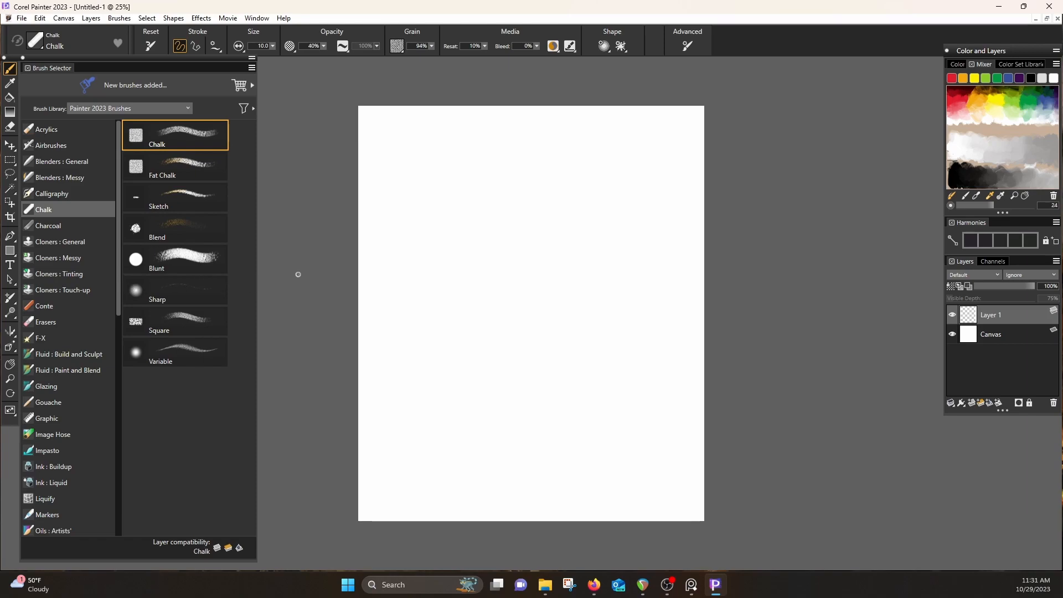
mouse_move(134, 260)
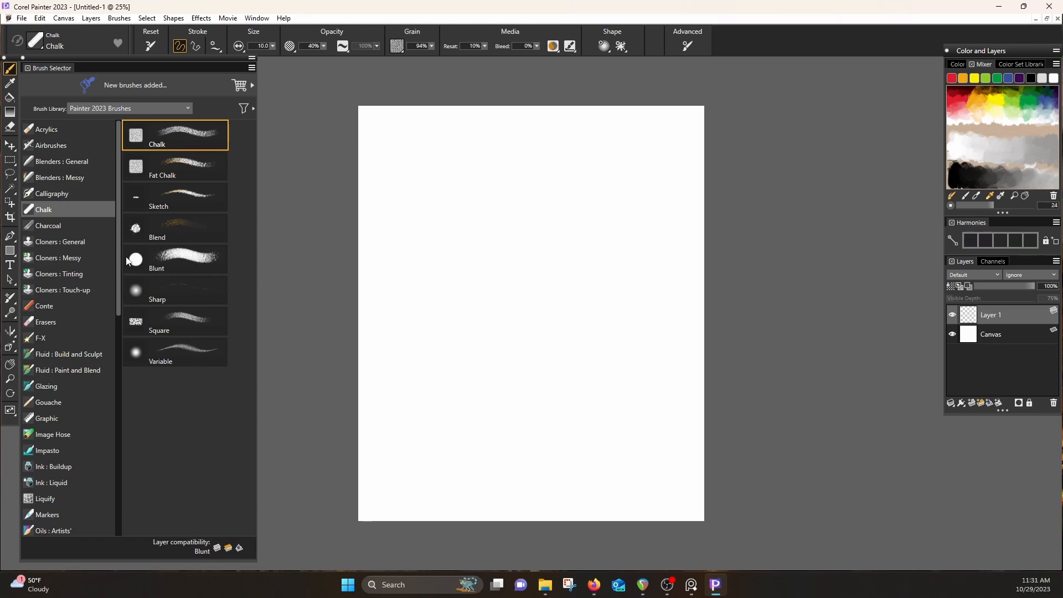
mouse_move(131, 263)
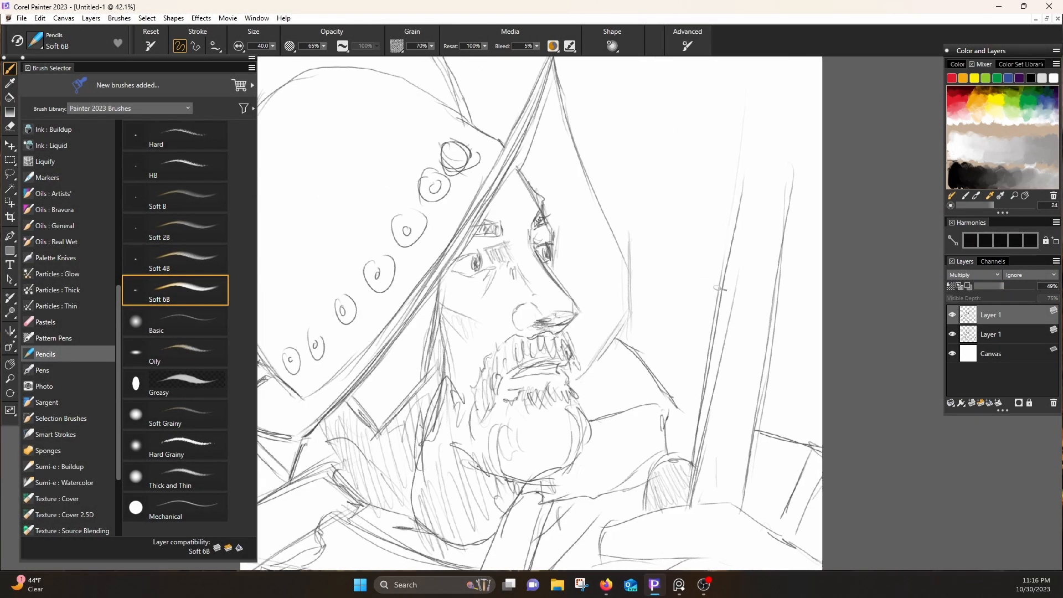
Redraw the helmet brim, eyes and beard using Soft 4B, Soft 6B and Mechanical pencils.
left_click(173, 476)
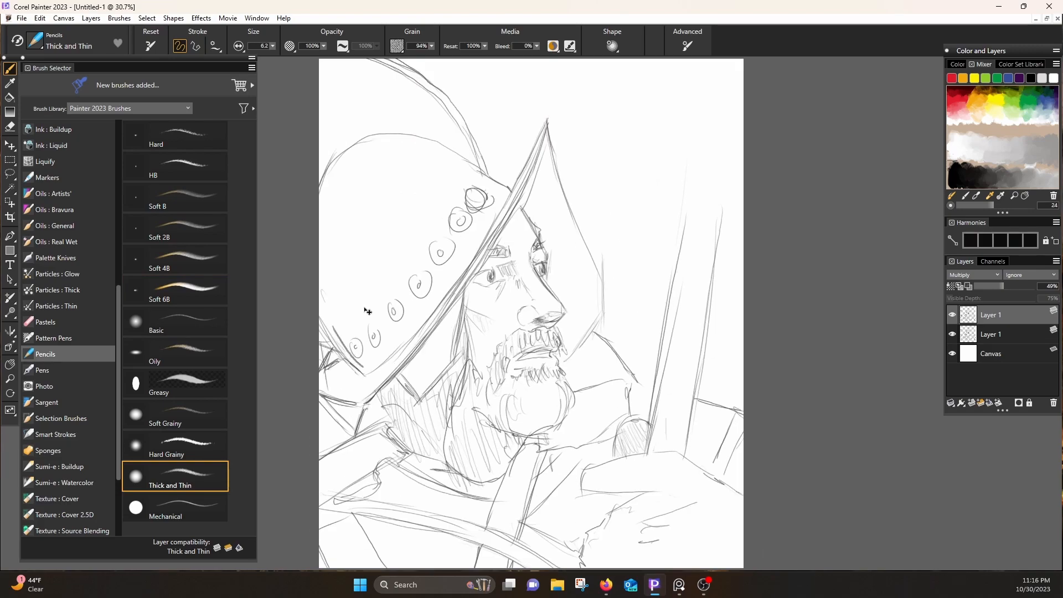
left_click(165, 507)
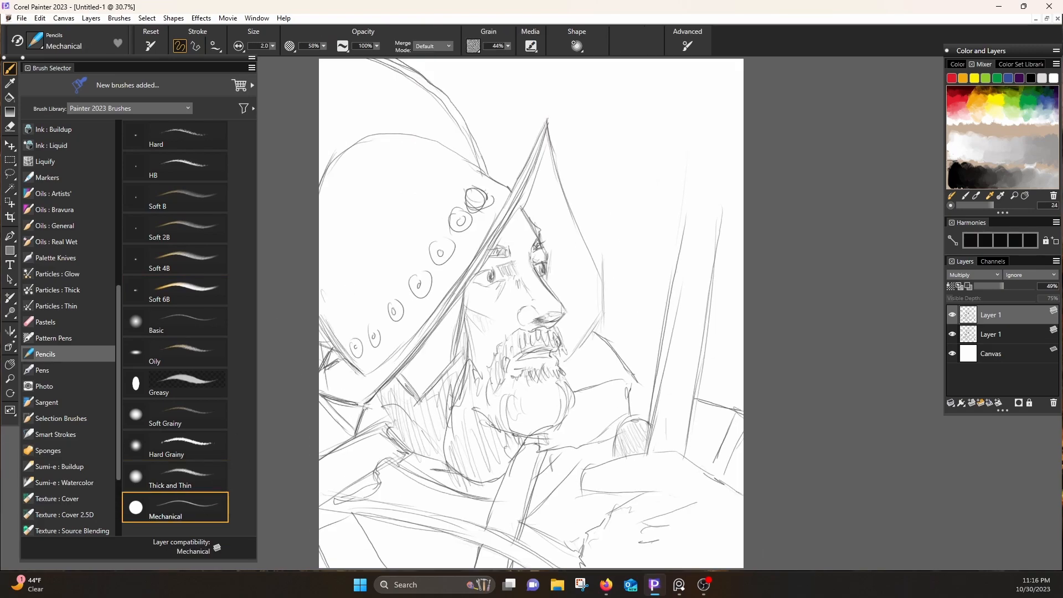
left_click(160, 259)
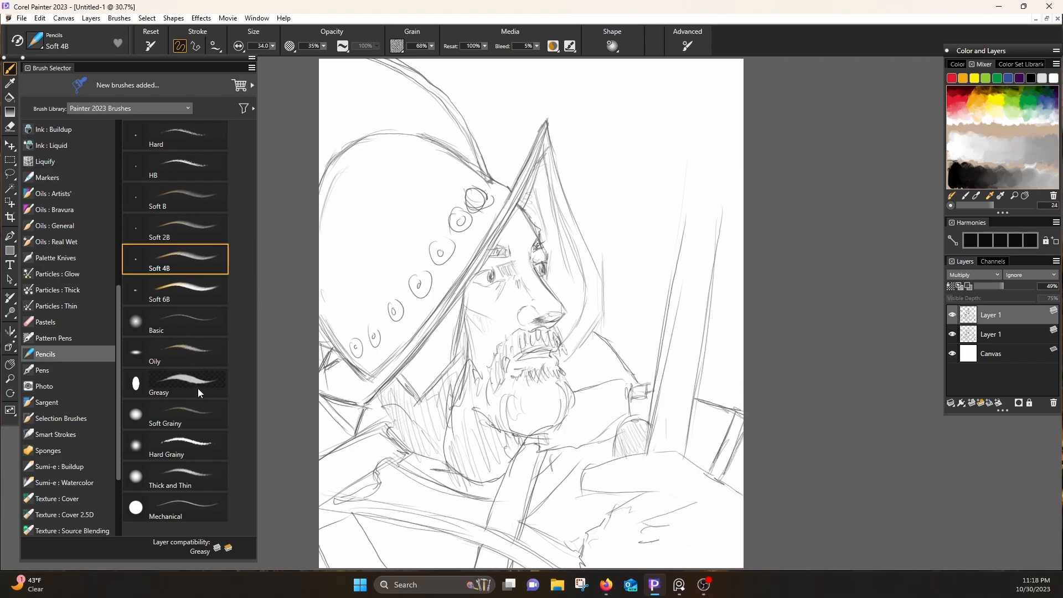
left_click(155, 356)
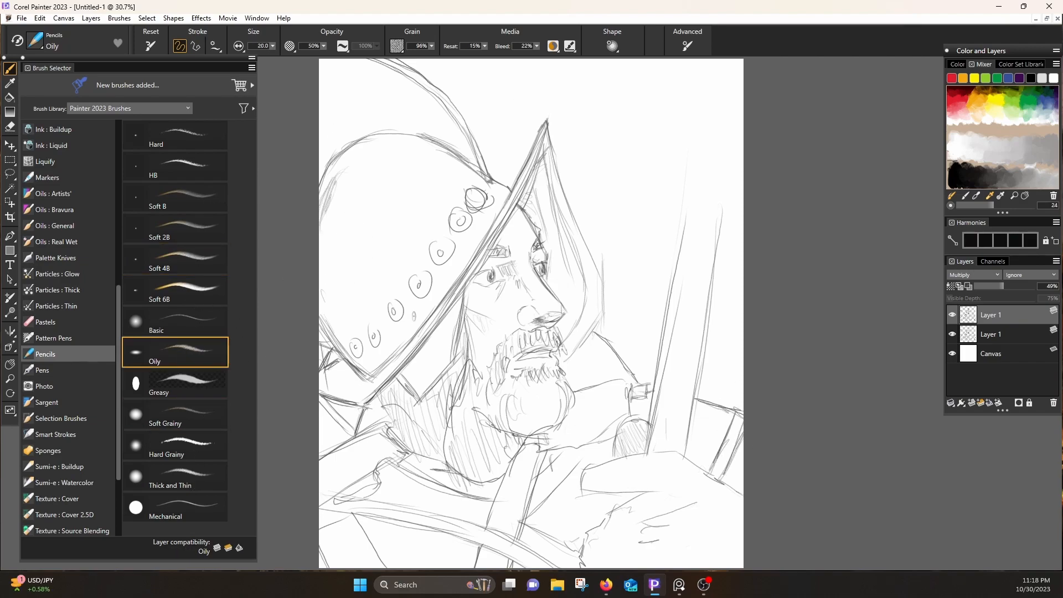
left_click(165, 516)
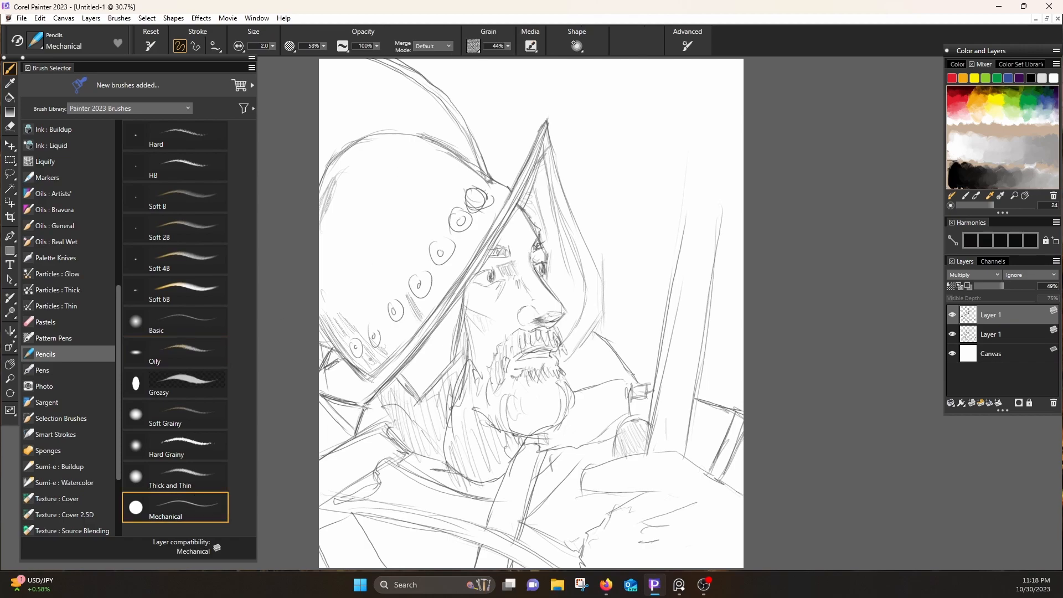
left_click(175, 259)
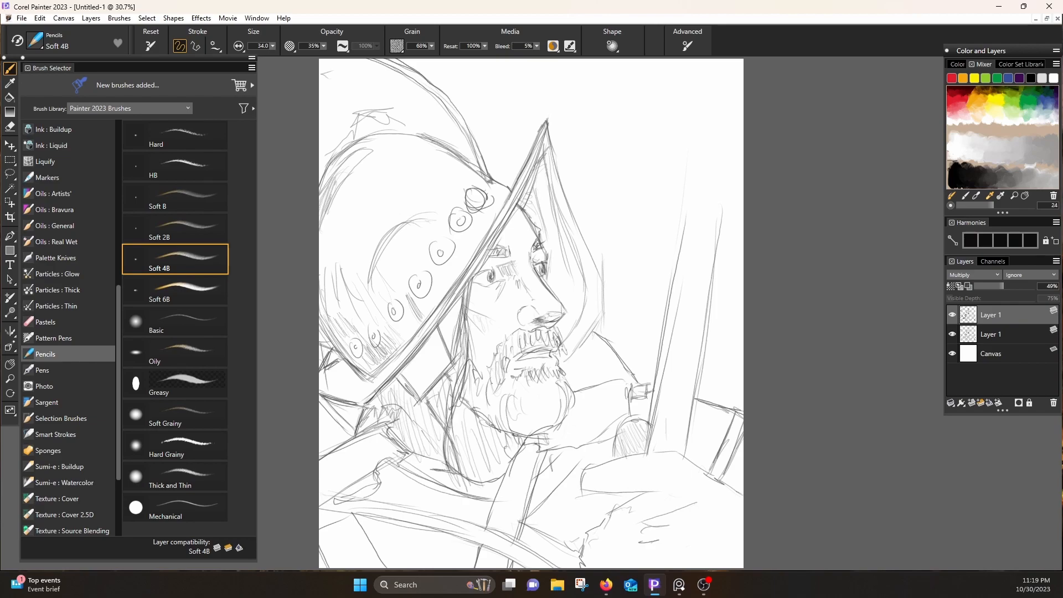
left_click(159, 289)
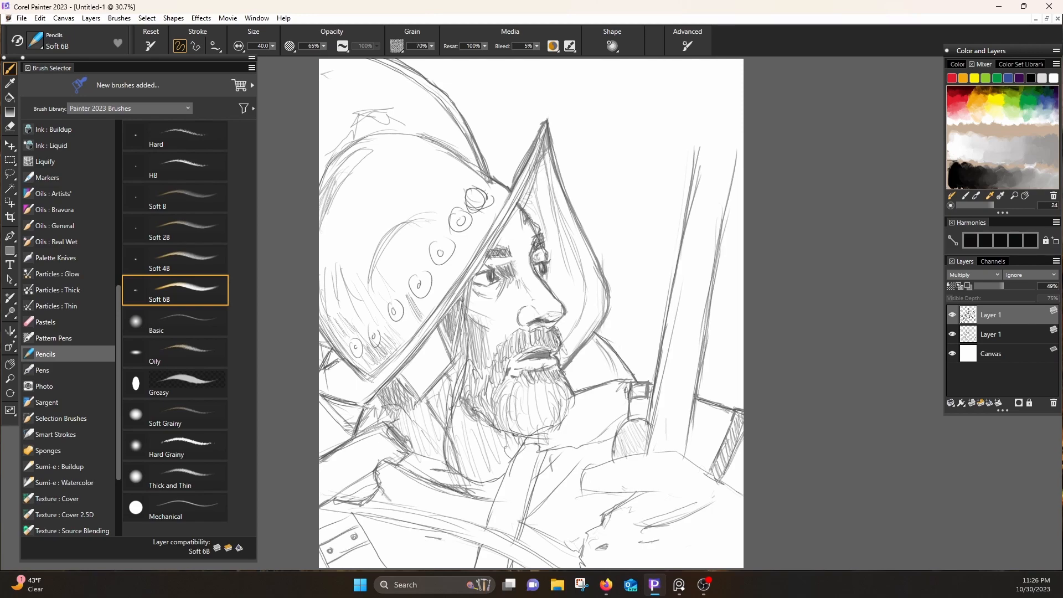
scroll("down", 3)
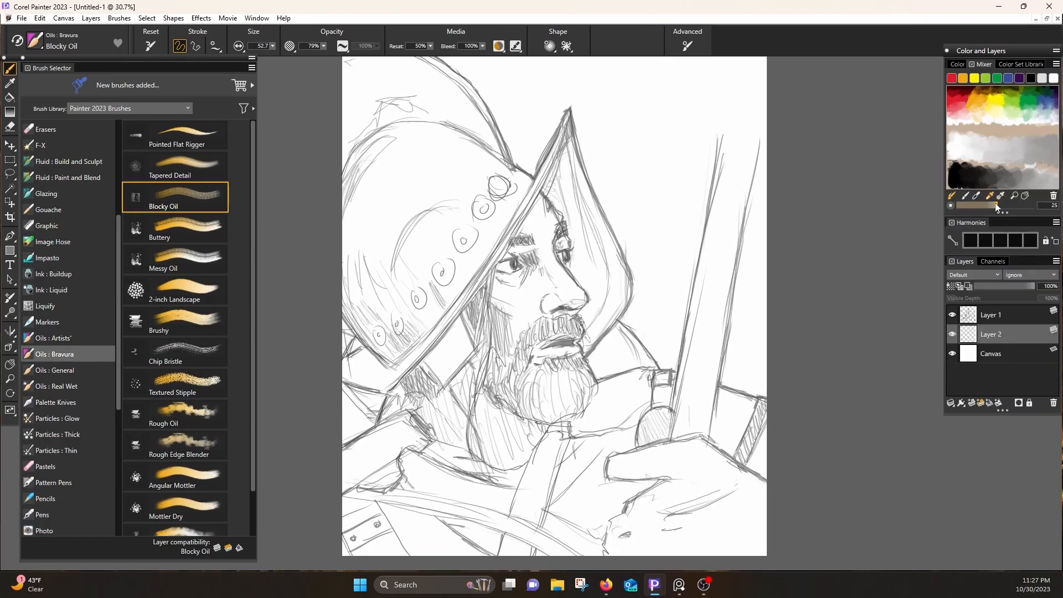
Clear the Mixer pad and dab deep red paint onto it.
left_click(1020, 64)
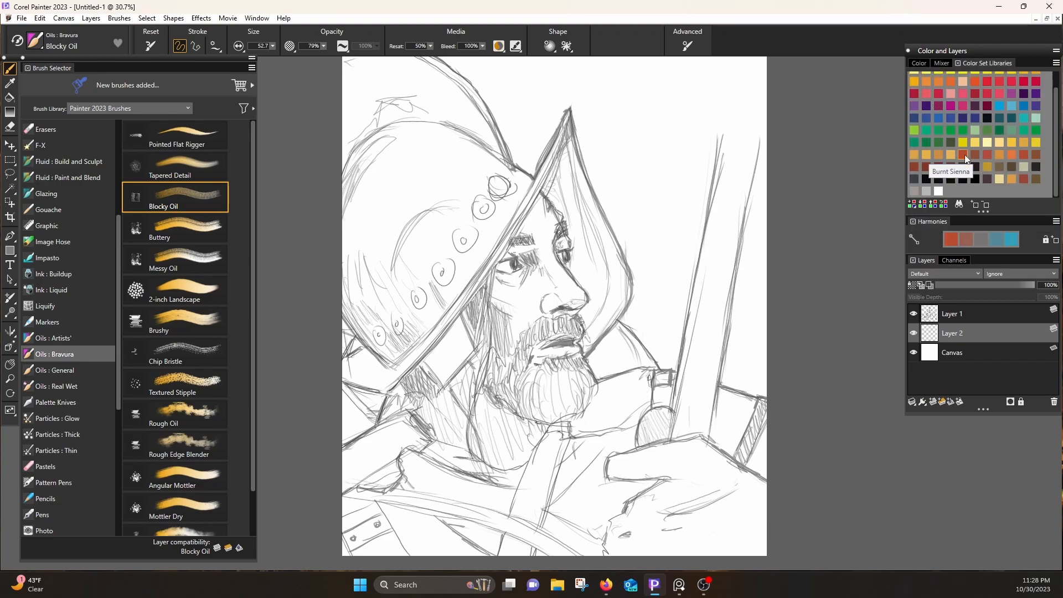
mouse_move(954, 188)
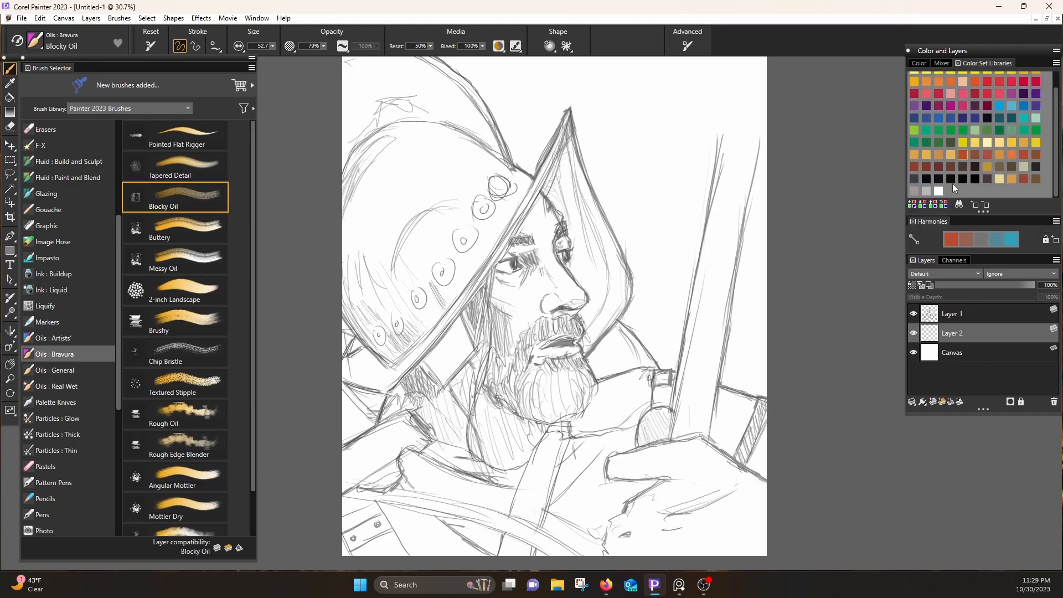
mouse_move(1033, 82)
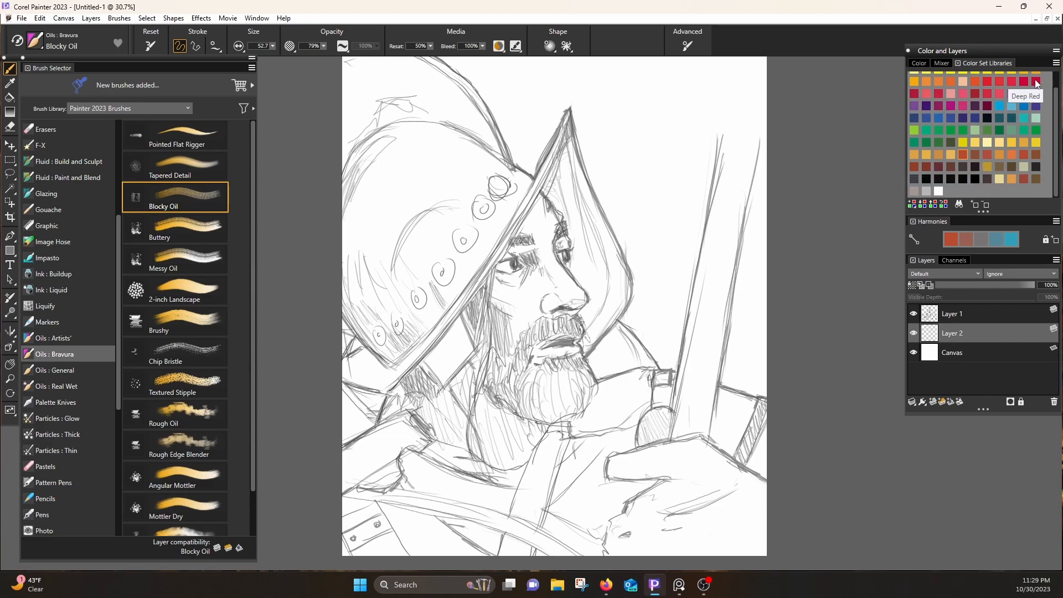
mouse_move(1011, 82)
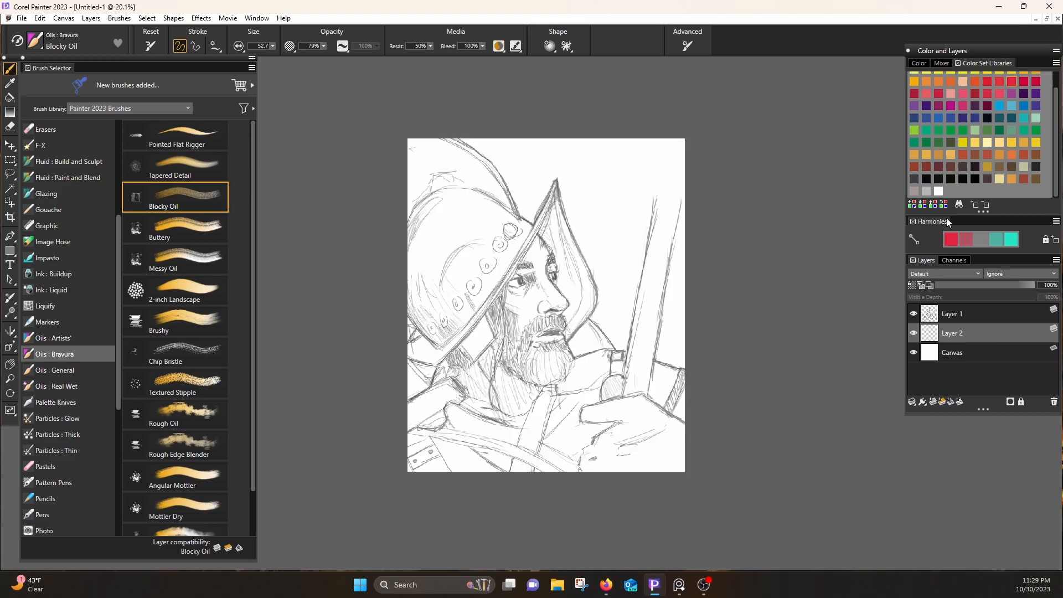
left_click(1055, 63)
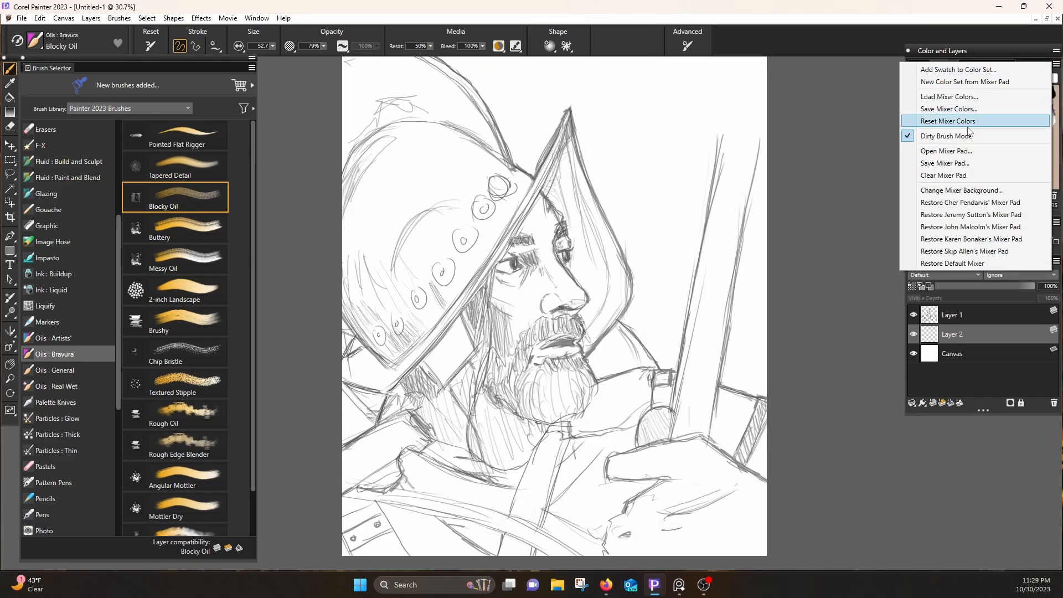
mouse_move(973, 70)
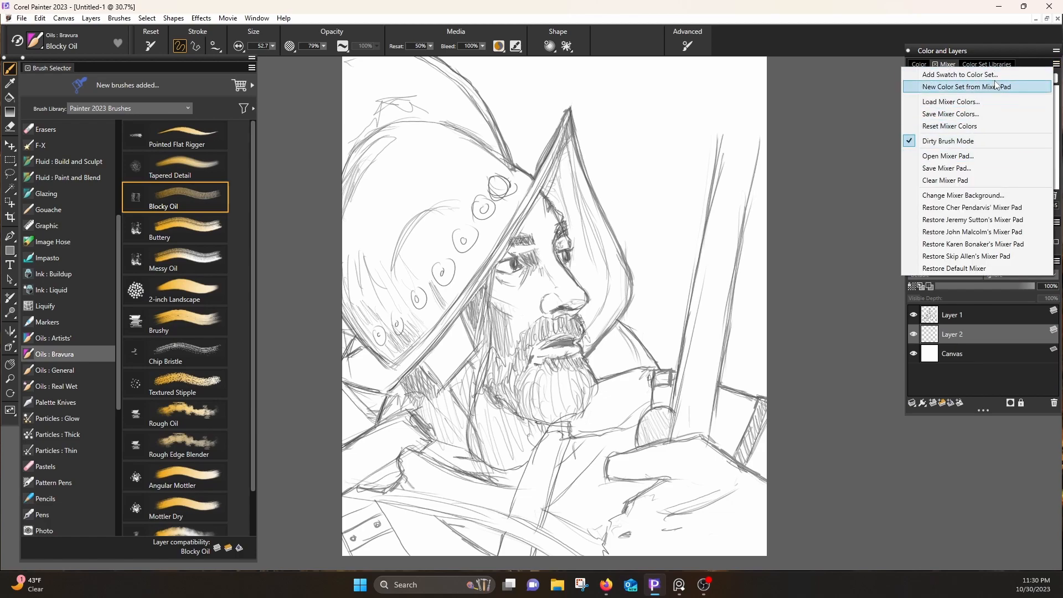
left_click(970, 86)
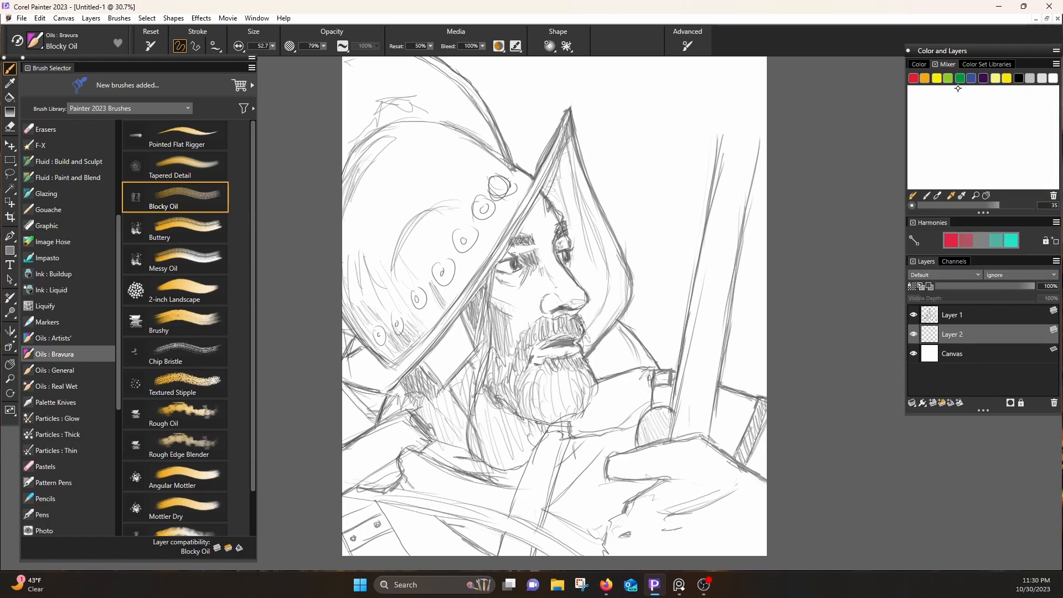
left_click(987, 63)
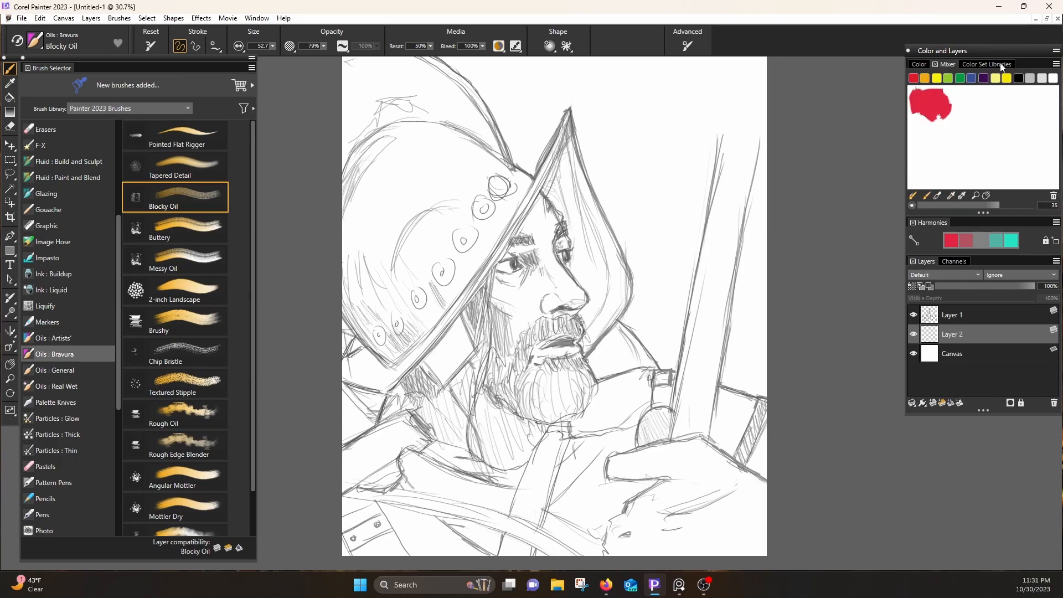
left_click(987, 64)
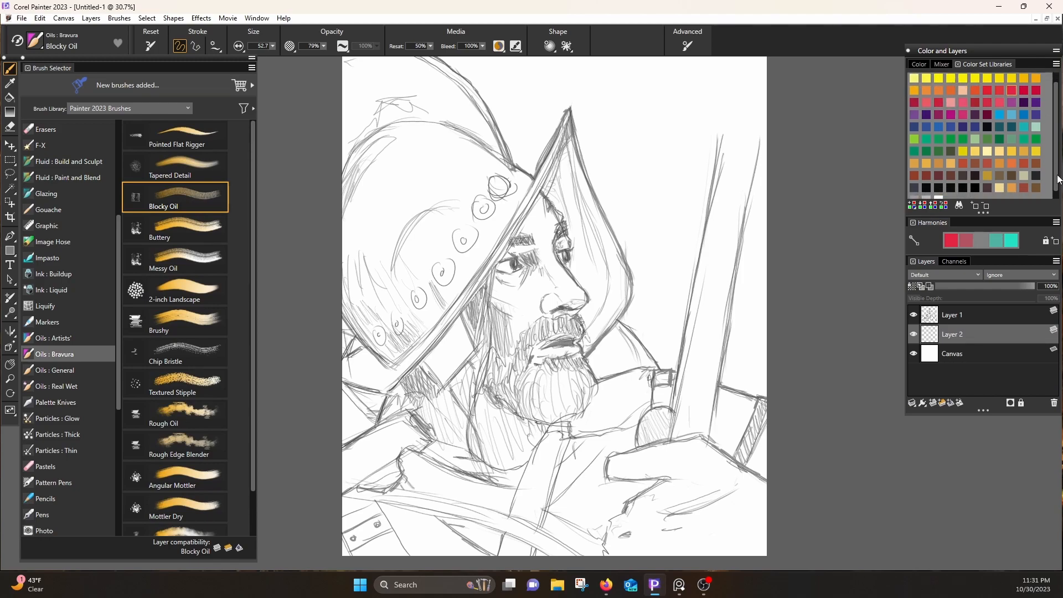
mouse_move(926, 164)
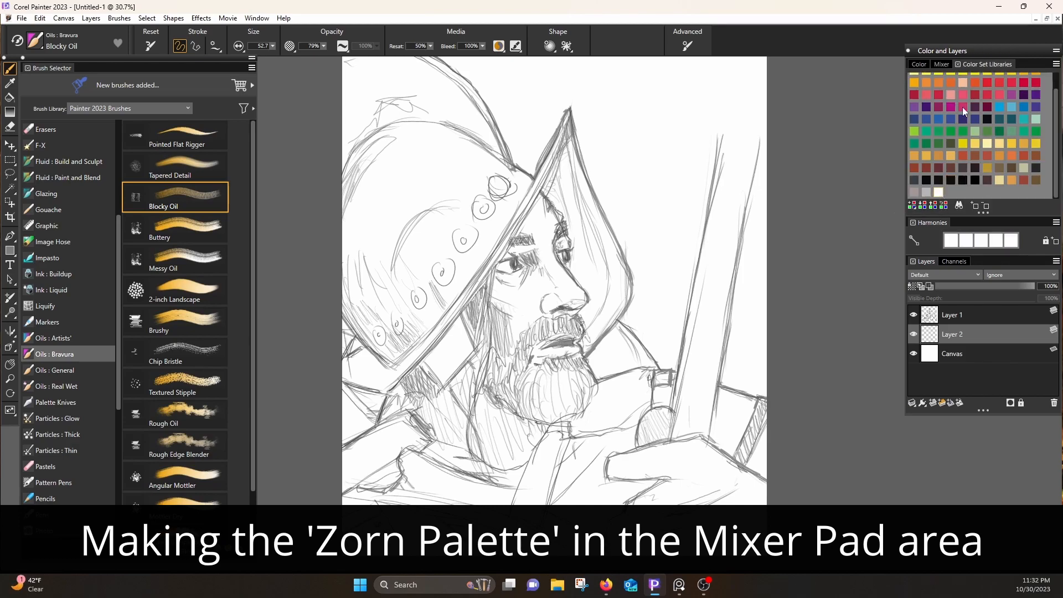
Mix red, yellow ochre, black and white on the pad, then choose a broad oil brush.
left_click(942, 64)
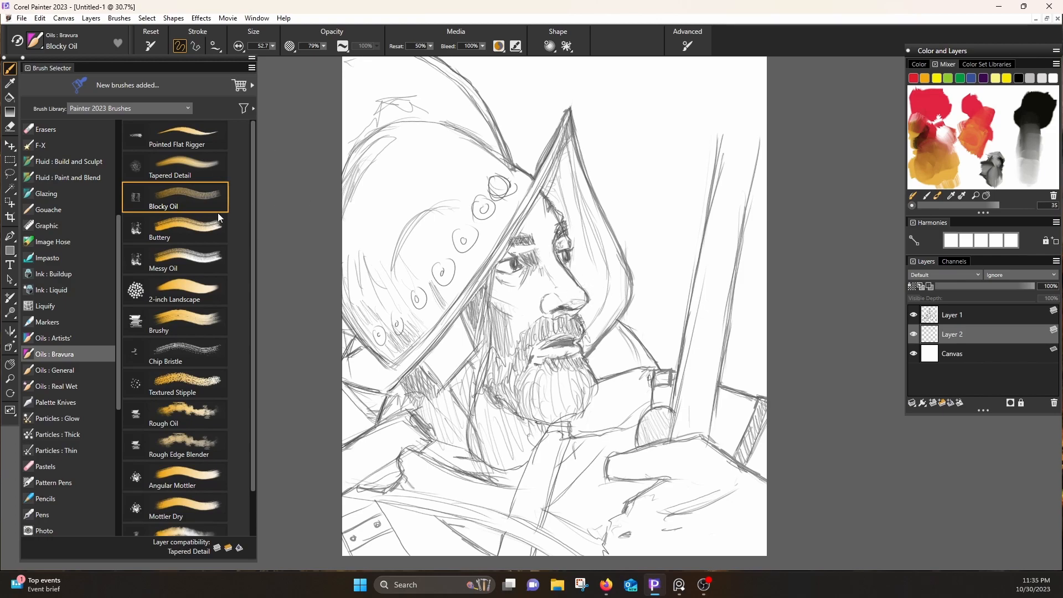
left_click(175, 228)
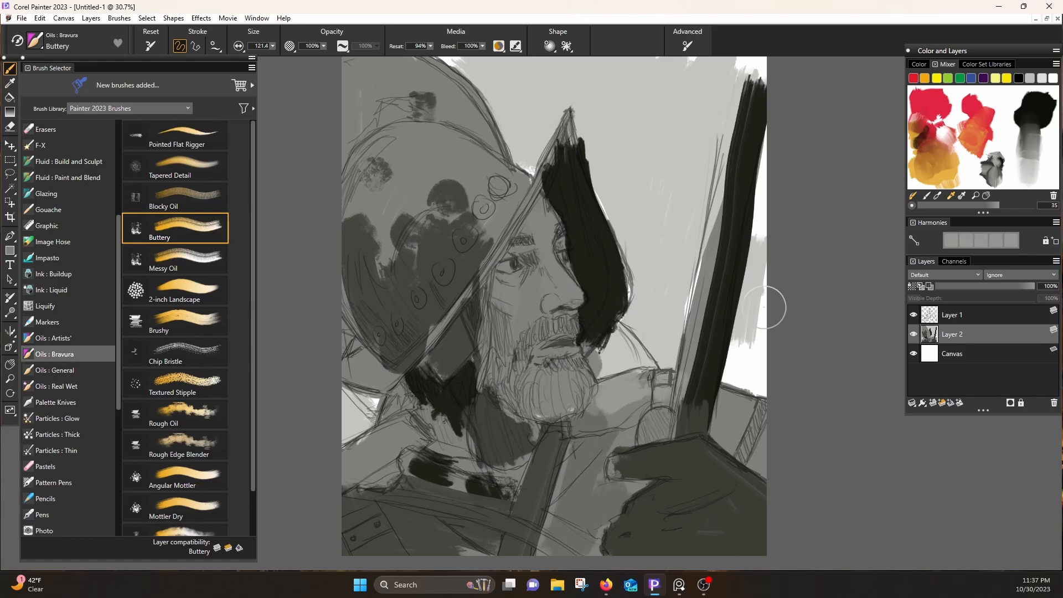
Paint grey helmet shading and warm flesh tones with Buttery and Messy Oil brushes.
left_click(174, 259)
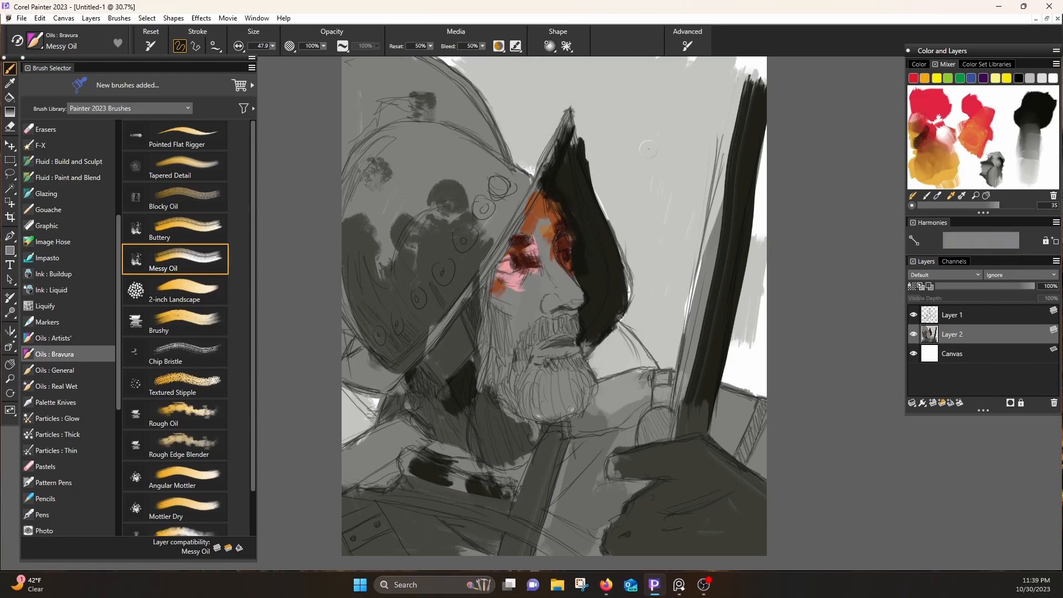
left_click(163, 381)
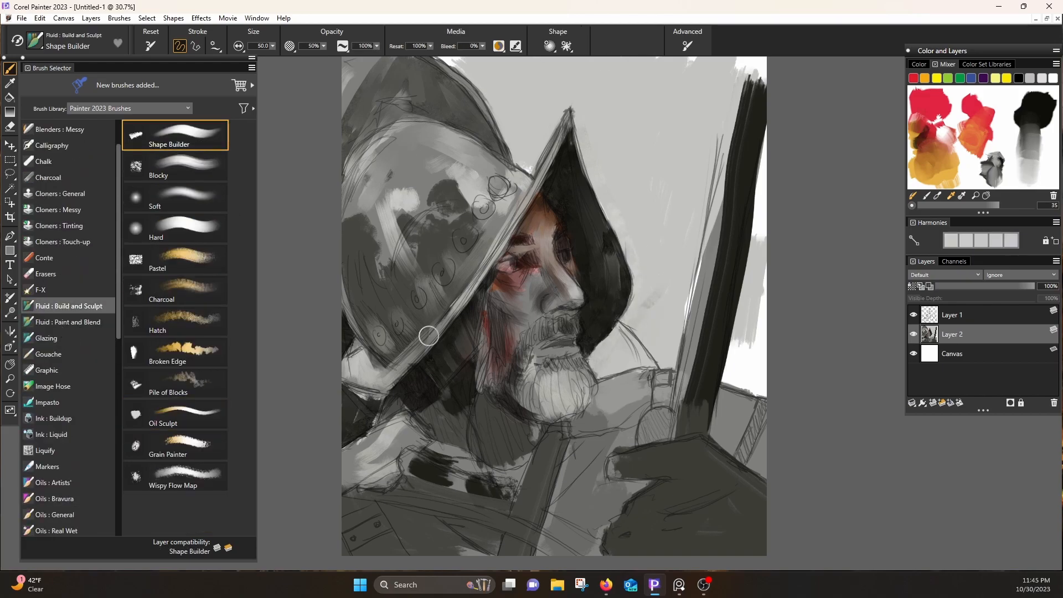
left_click(161, 299)
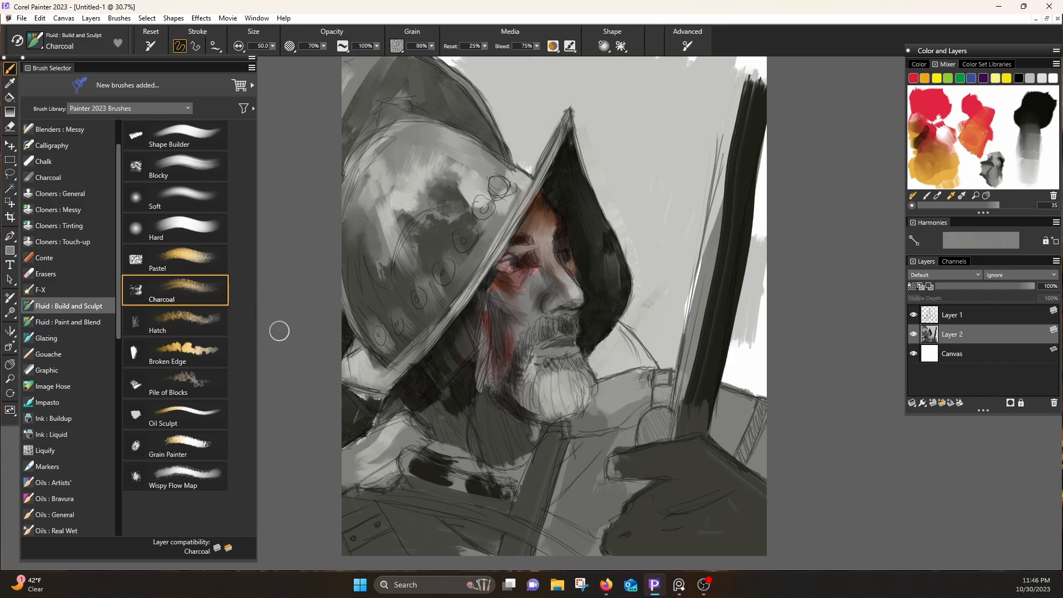
Blend warm skin tones into the face and beard using Charcoal, Oil Sculpt and Brushy brushes.
left_click(163, 410)
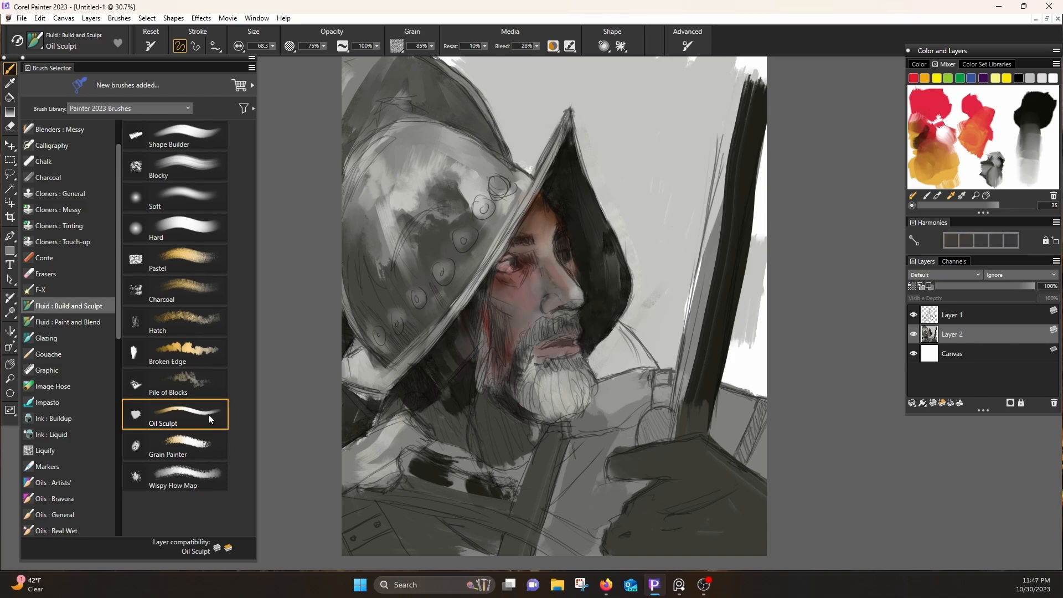
left_click(174, 321)
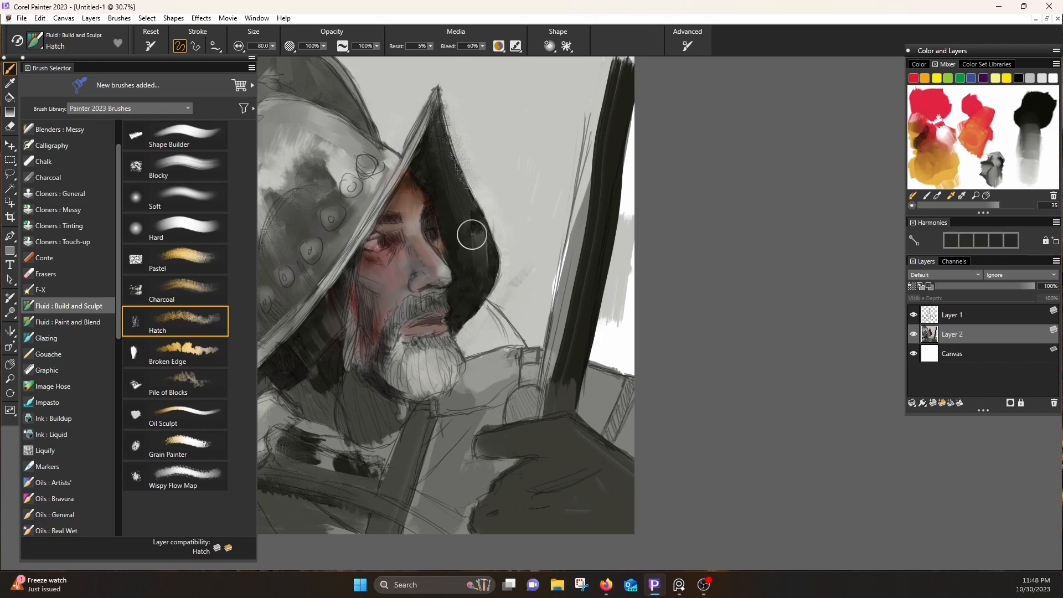
left_click(69, 321)
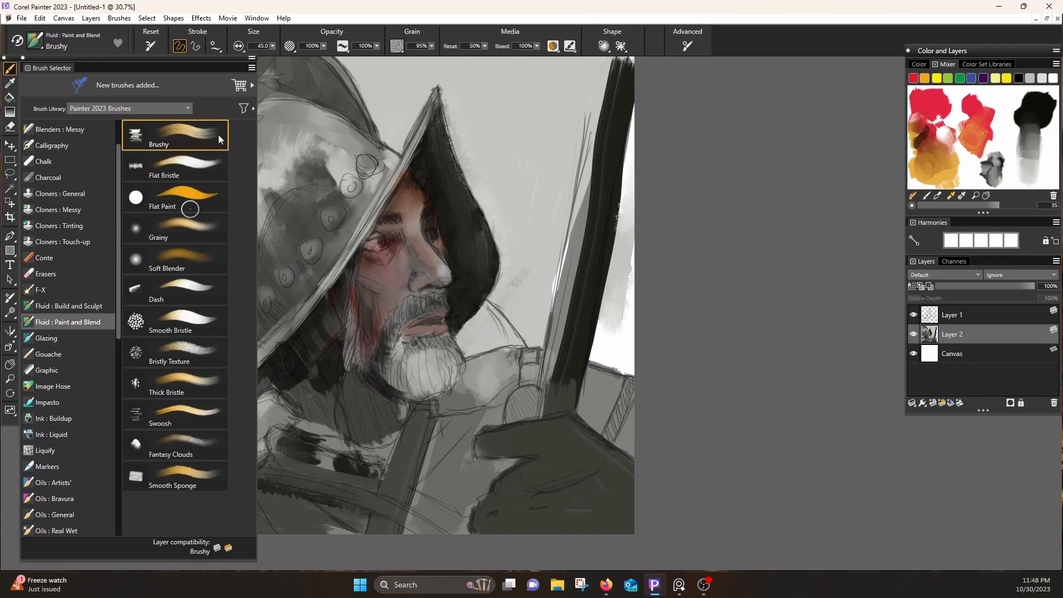
left_click(175, 384)
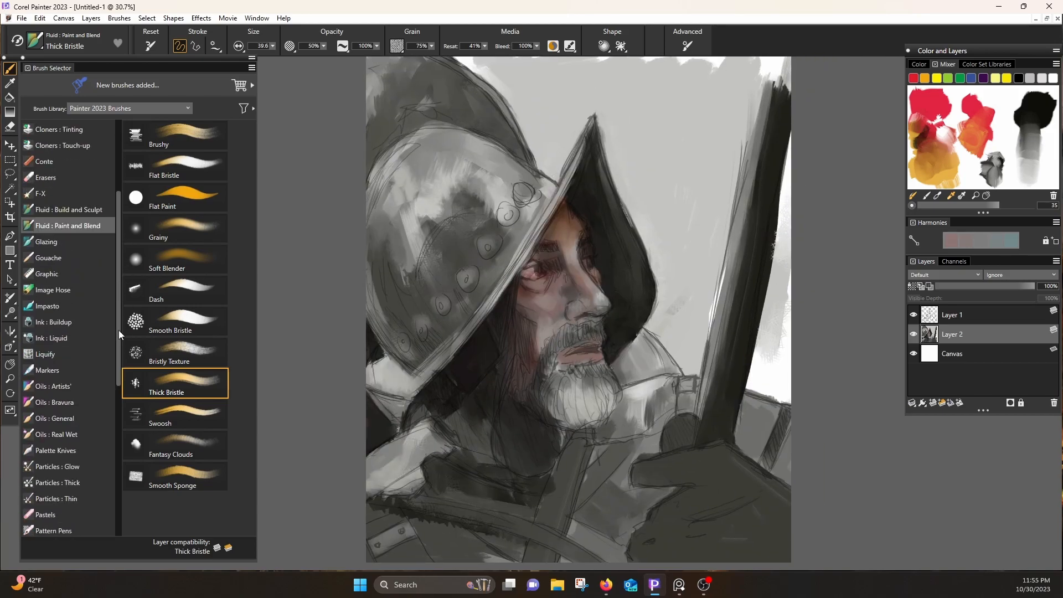
Fill Layer 3 with brown and set its composite method to Overlay after trying alternatives.
left_click(46, 434)
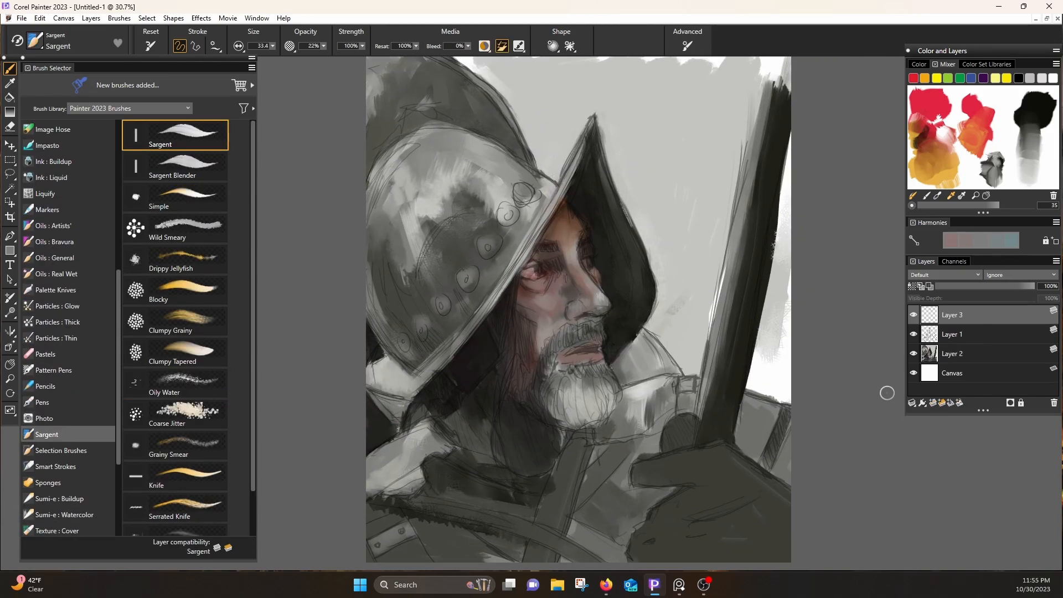
left_click(943, 274)
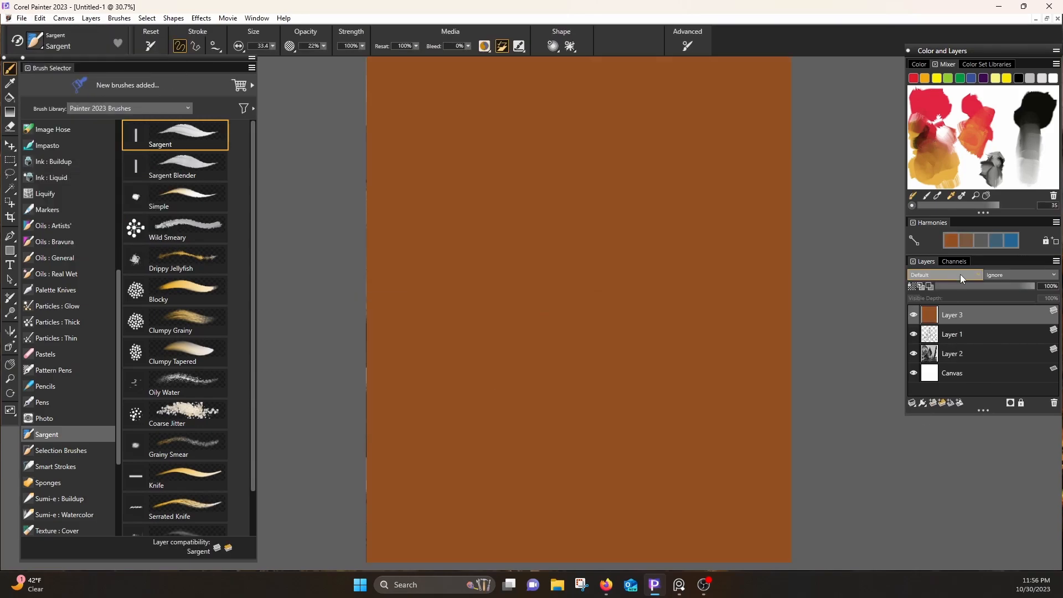
left_click(943, 275)
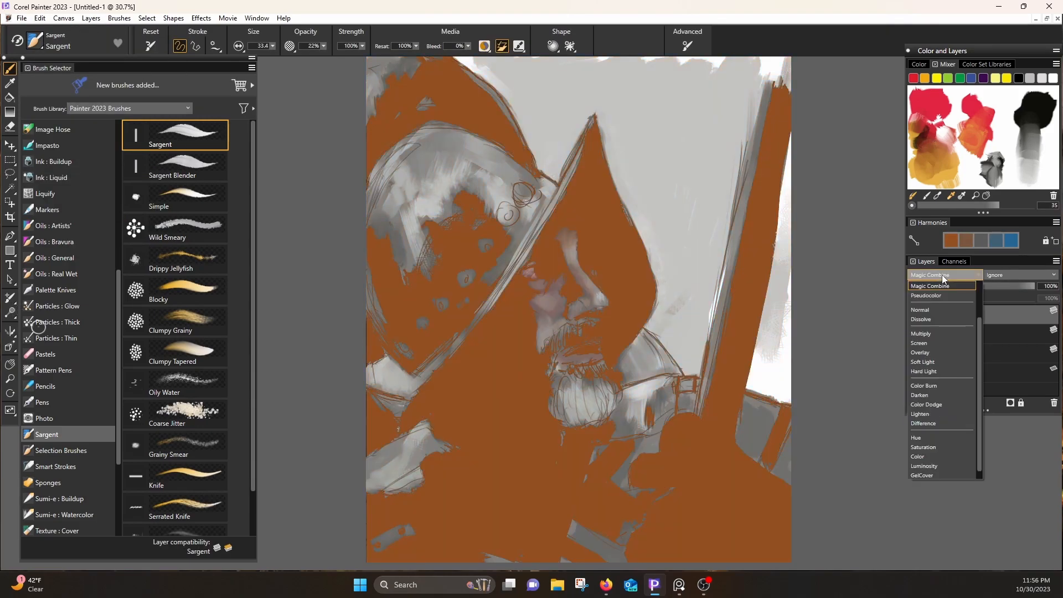
left_click(920, 352)
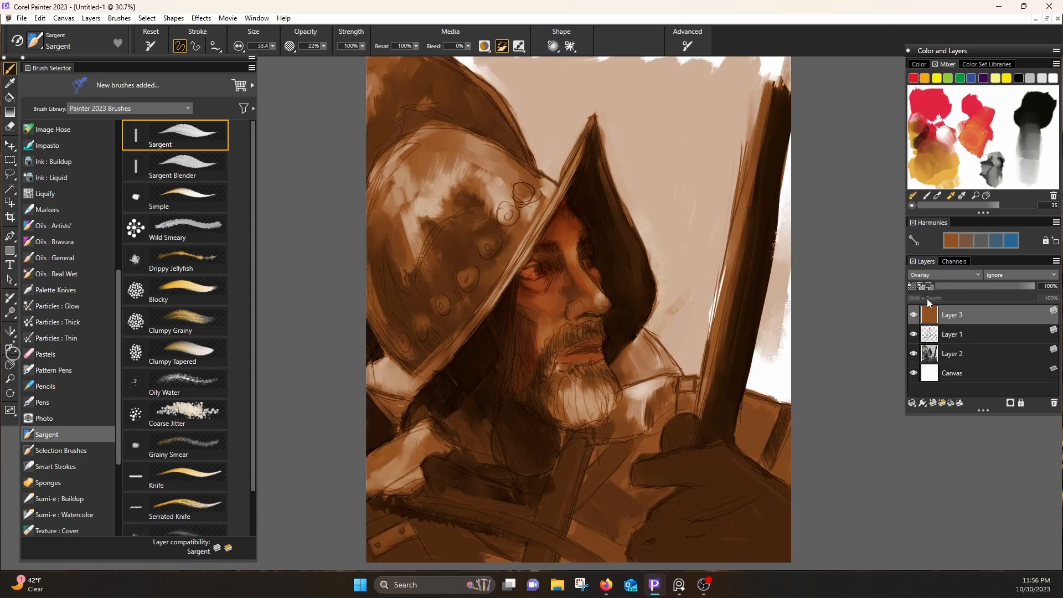
left_click(943, 275)
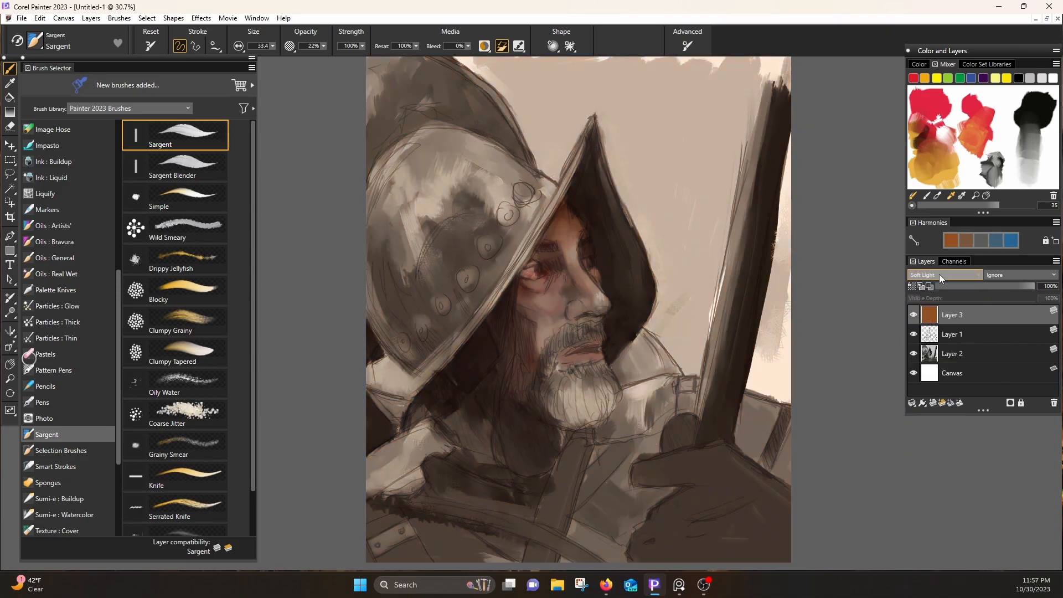
left_click(942, 274)
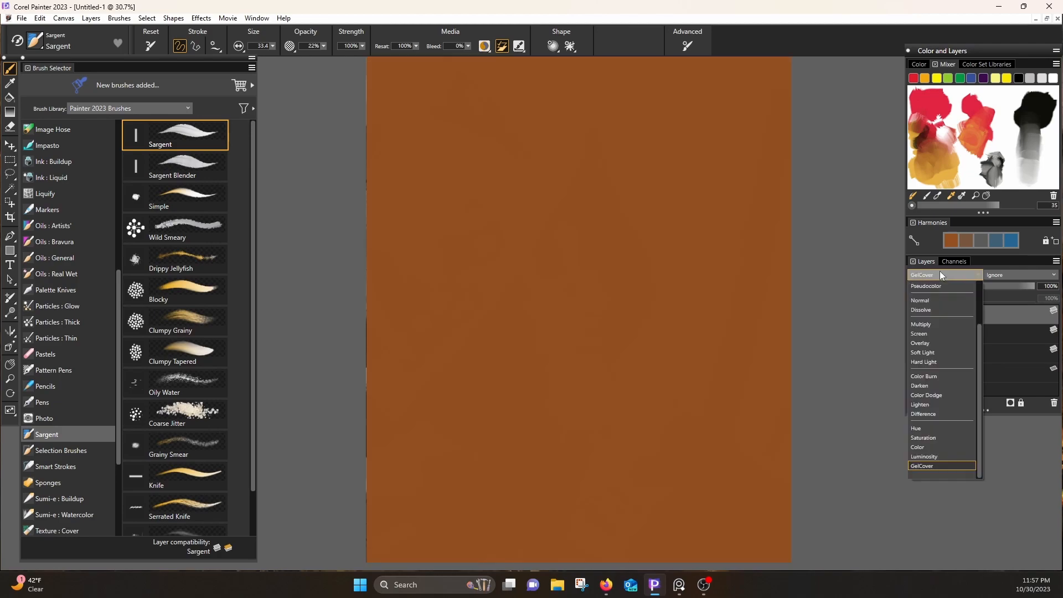
left_click(920, 342)
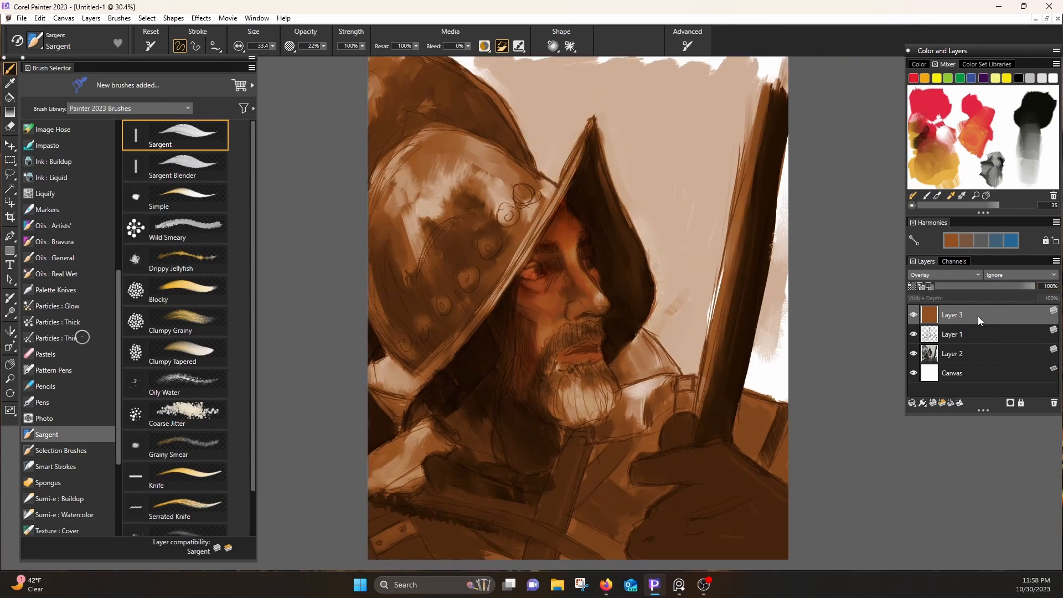
left_click(90, 18)
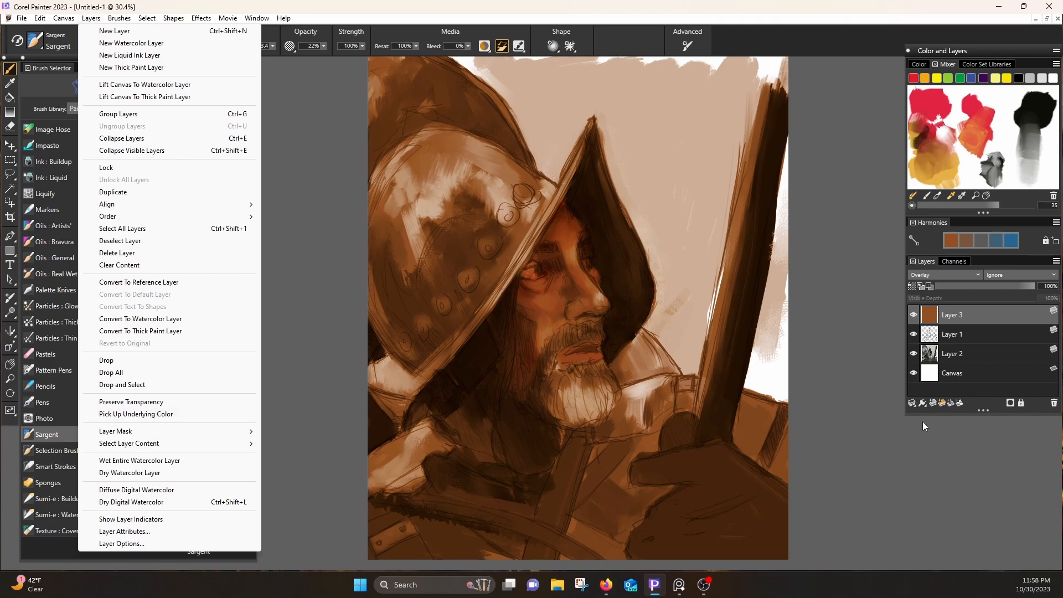
Paint pale highlights with Sargent brushes on new Layer 4 and save as KnightForYouTube.rif.
left_click(114, 31)
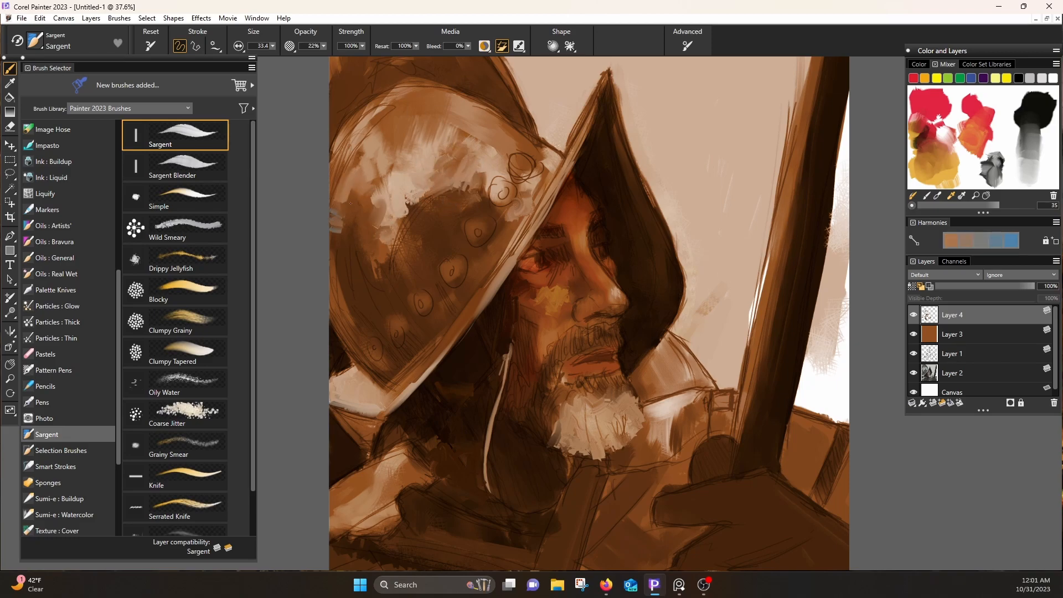
mouse_move(322, 218)
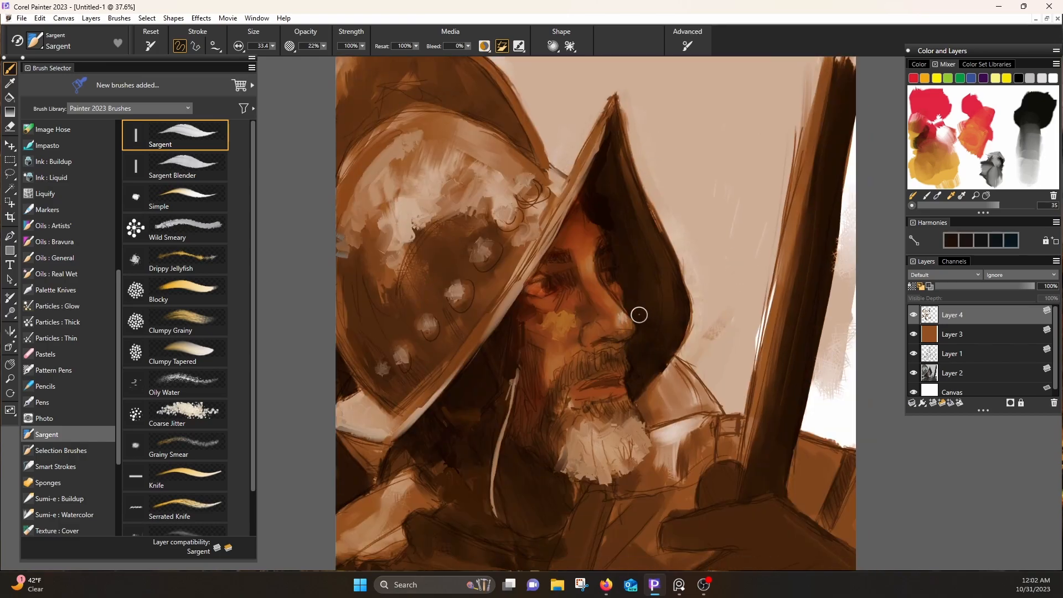
mouse_move(630, 255)
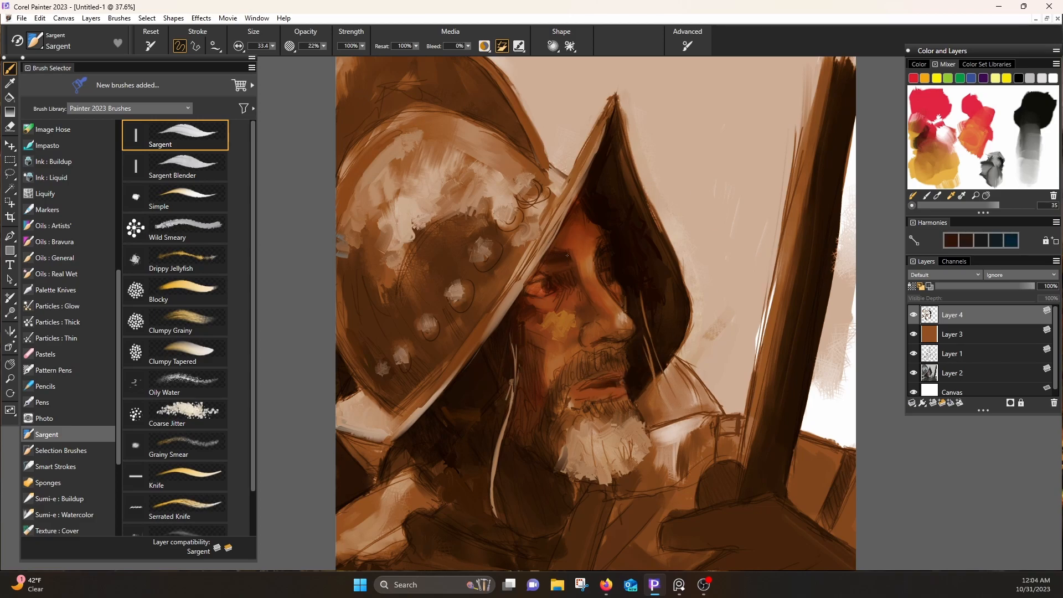
left_click(174, 353)
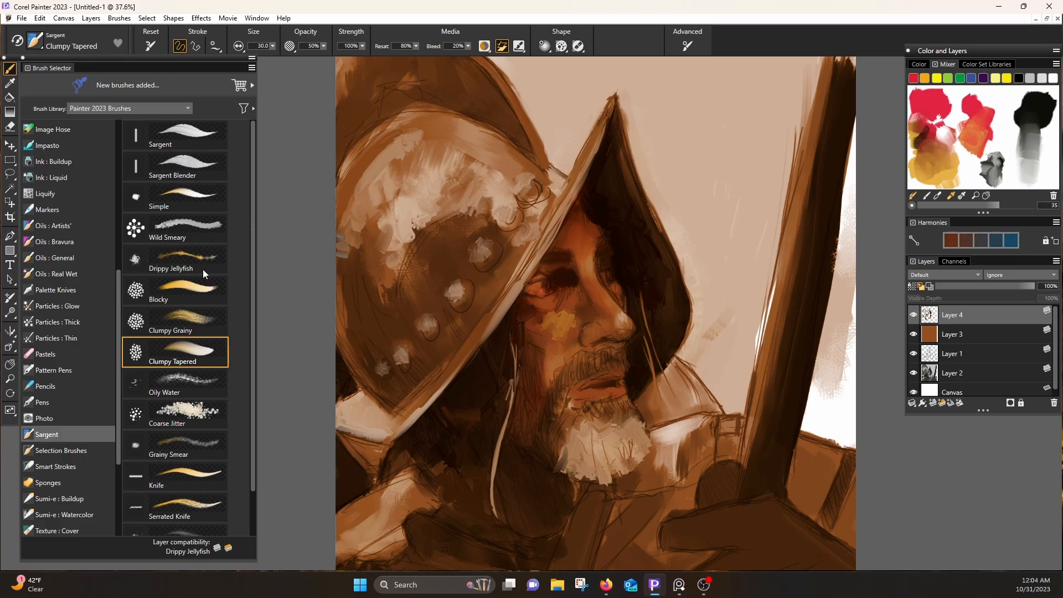
left_click(175, 196)
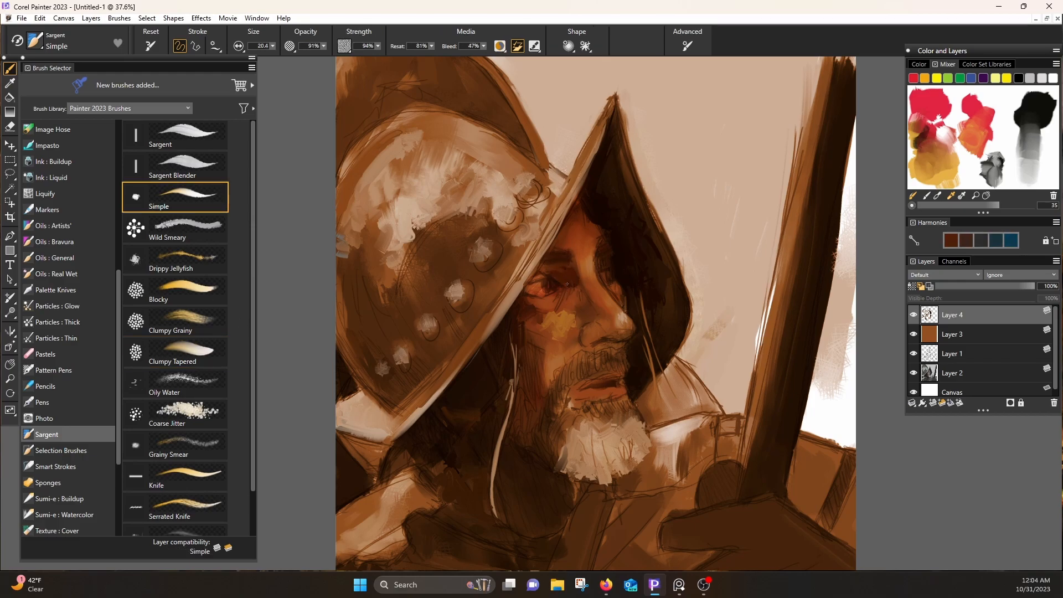
left_click(160, 134)
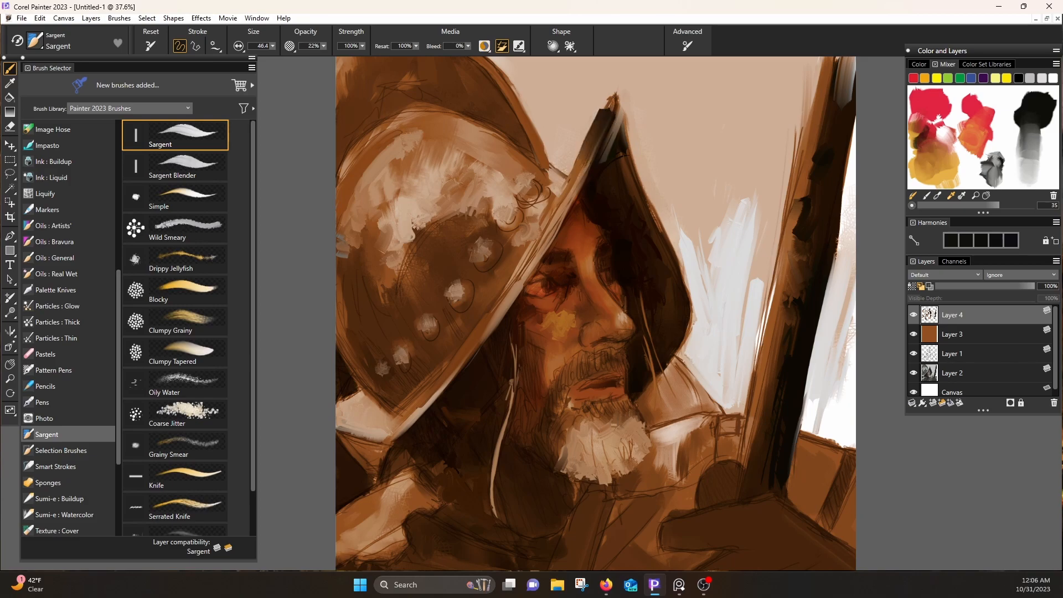
left_click(174, 166)
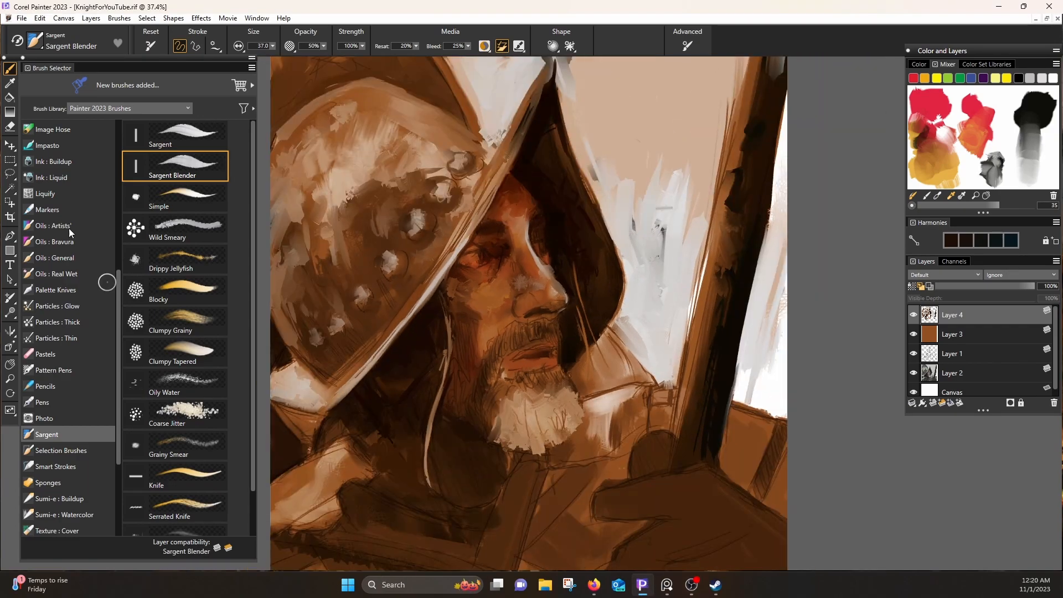
Fill Layer 5 black in Colorize mode, then refine face and hood with Artists' Oils on Layer 6.
left_click(52, 225)
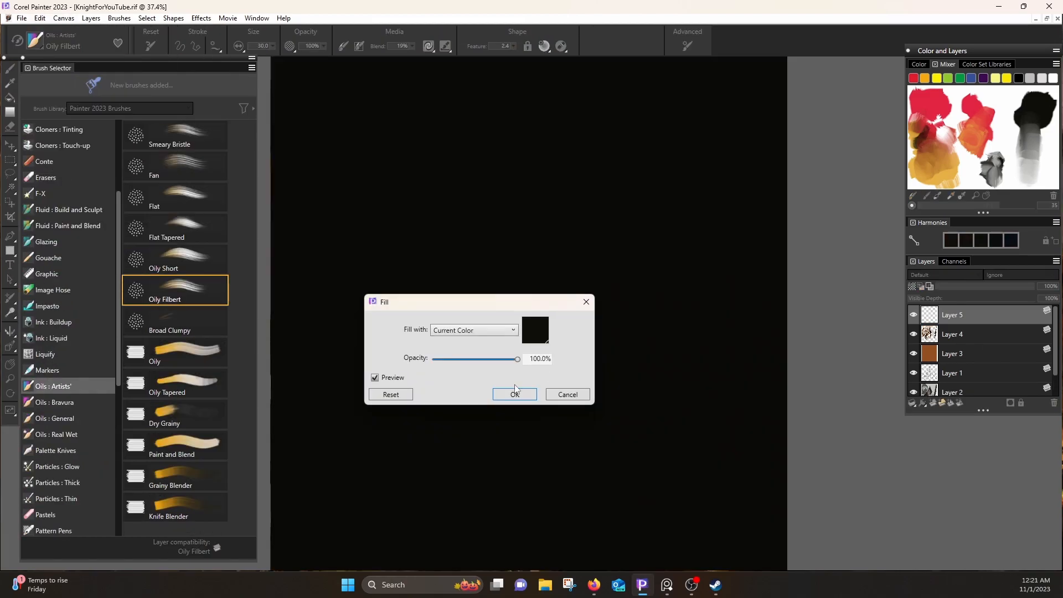
left_click(514, 395)
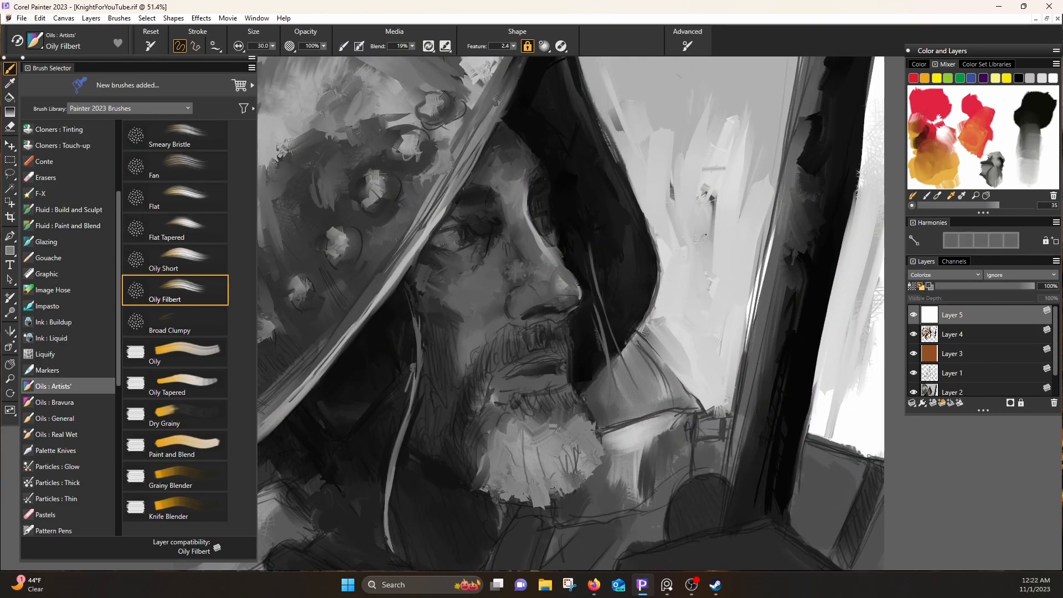
left_click(174, 352)
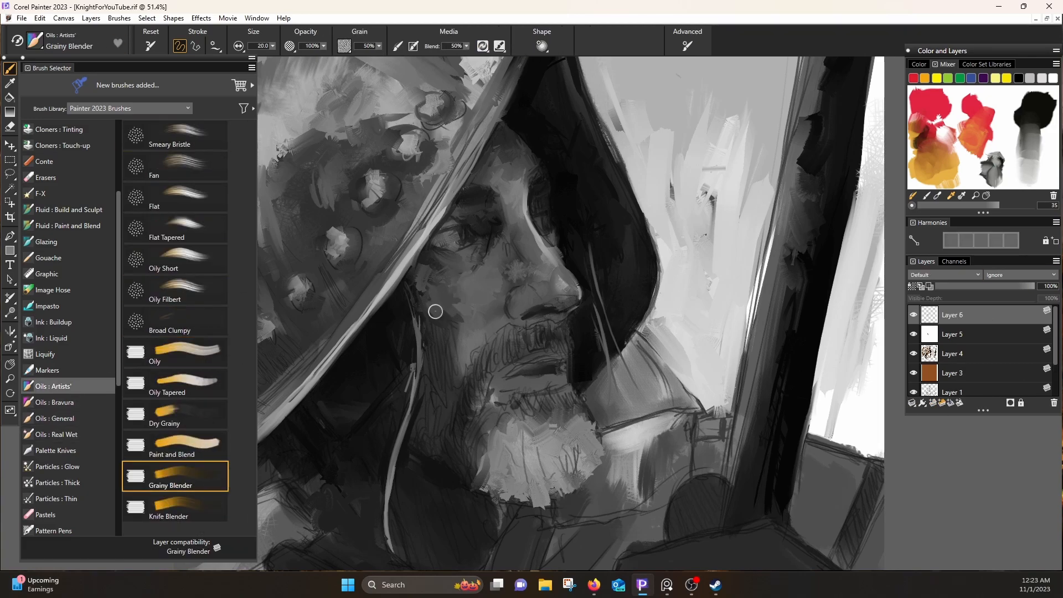
left_click(163, 260)
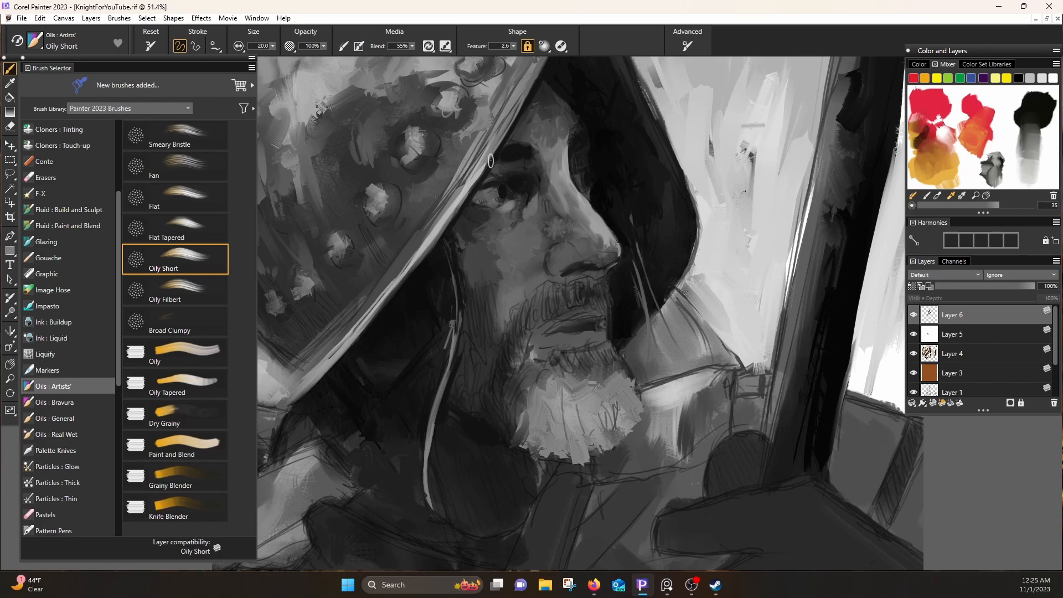
left_click(173, 444)
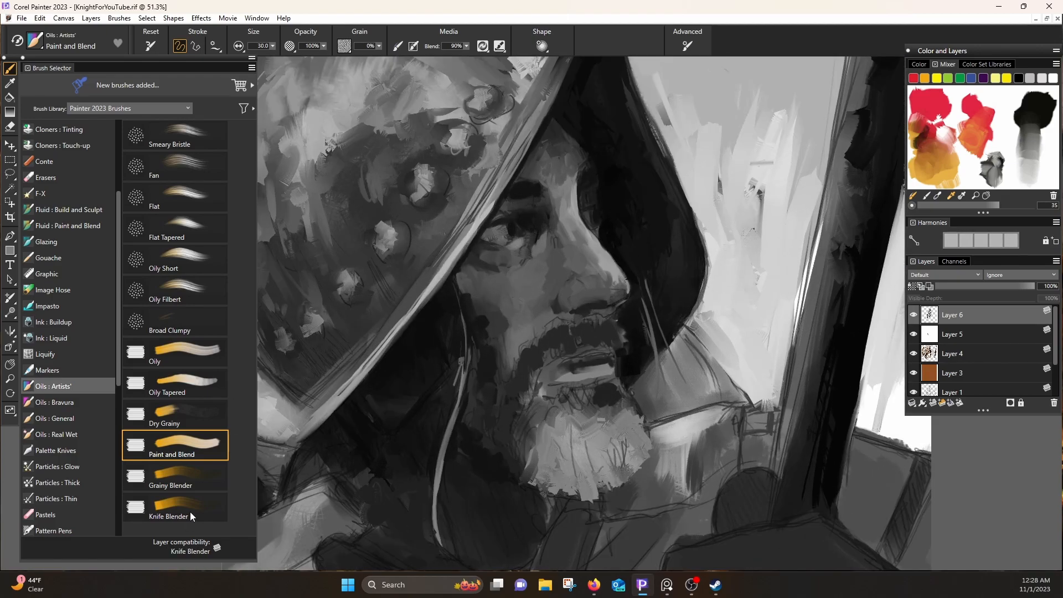
left_click(168, 507)
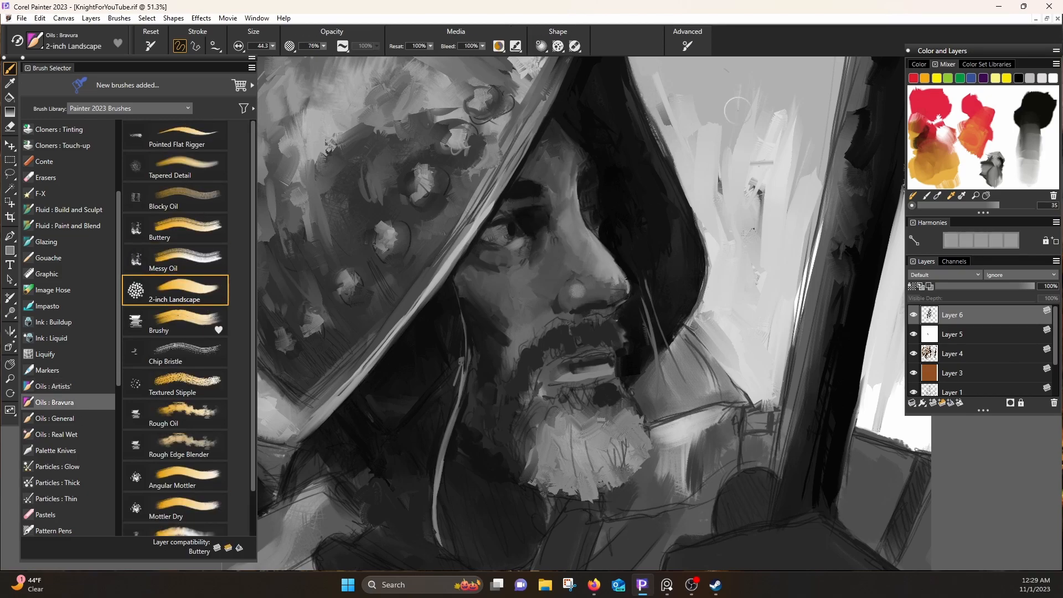
Paint the strap and coat with Acrylics Dry Flat, Wet Thick, Fluid Build and Sculpt Blocky.
left_click(174, 520)
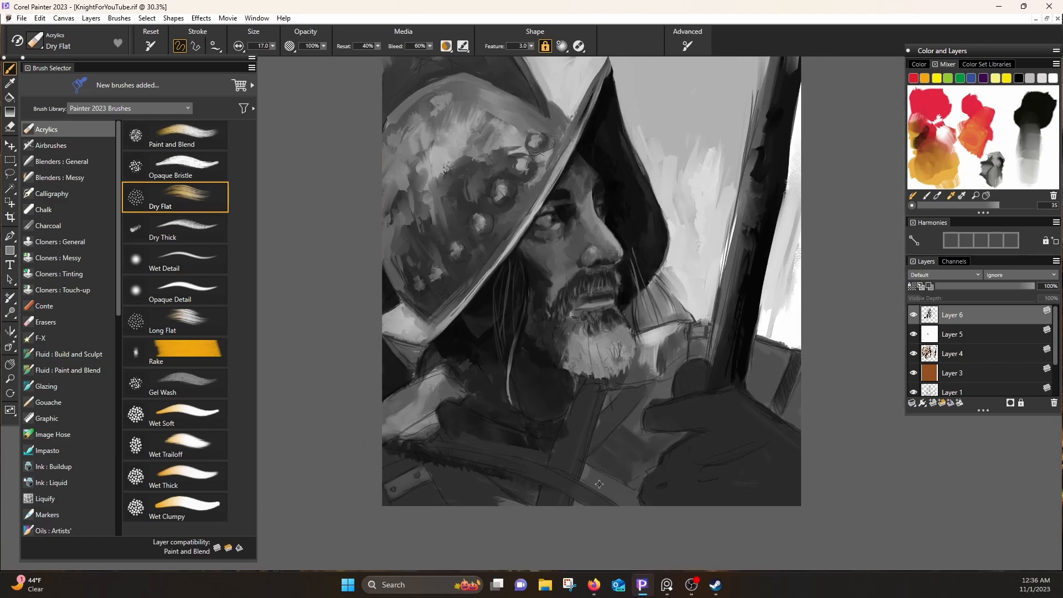
left_click(174, 476)
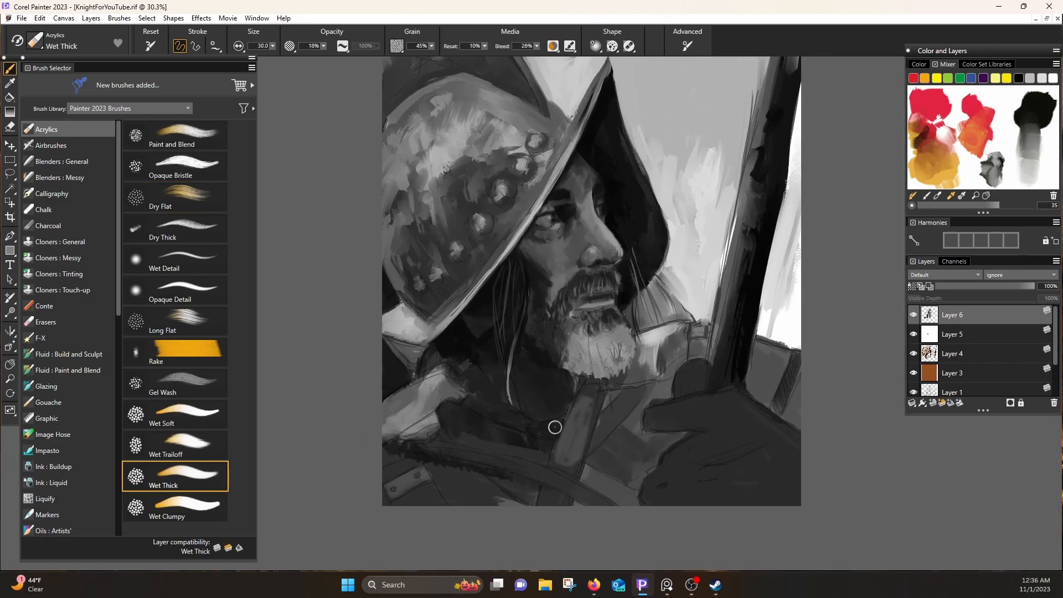
left_click(67, 353)
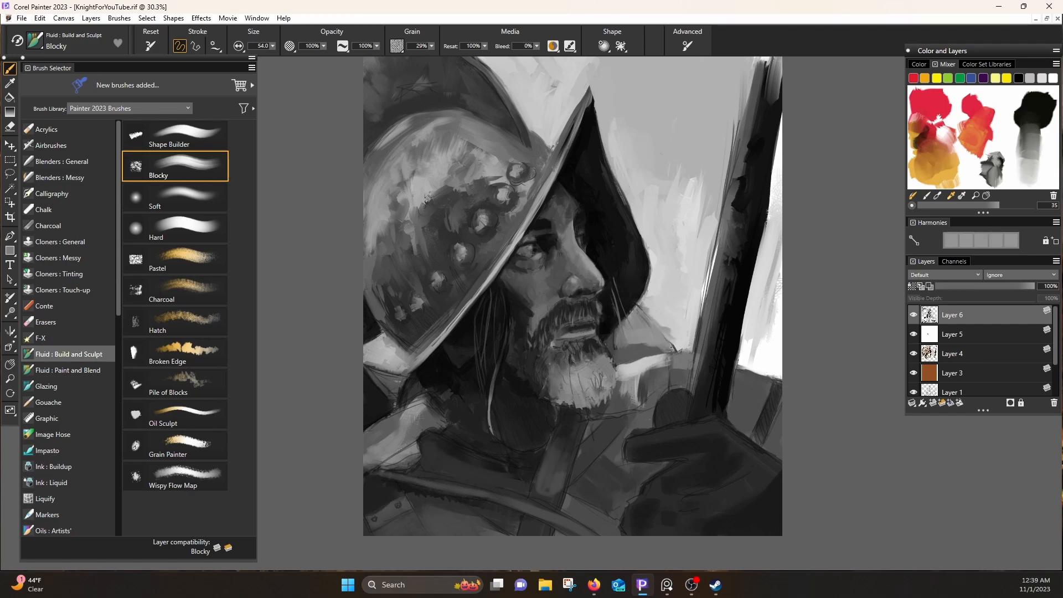
left_click(174, 290)
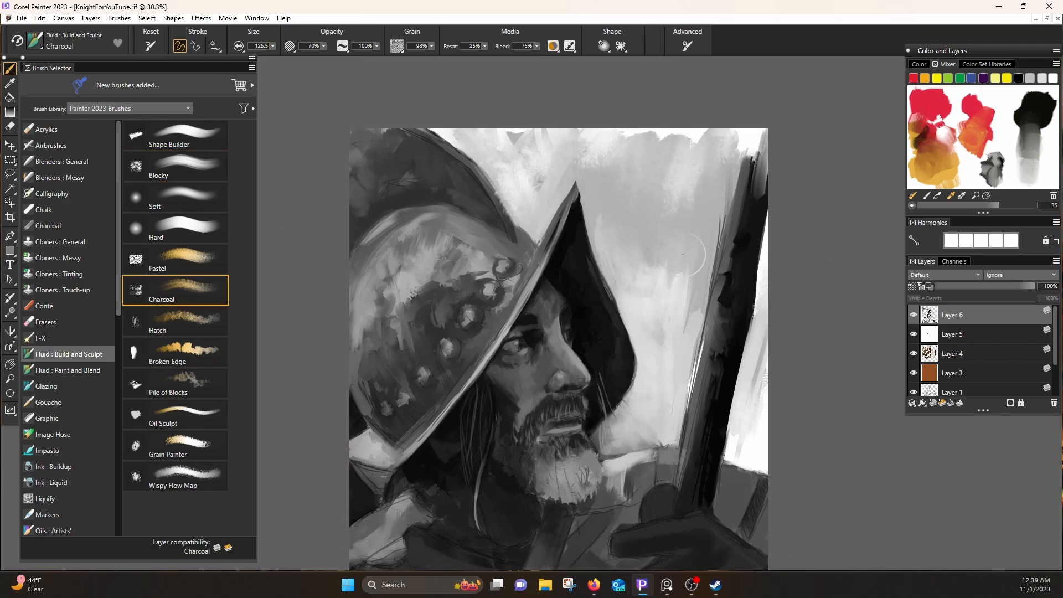
Darken the hood edges with Brushy and Flat Paint, adding Layers 7 and 8.
left_click(67, 371)
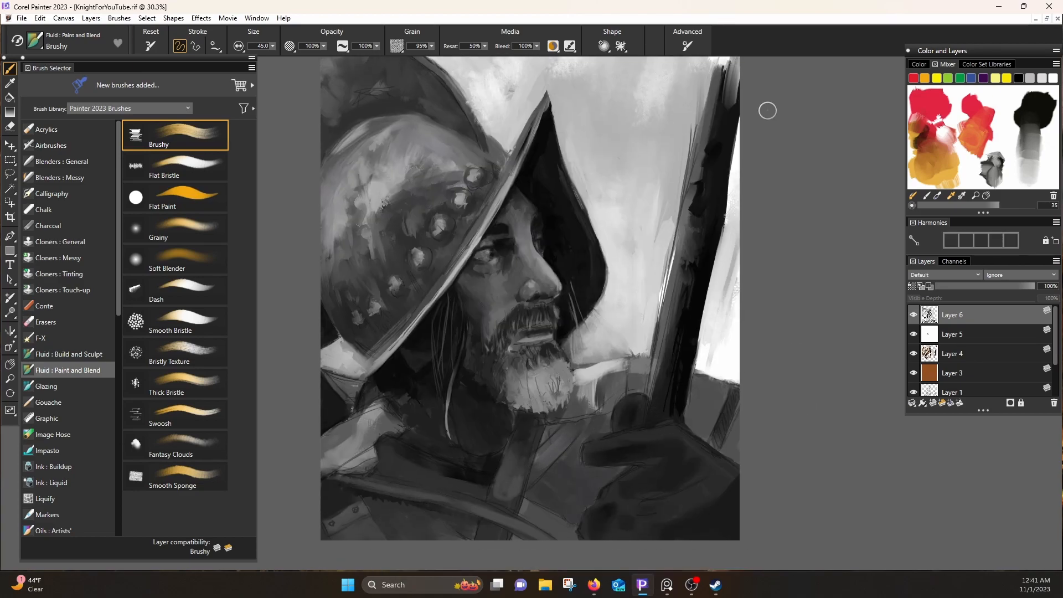
left_click(175, 197)
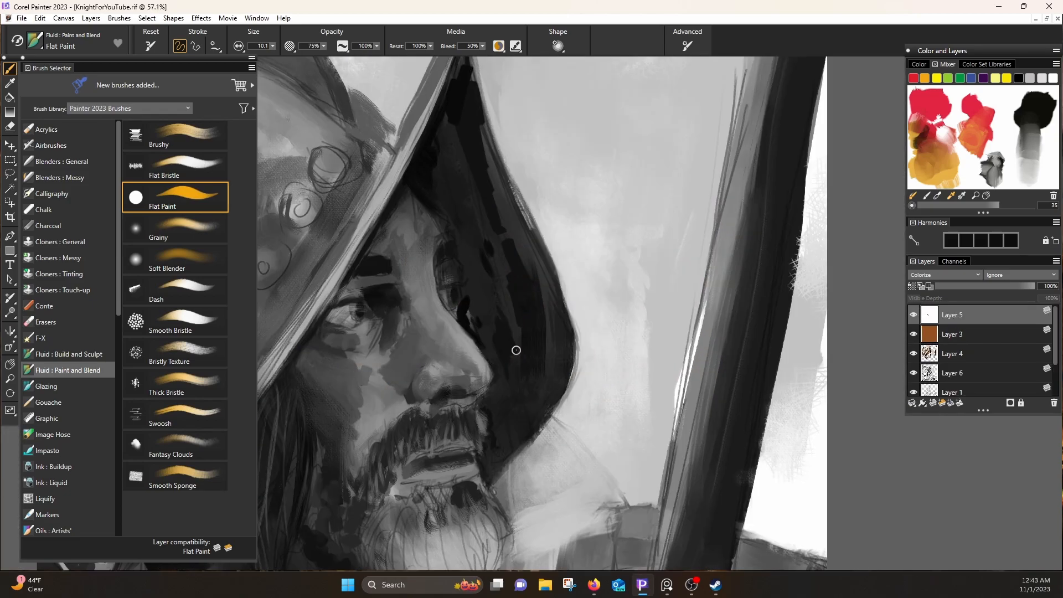
left_click(90, 17)
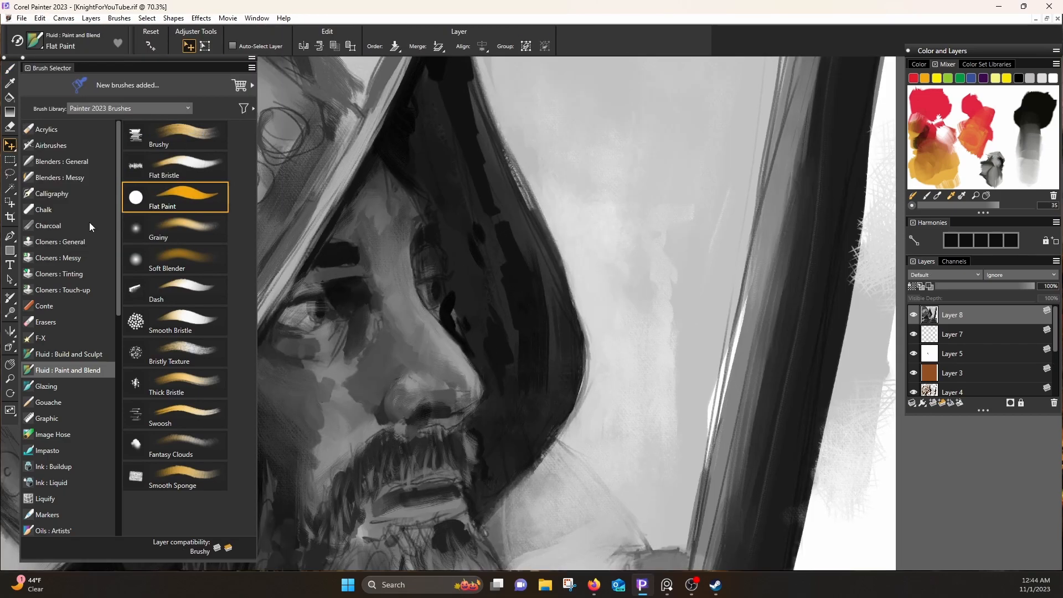
left_click(46, 290)
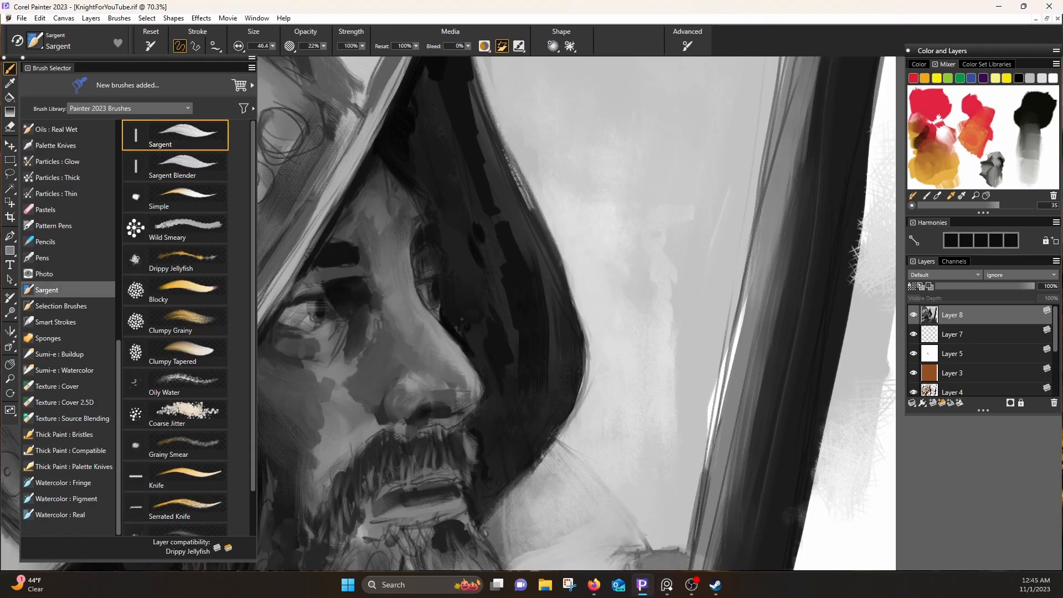
Texture the beard and cheeks on Layer 8 with Sargent brushes and move brown Layer 3 to the top.
left_click(174, 228)
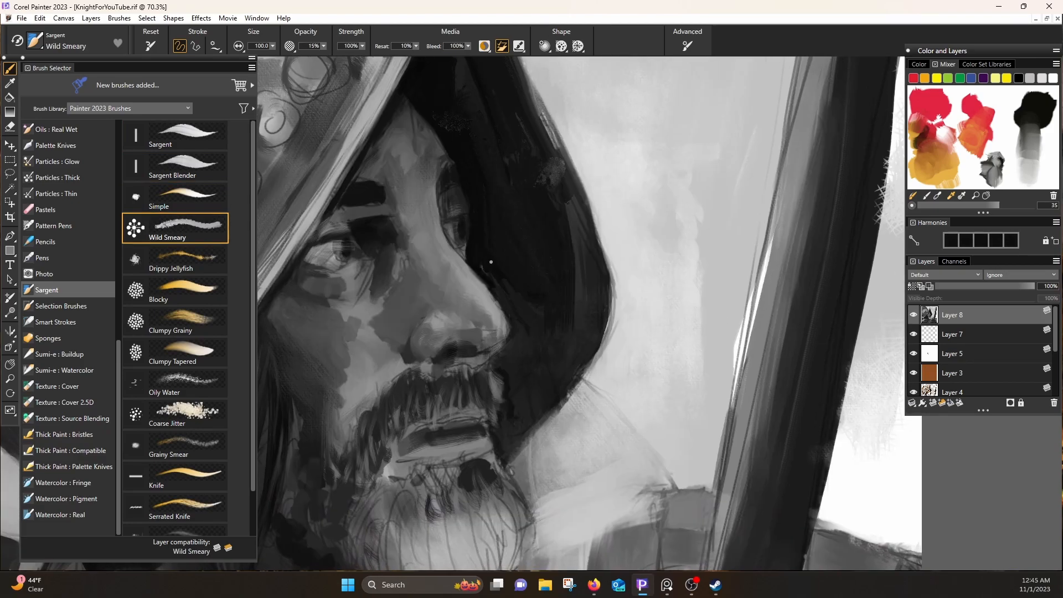
left_click(158, 197)
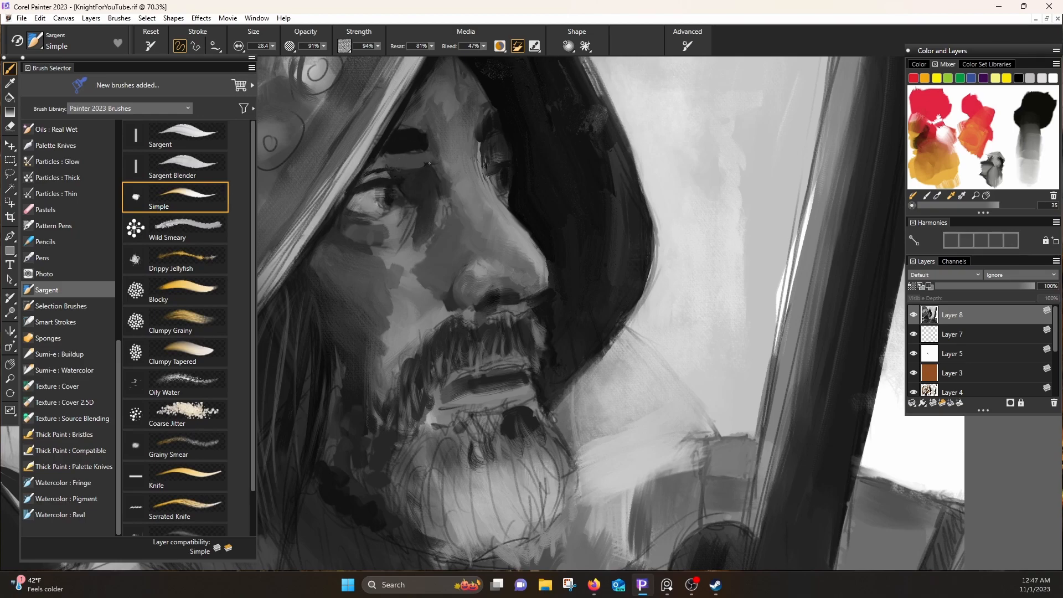
left_click(174, 289)
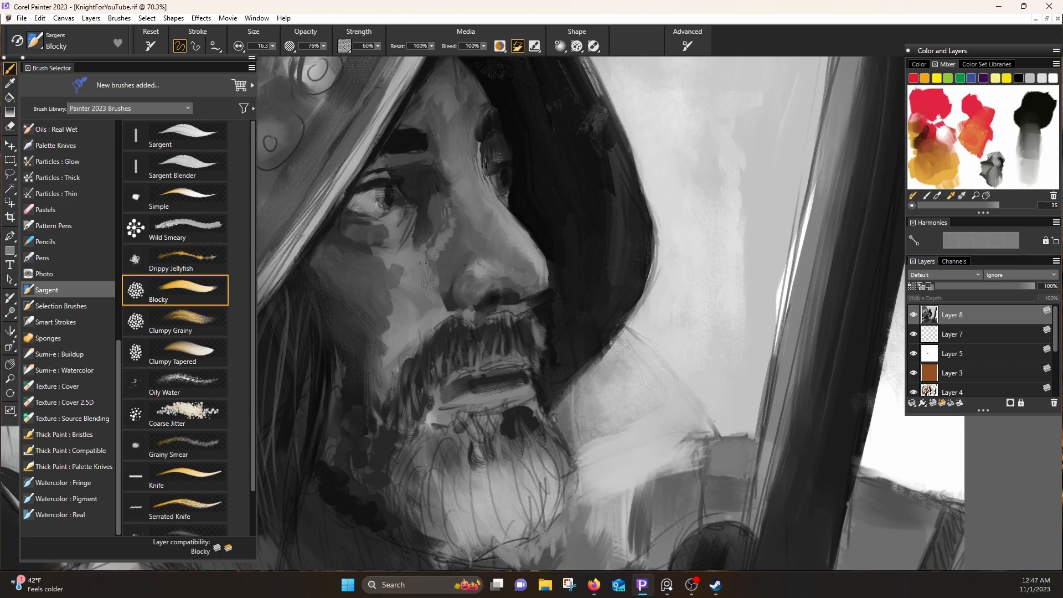
left_click(174, 413)
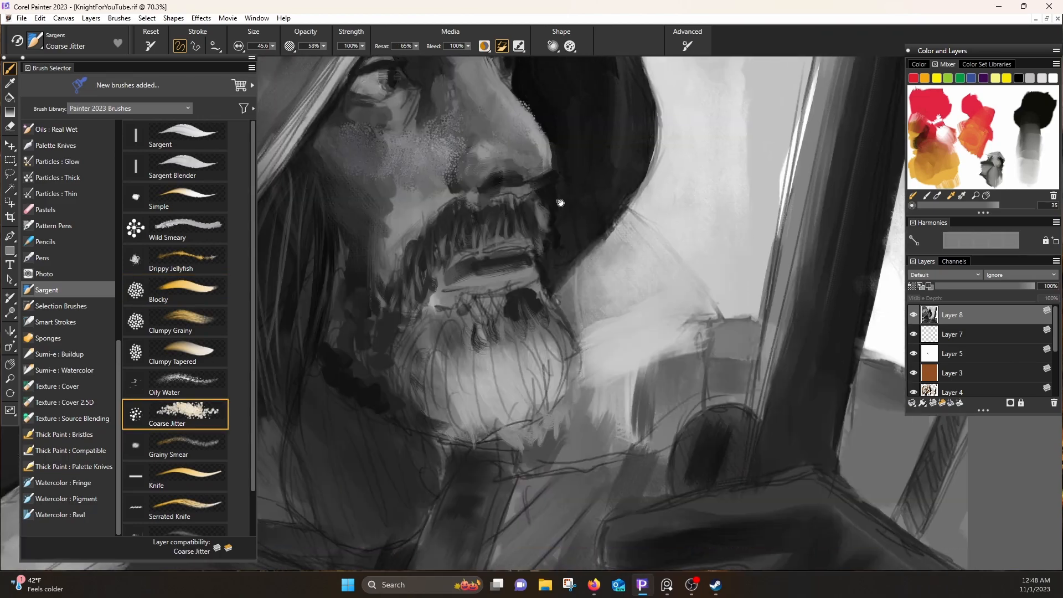
left_click(175, 322)
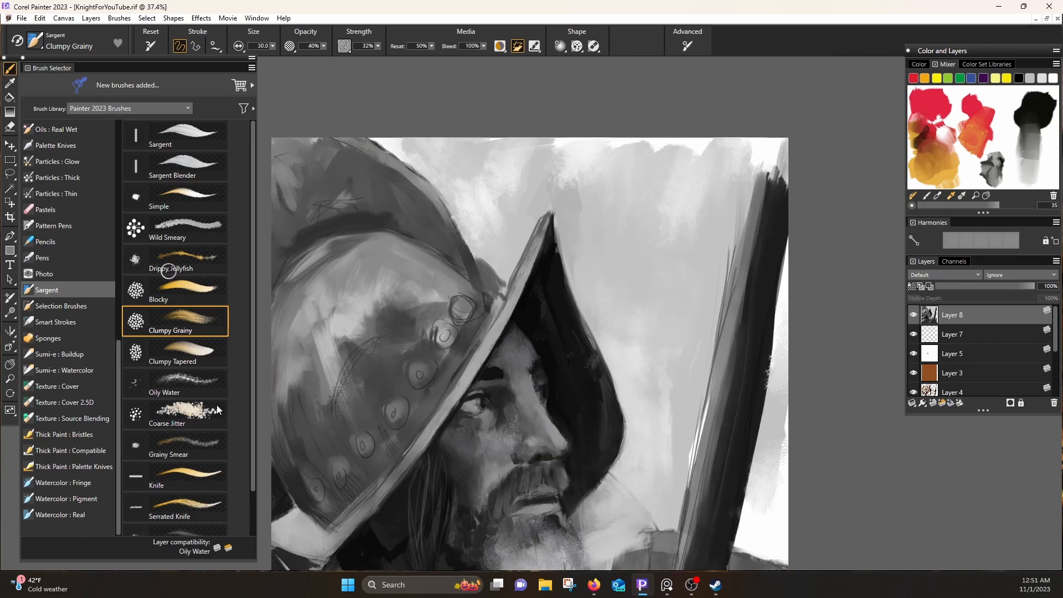
left_click(171, 263)
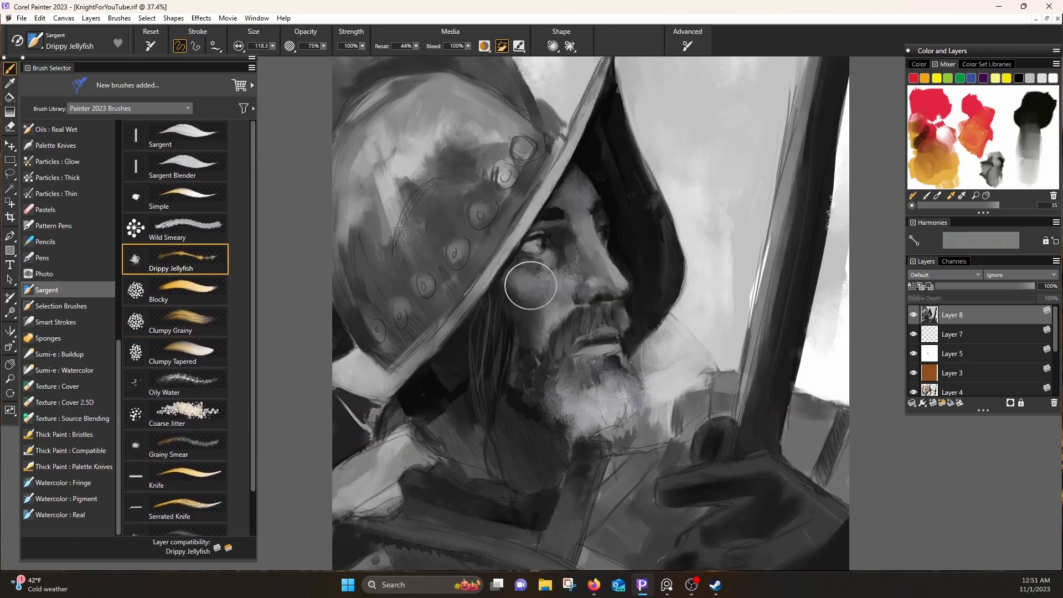
left_click(175, 290)
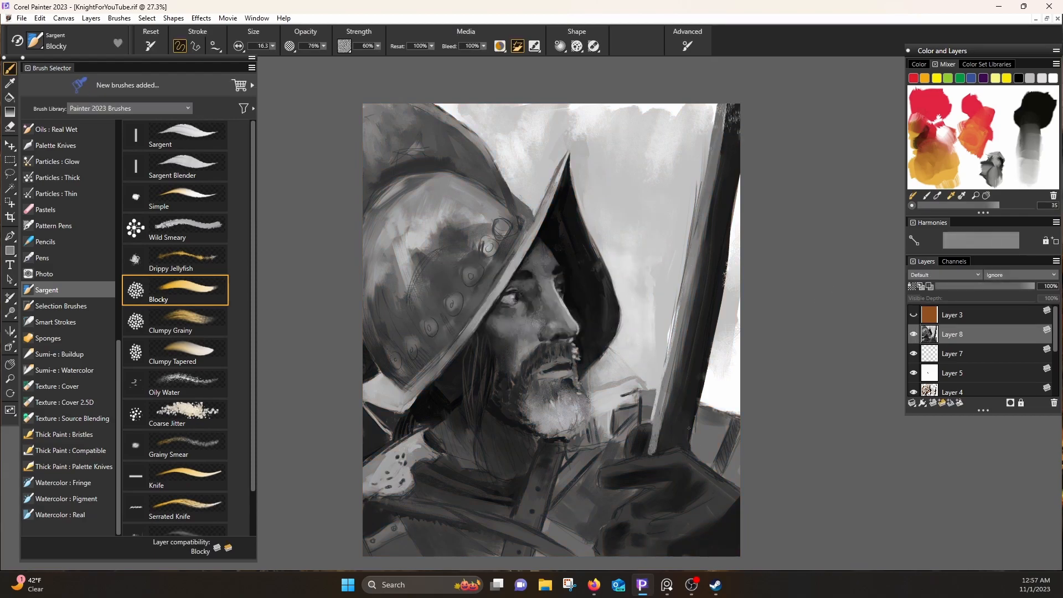
Show brown Layer 3 to restore the sepia tint, then add Layers 9 and 10.
left_click(173, 352)
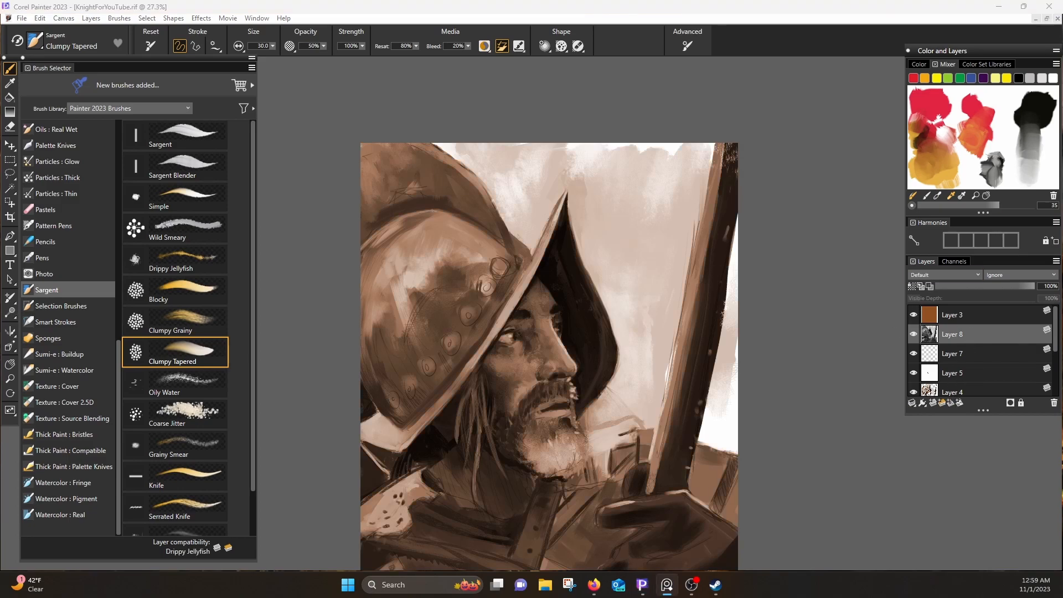
left_click(39, 18)
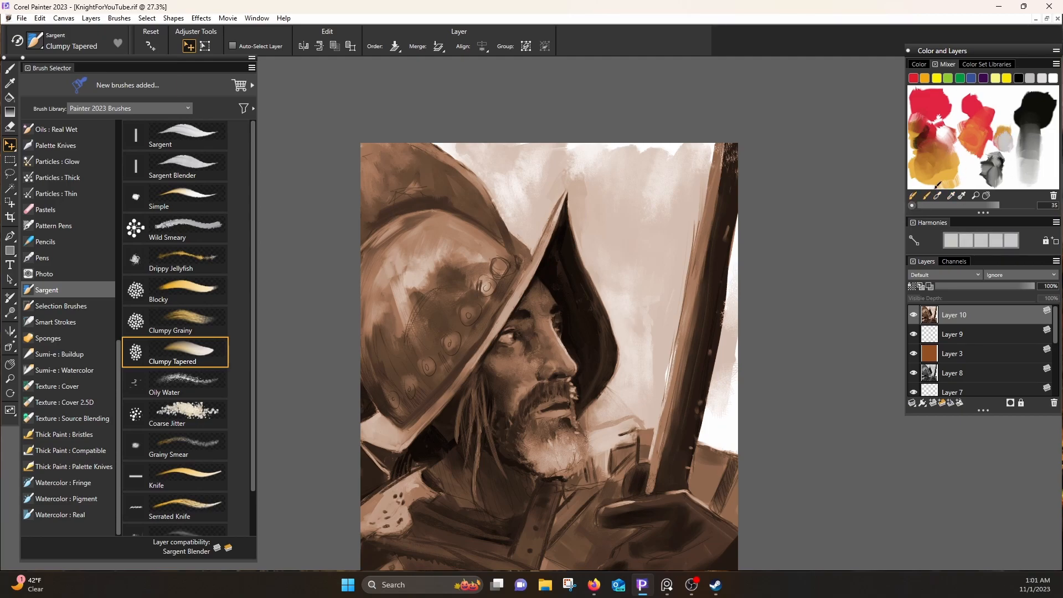
Glaze warm skin, red sash and blue tones with Oils Real Wet Thick Glazing.
left_click(160, 134)
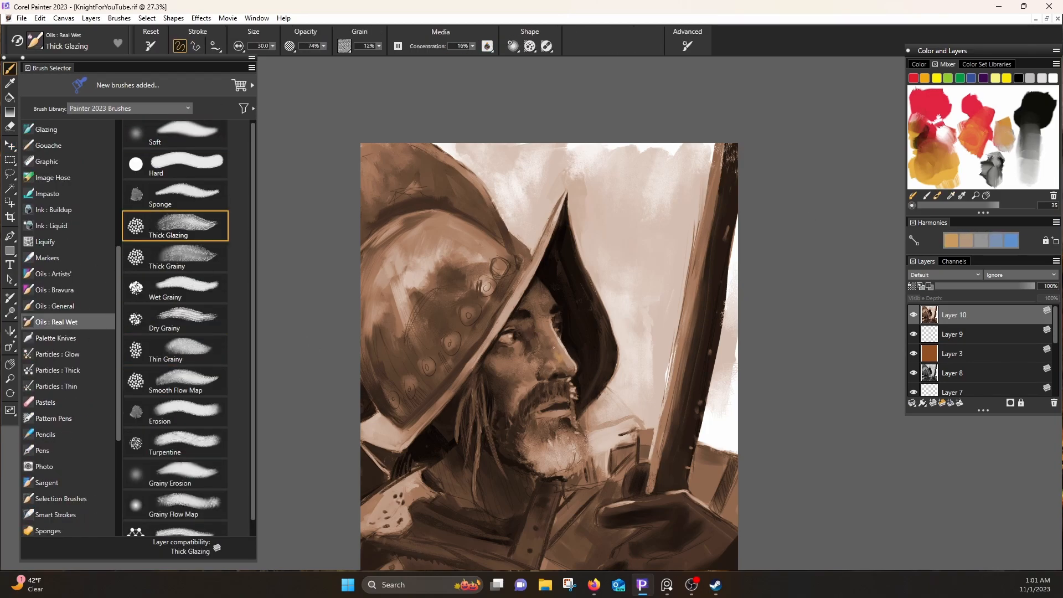
left_click(557, 346)
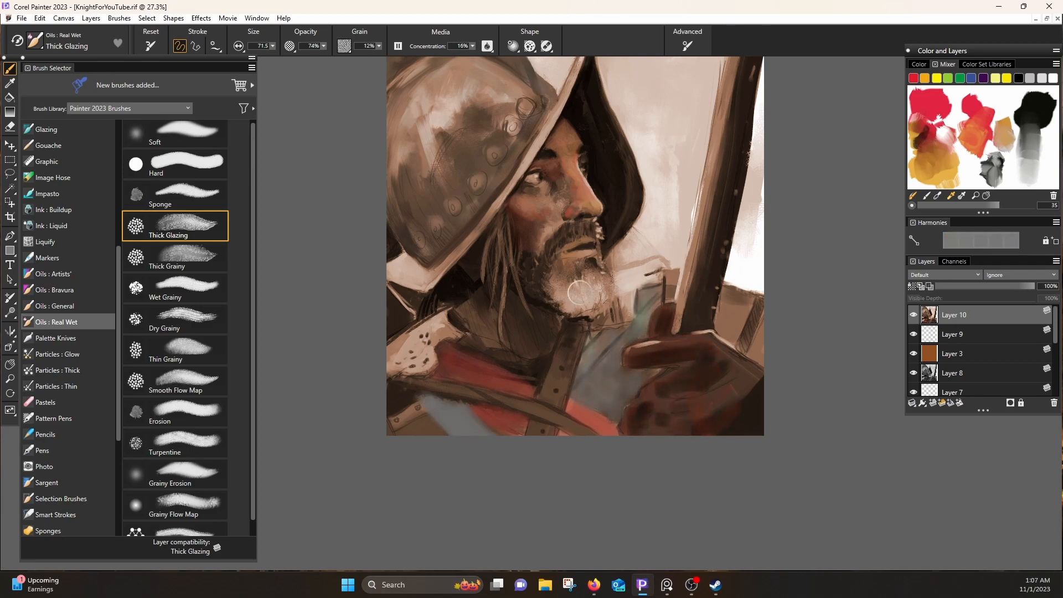
scroll("down", 3)
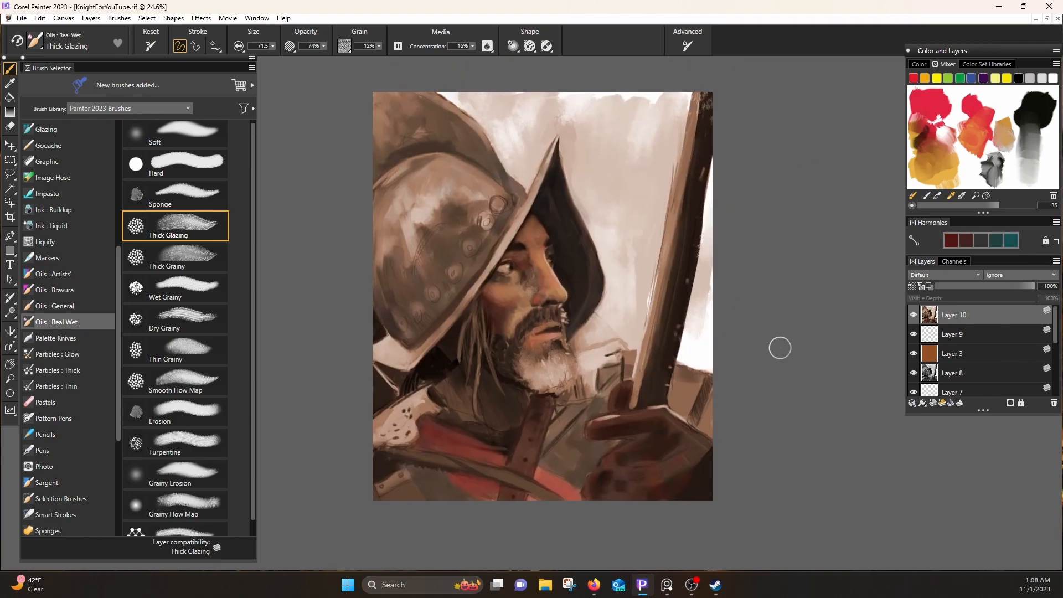
left_click(46, 482)
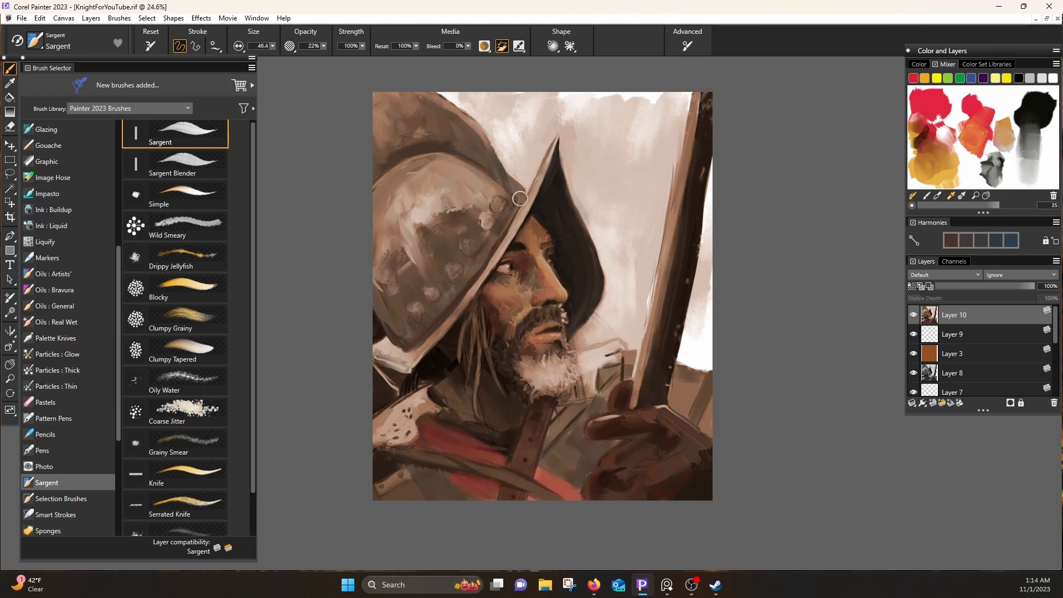
Blend skin with Sargent Blender, Simple, Coarse Jitter and Grainy Smear, then add red Sponge glazes.
left_click(172, 163)
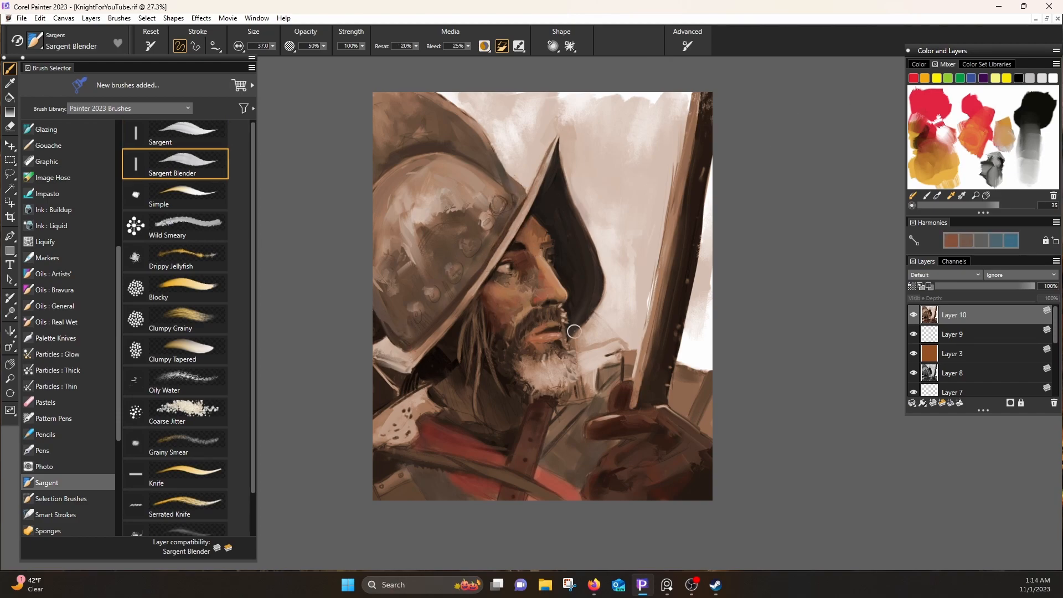
scroll("up", 3)
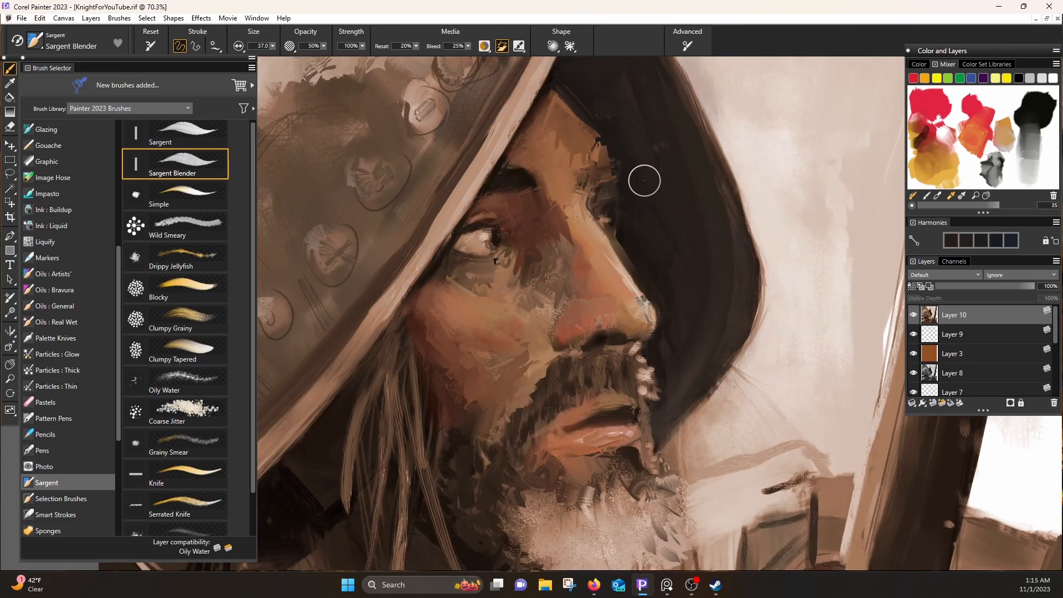
left_click(173, 194)
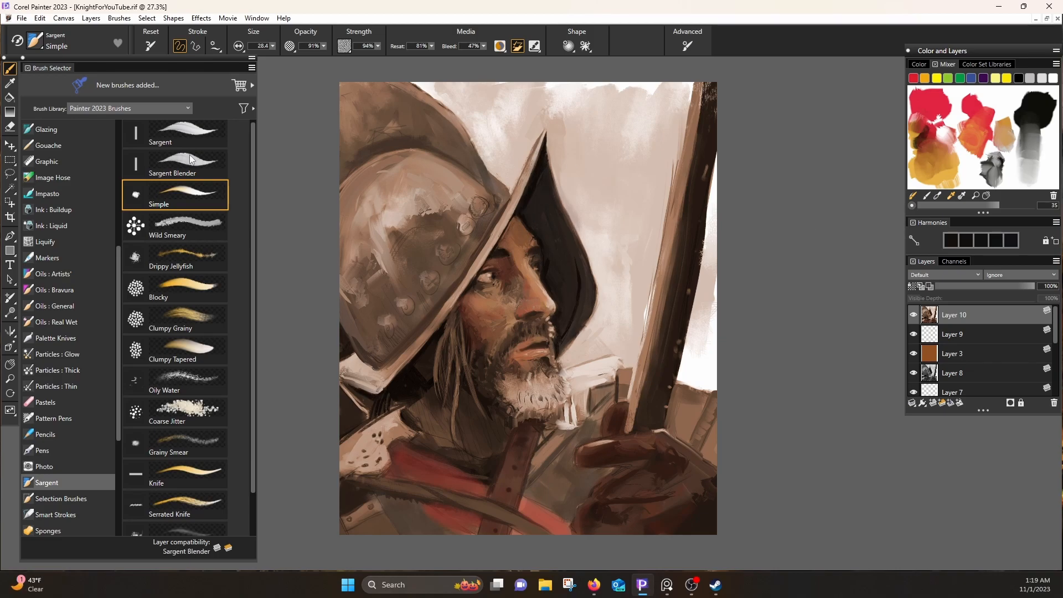
left_click(175, 412)
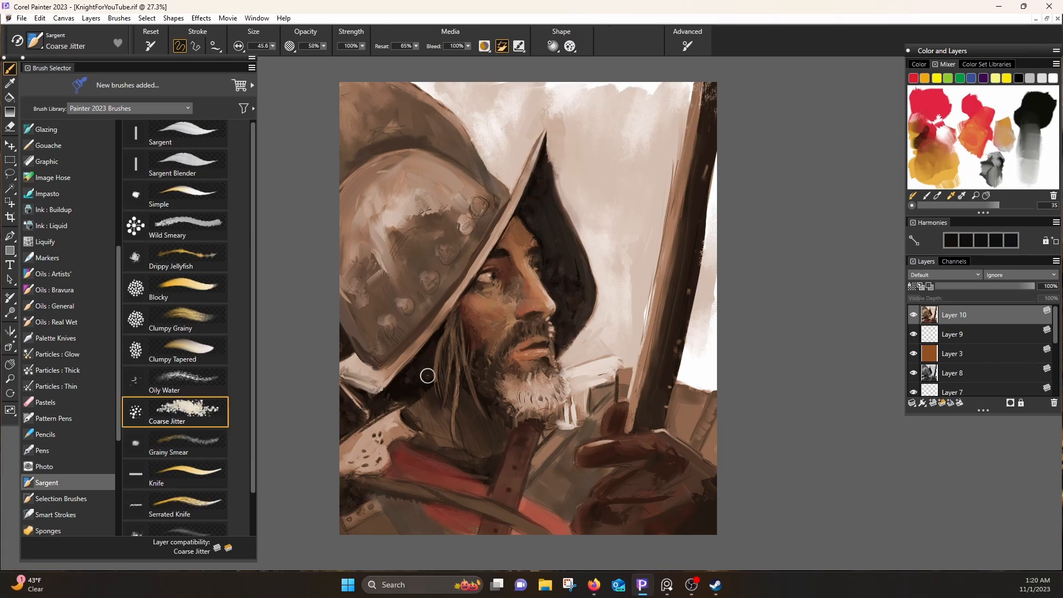
left_click(168, 442)
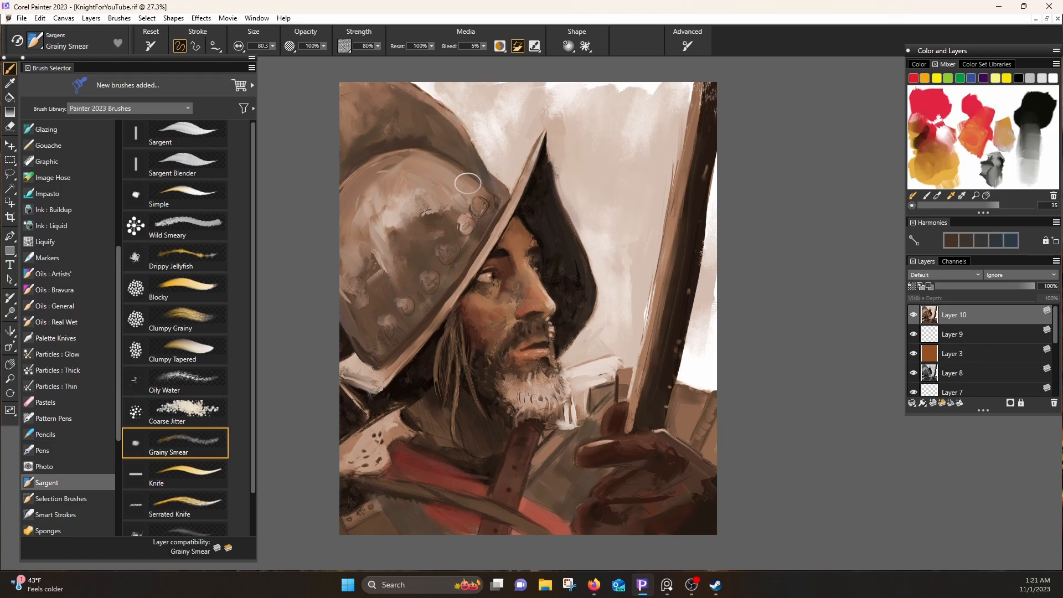
left_click(175, 505)
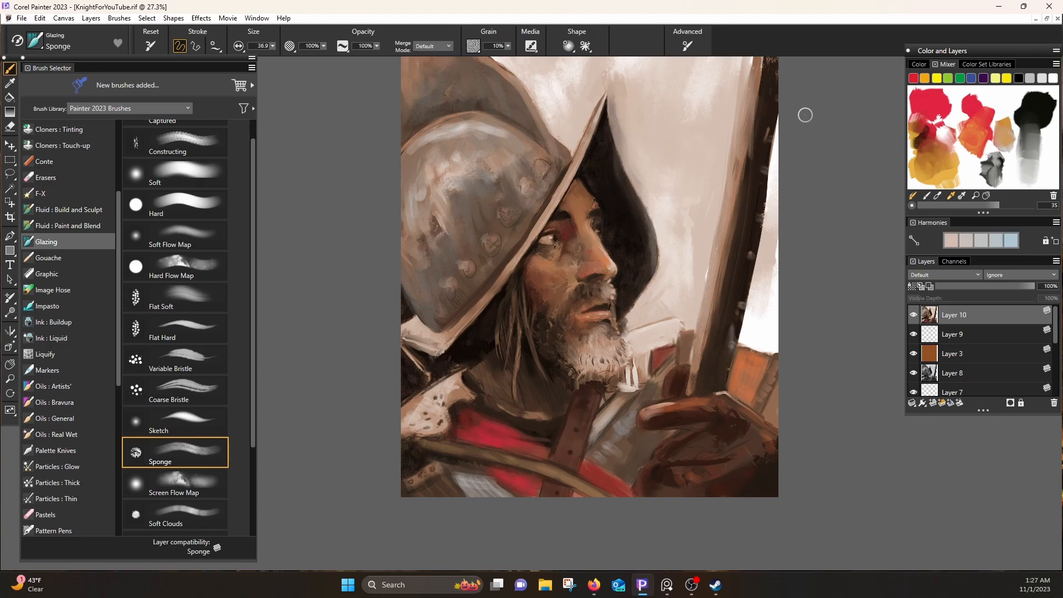
Try the frayed and hard flat glazing brushes, then select the Splatter spray airbrush.
left_click(163, 492)
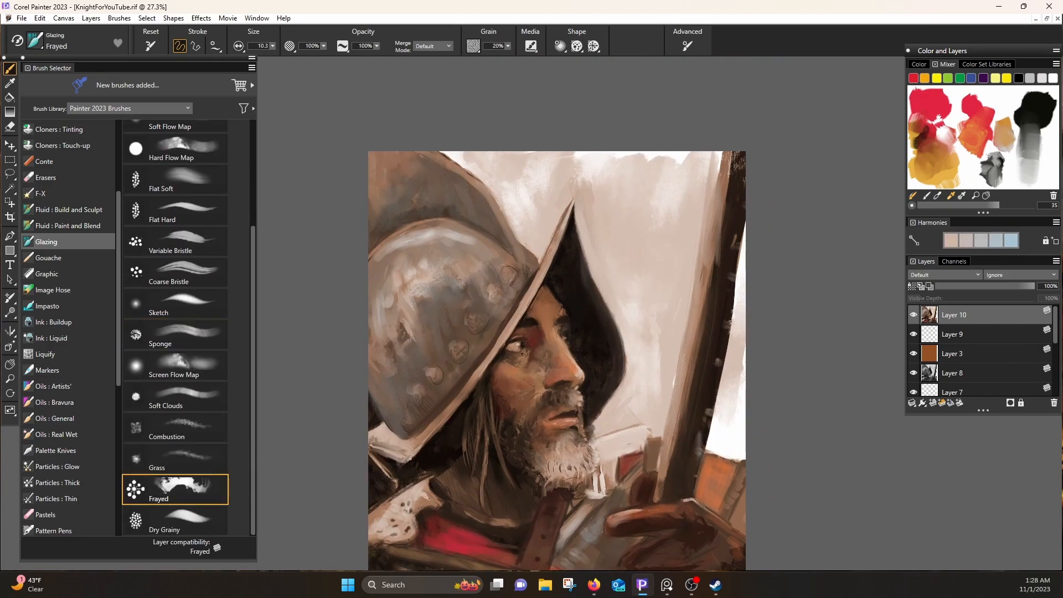
left_click(171, 211)
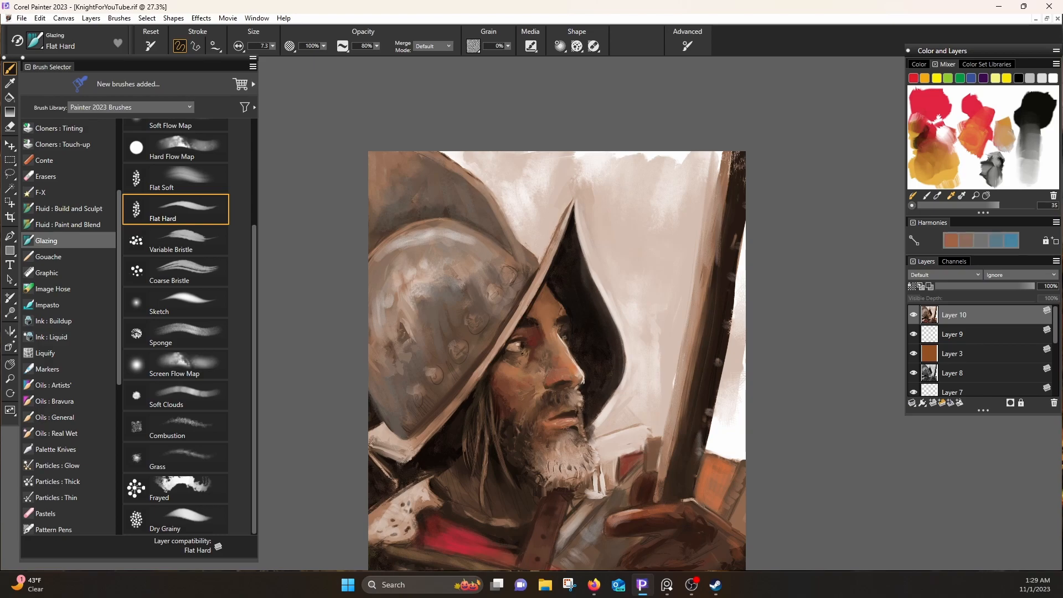
scroll("up", 3)
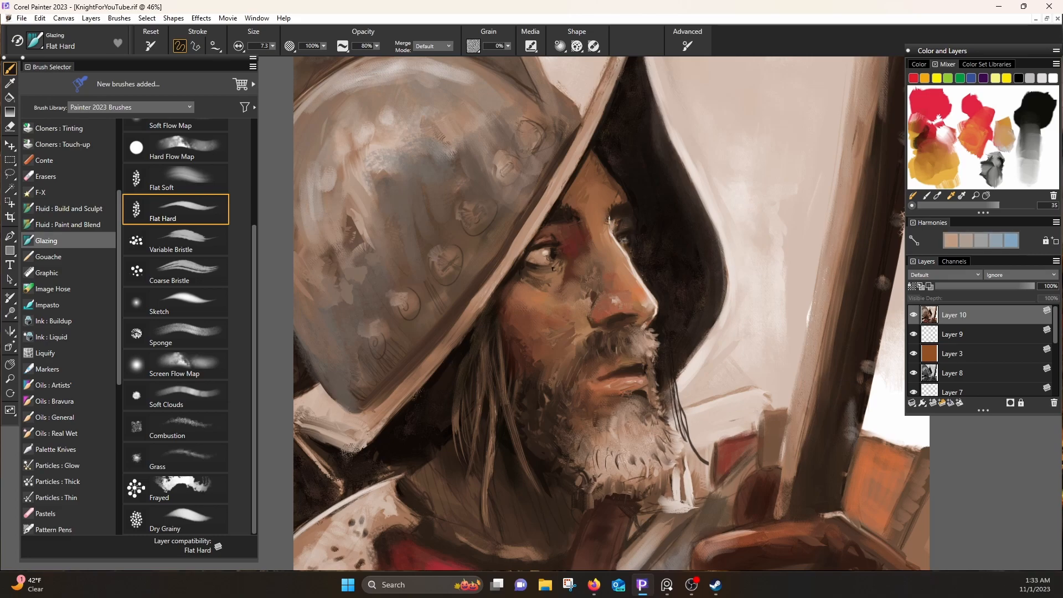
scroll("down", 3)
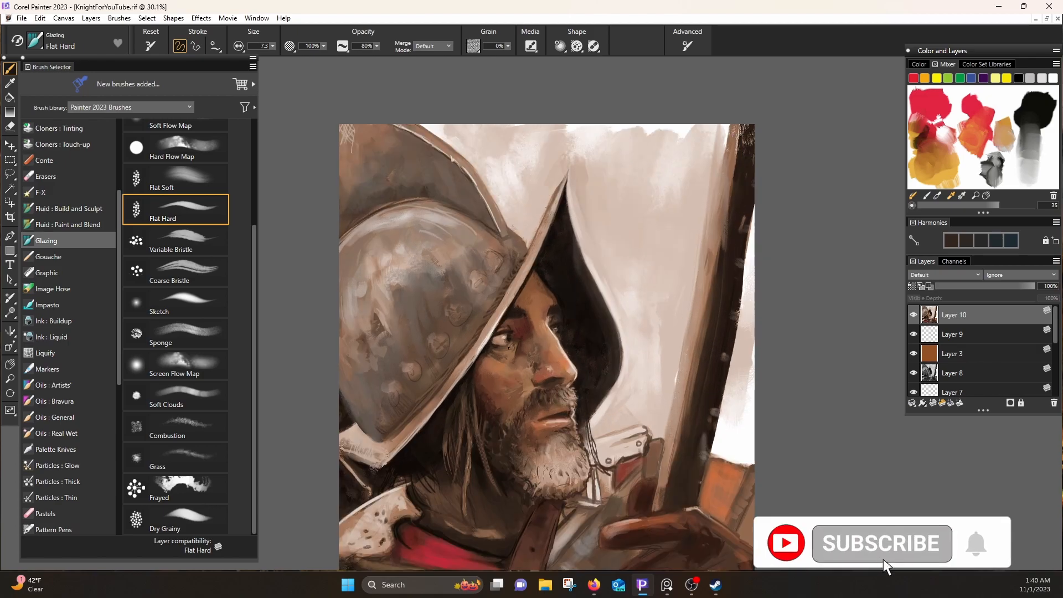
left_click(63, 485)
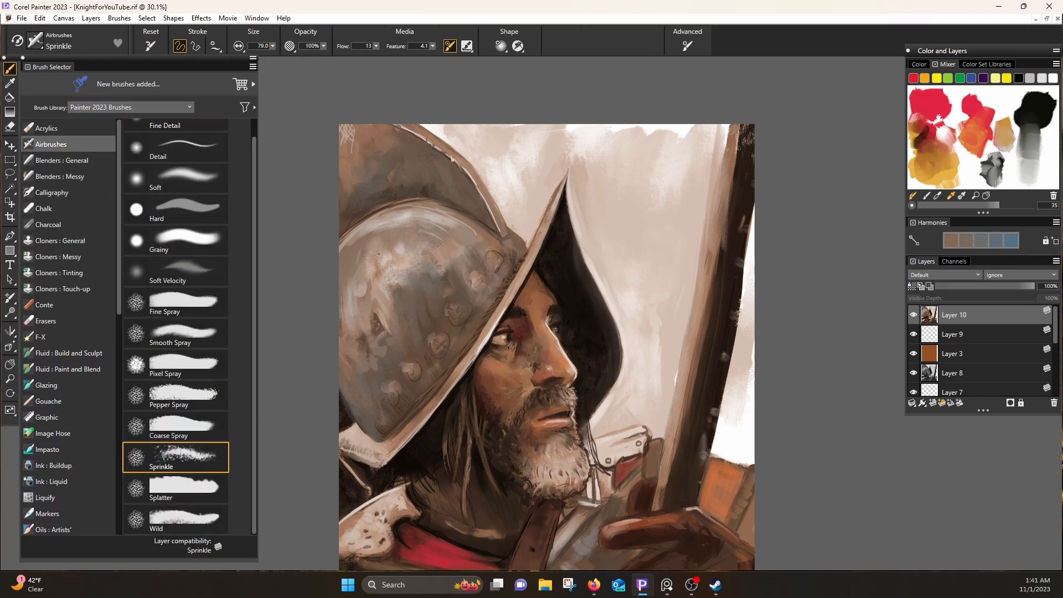
left_click(175, 488)
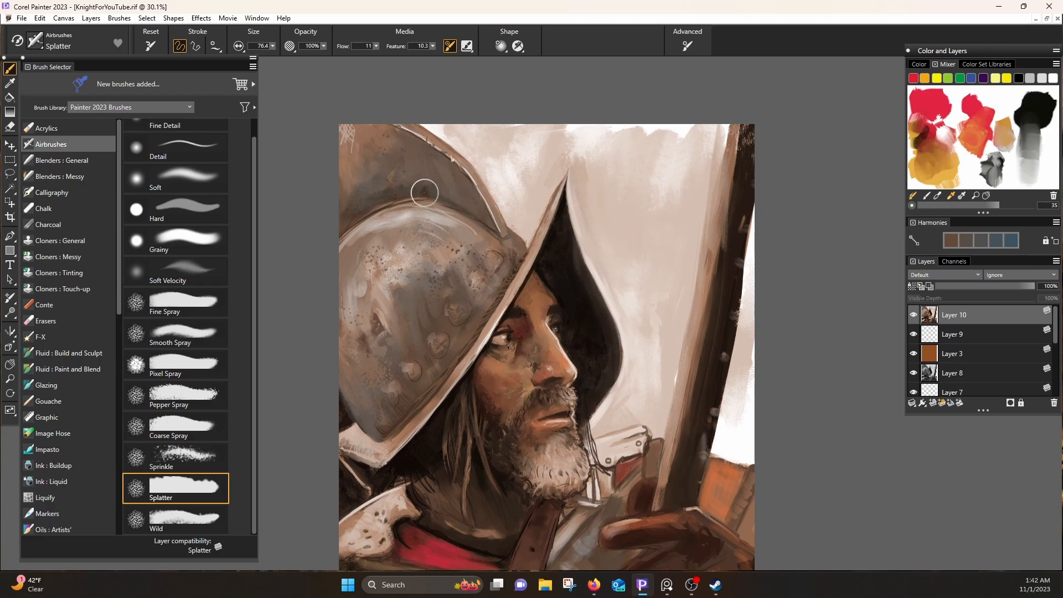